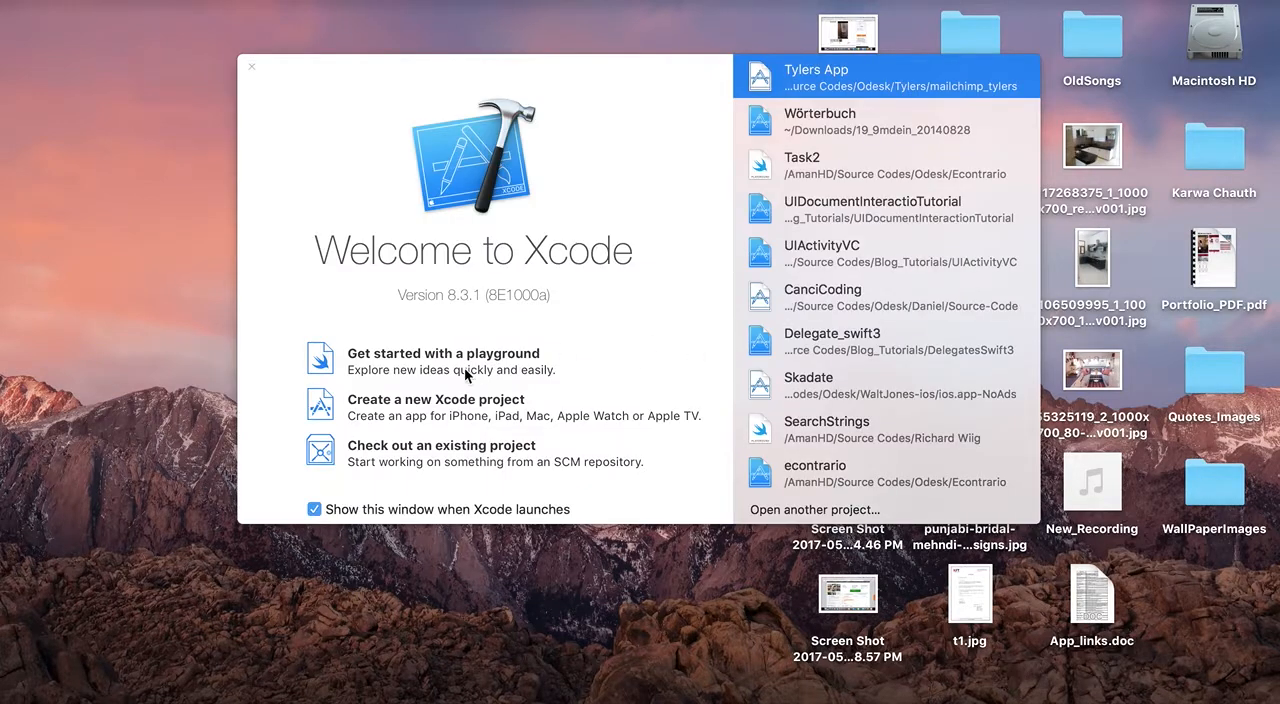
# Start a new Xcode project from the Welcome window.
pyautogui.click(435, 399)
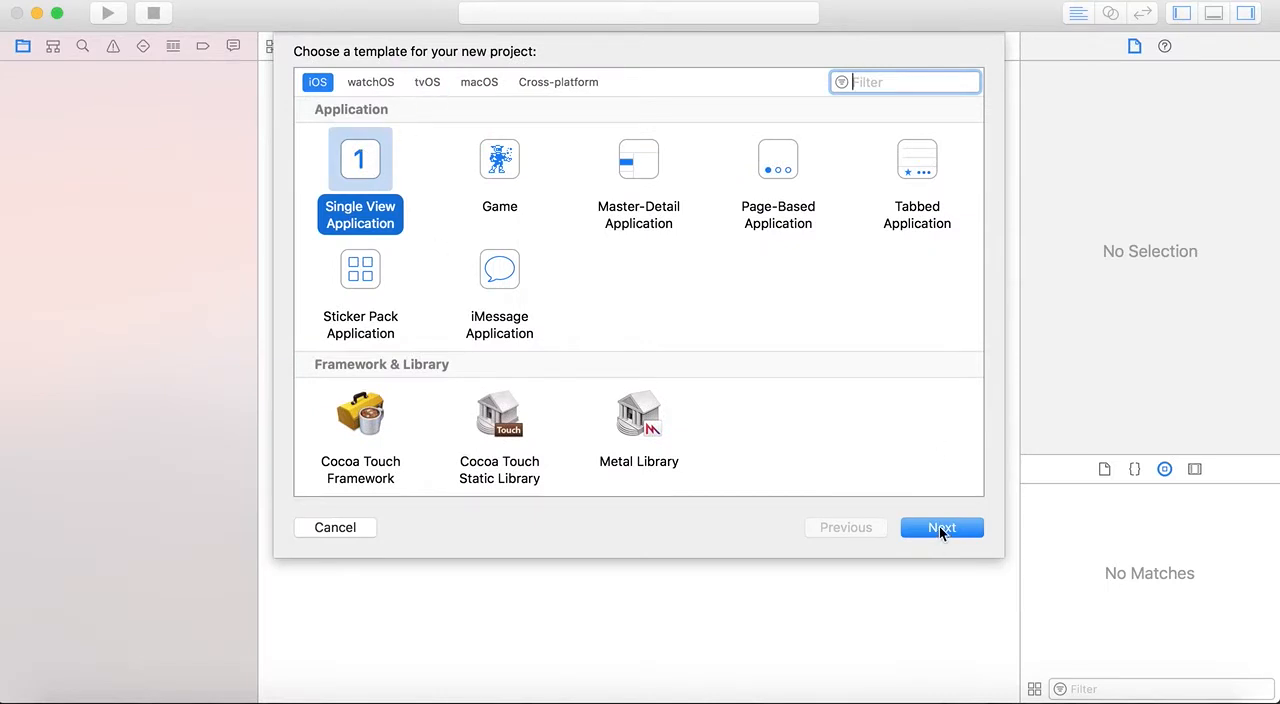
# Name the product UIProgressView-Tutorial, keeping Swift and iPhone.
pyautogui.click(940, 527)
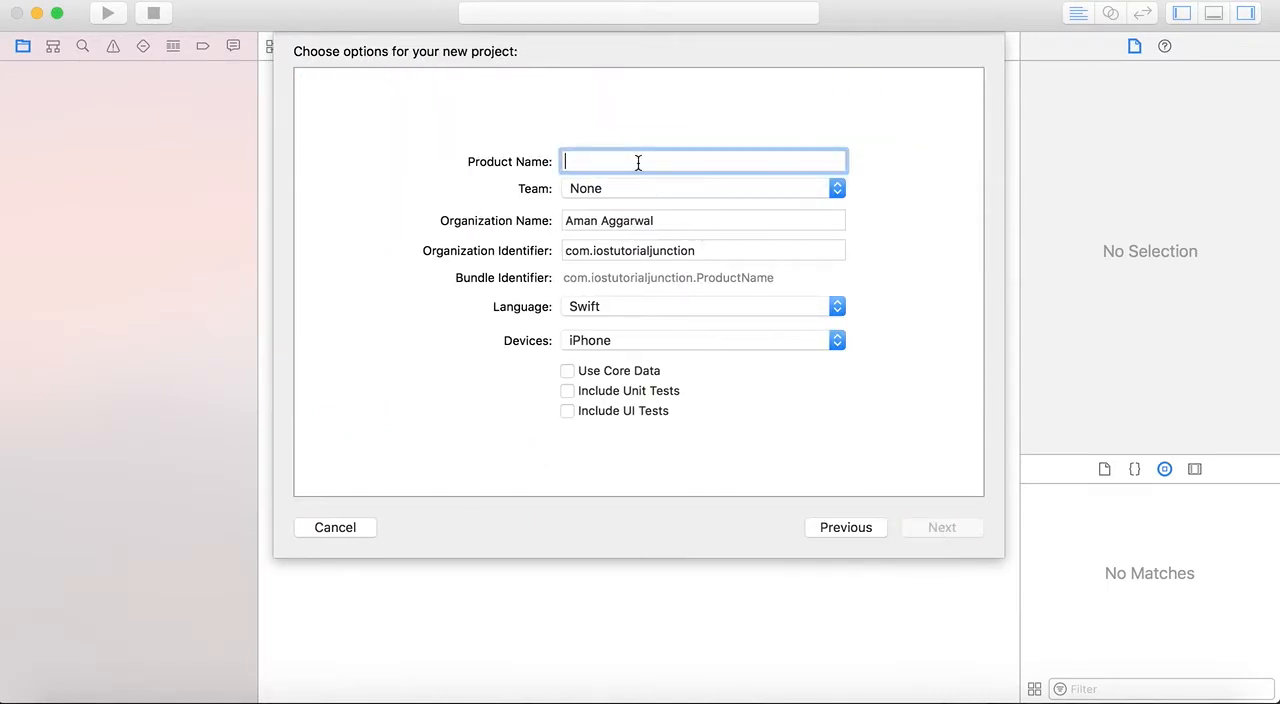
pyautogui.write('Ui')
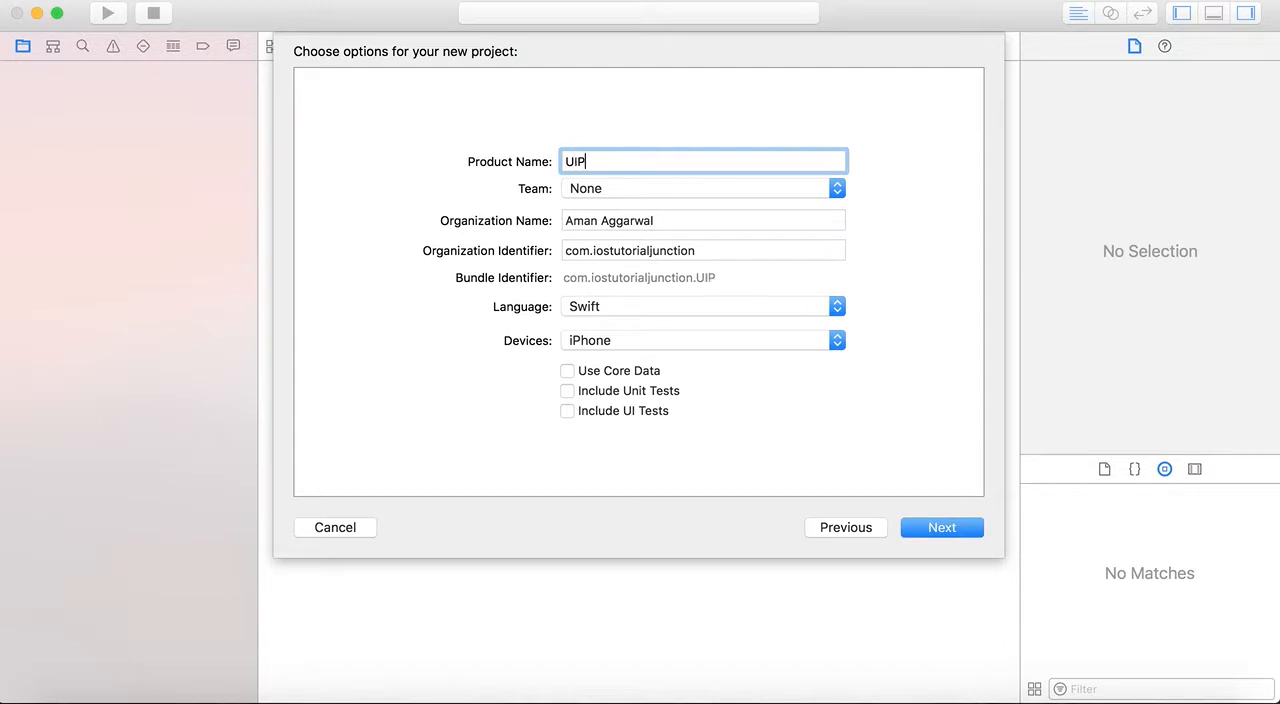
pyautogui.write('rogress')
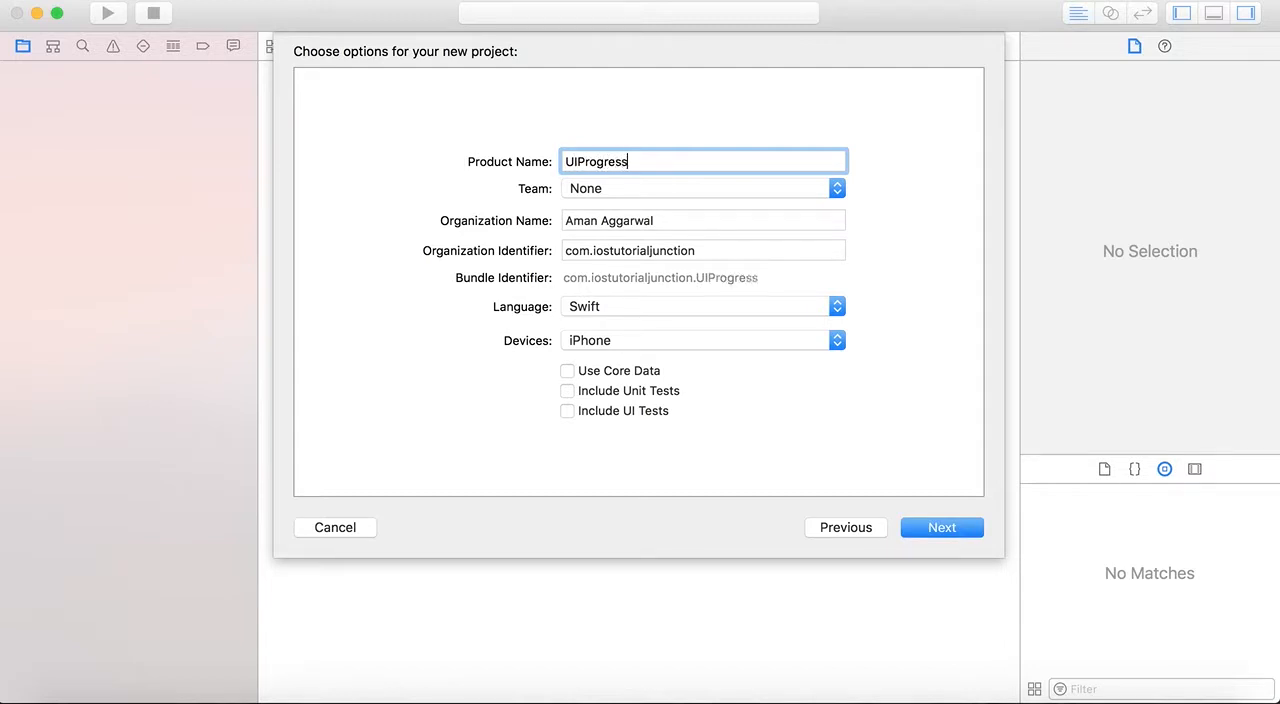
pyautogui.write('View-T')
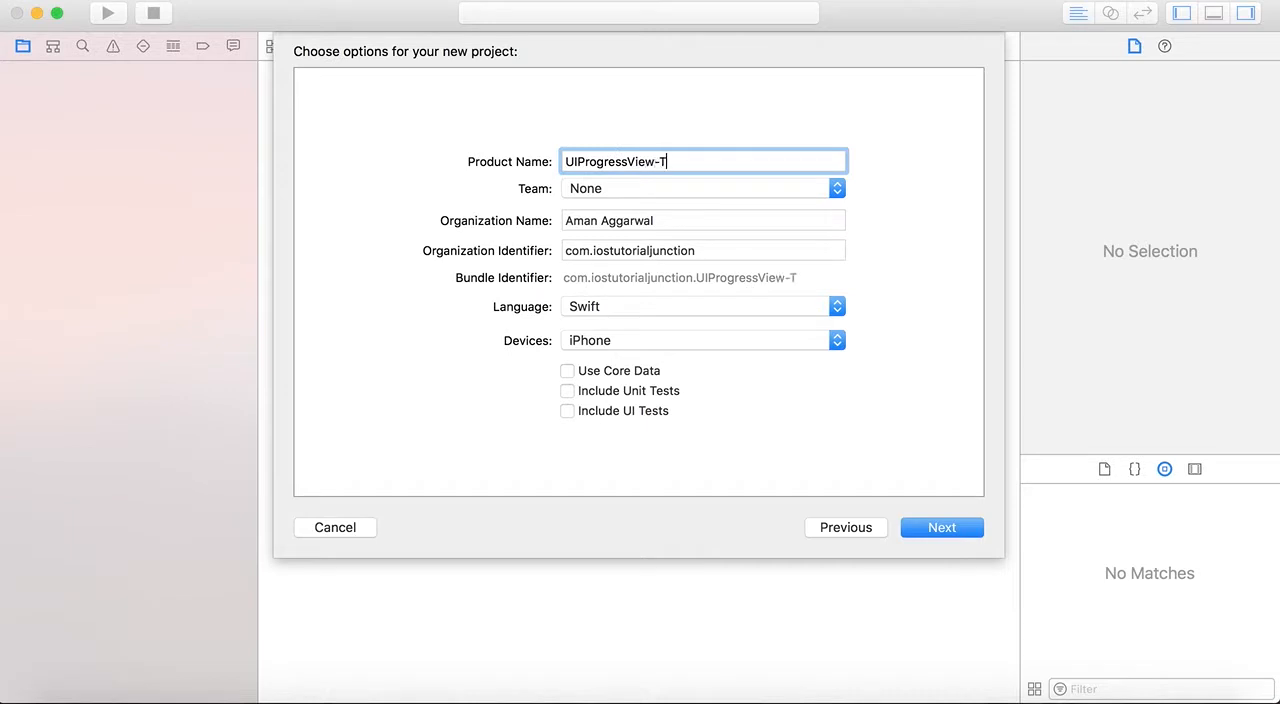
pyautogui.write('utorial')
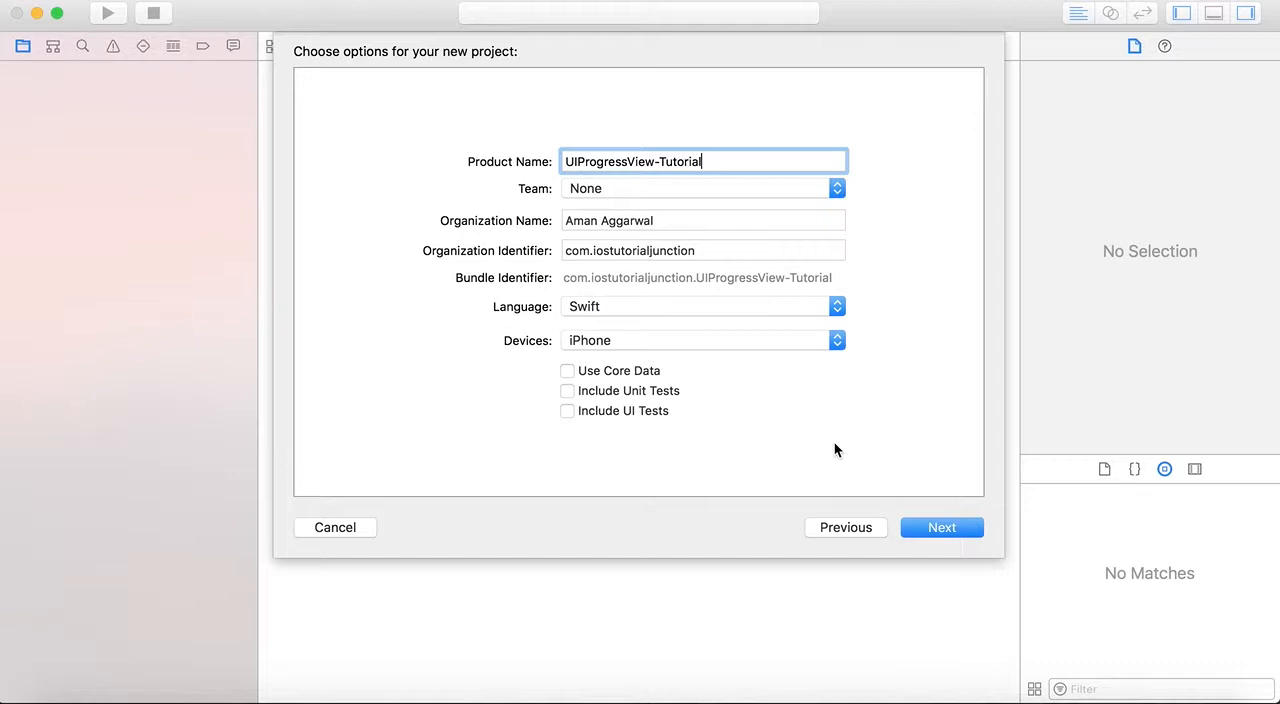
# Choose Blog_Tutorials as the project's save location.
pyautogui.click(940, 527)
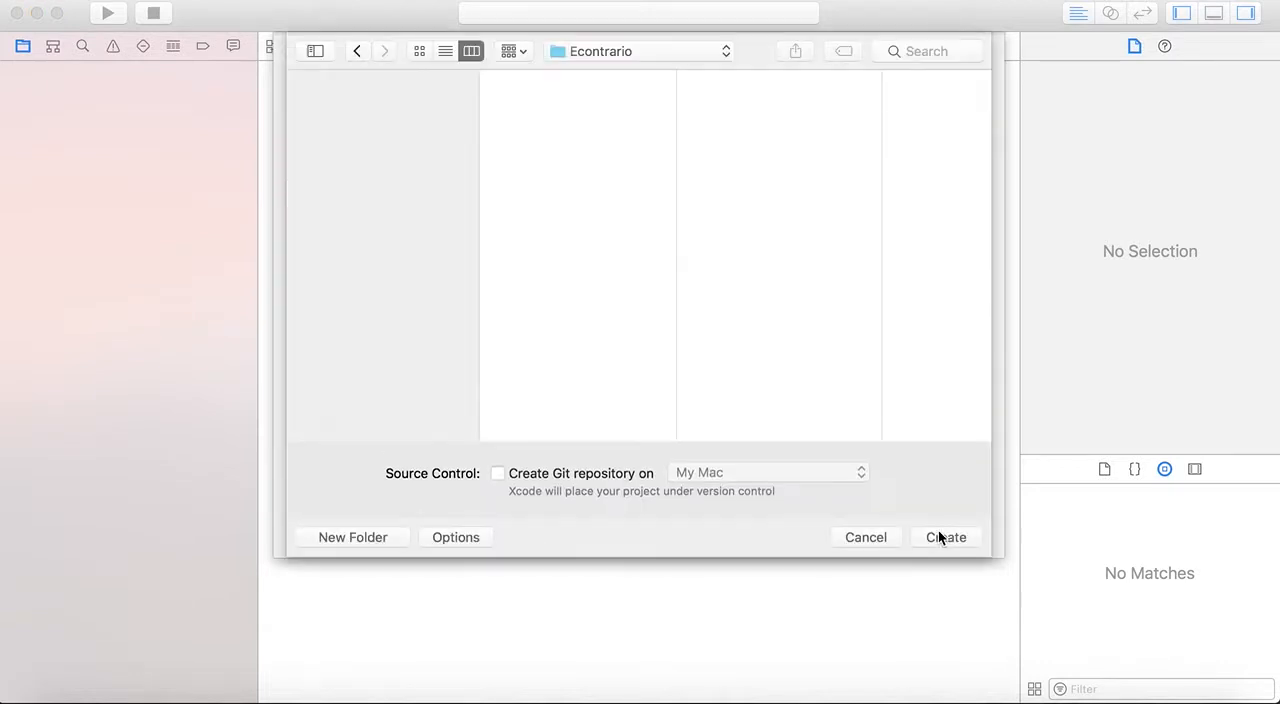
pyautogui.click(525, 188)
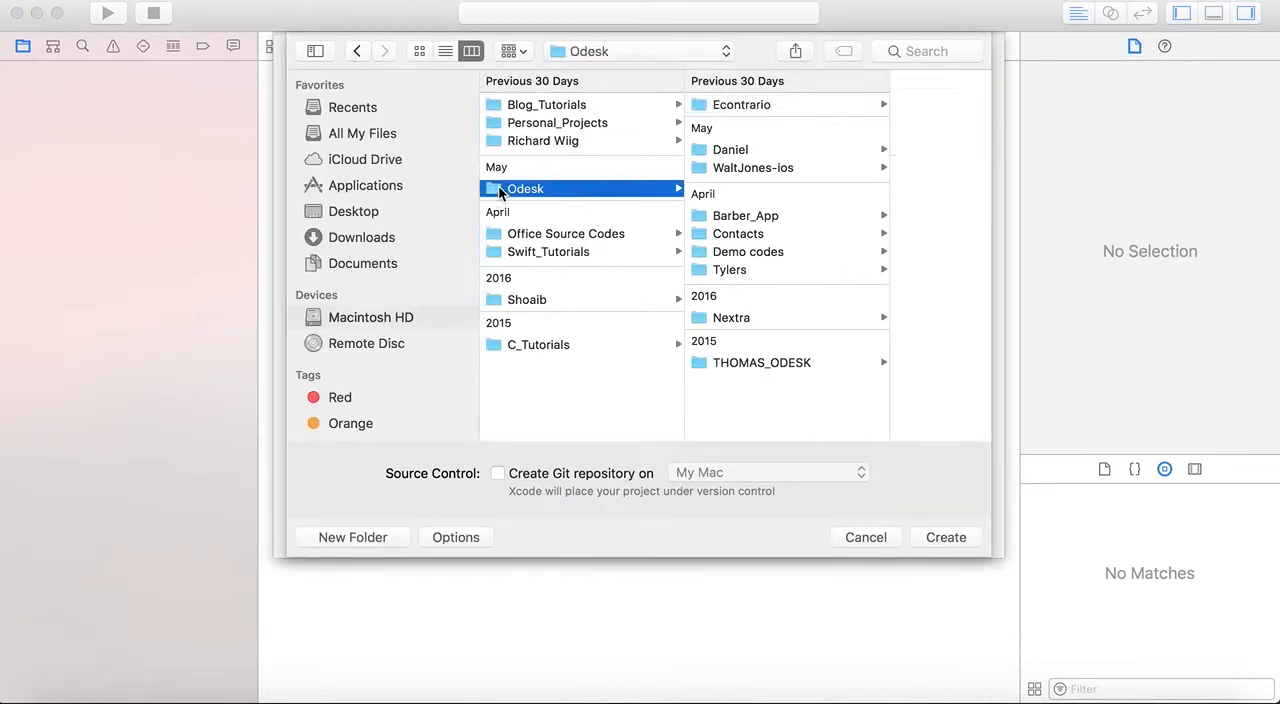
pyautogui.click(547, 104)
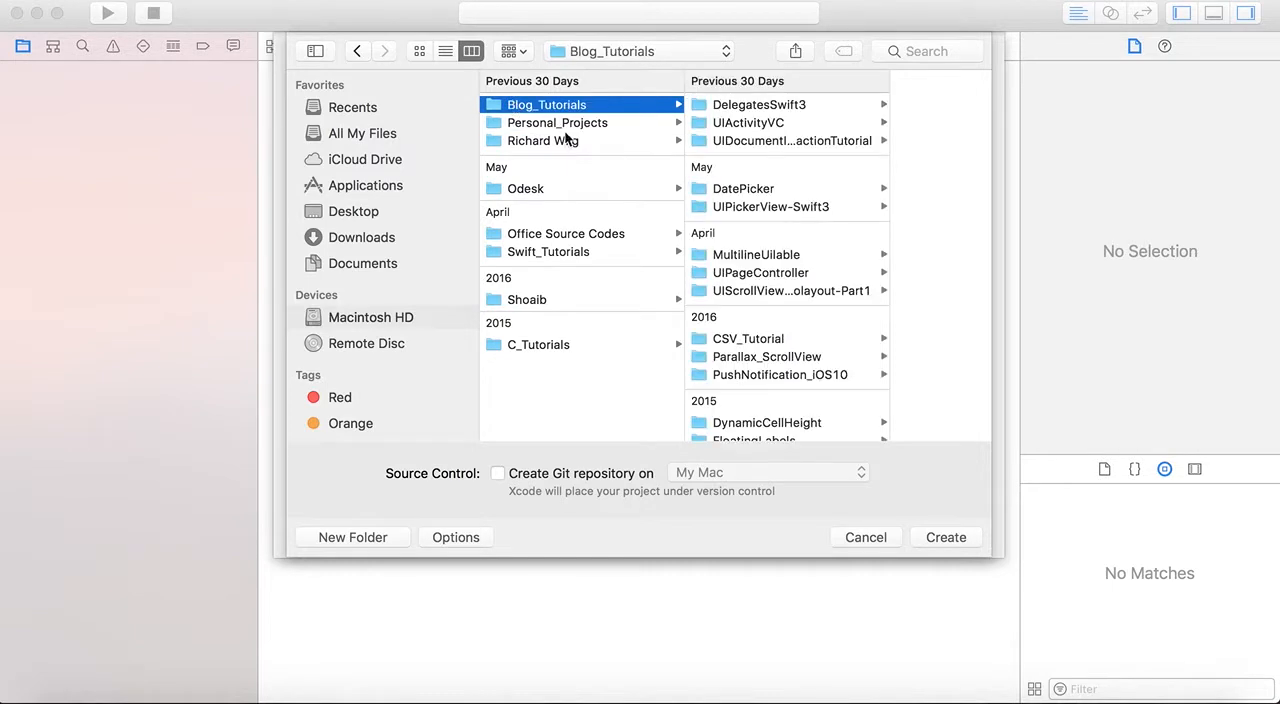
# Create a UIProgressView-Tutorial folder in Blog_Tutorials and save the project there.
pyautogui.click(352, 537)
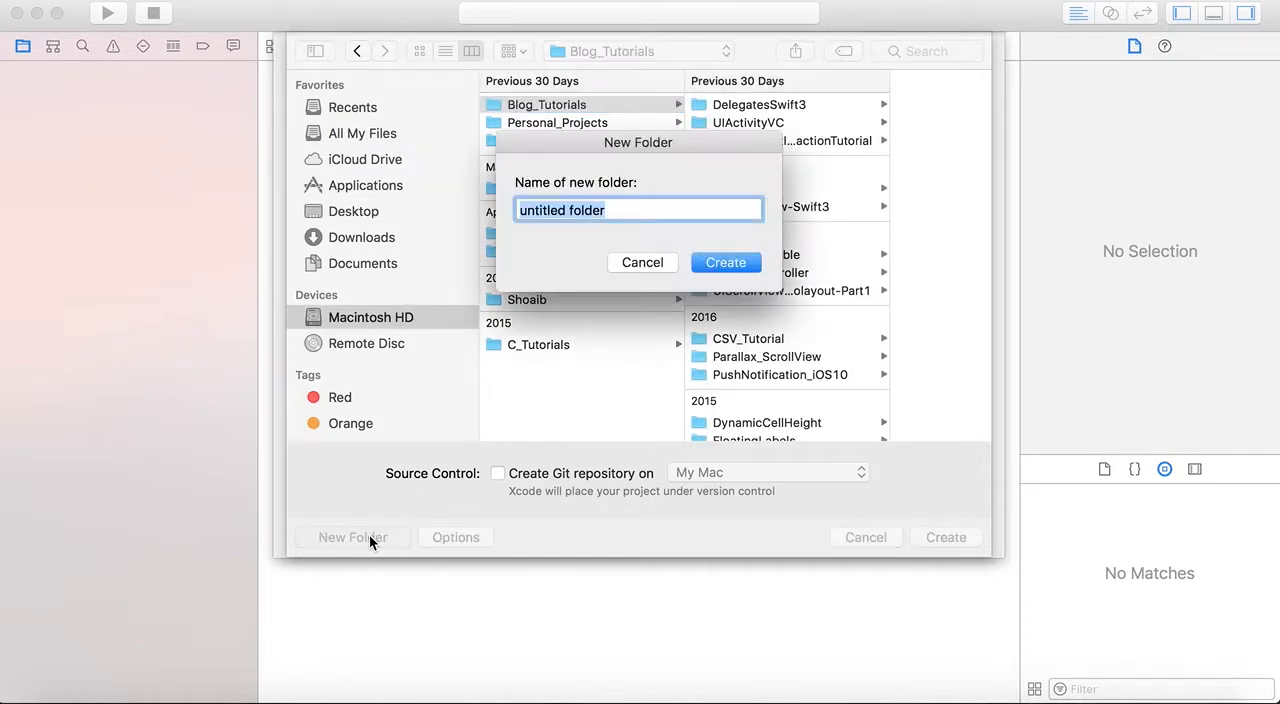
pyautogui.write('UIProg')
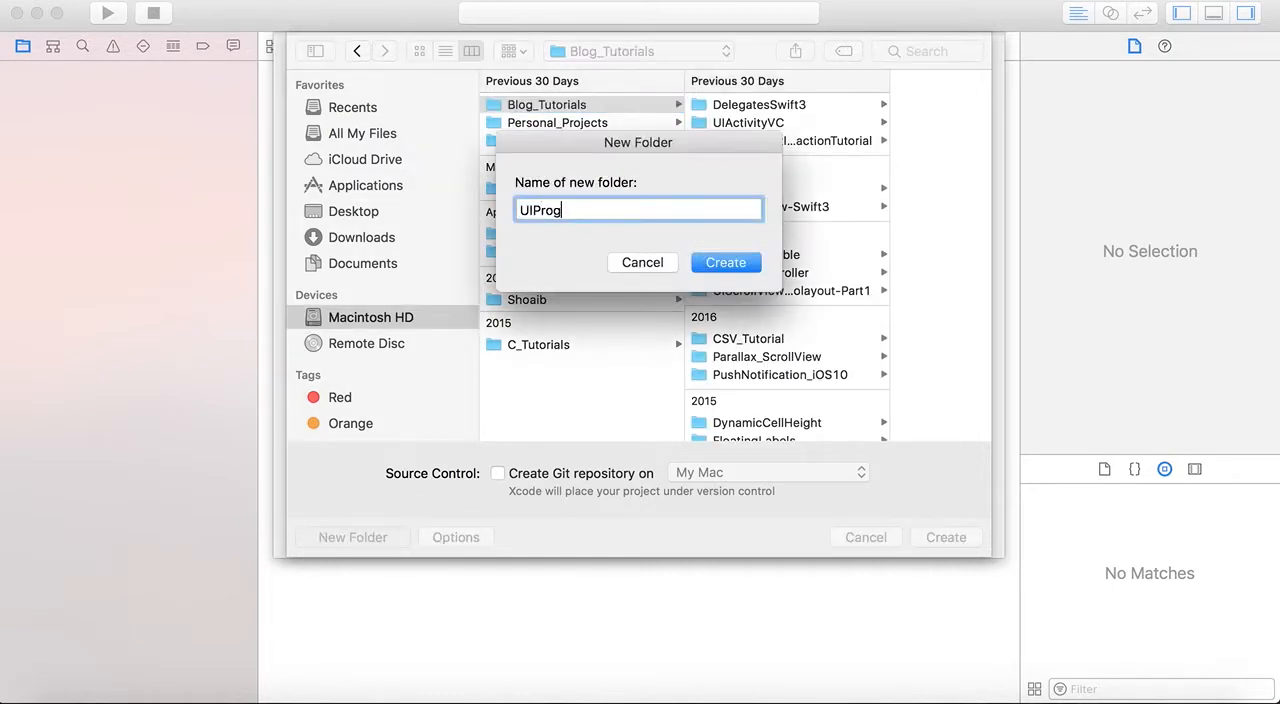
pyautogui.write('ressView')
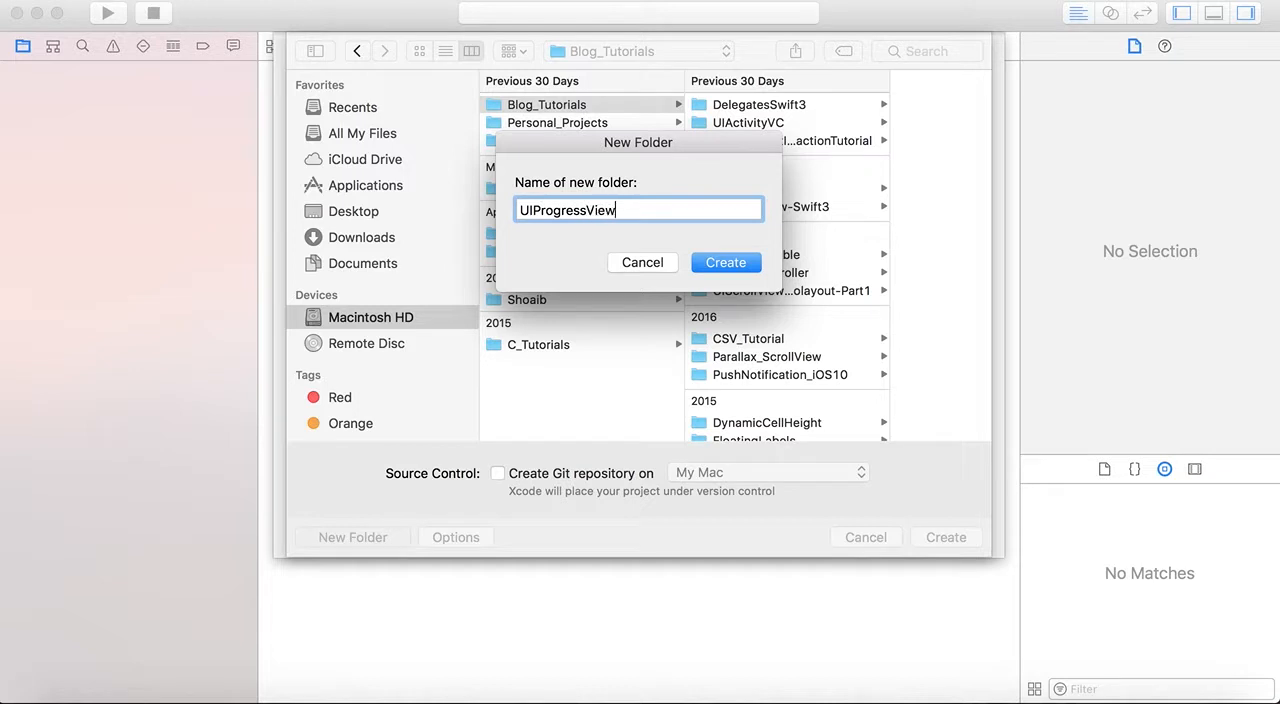
pyautogui.write('-Tutorial')
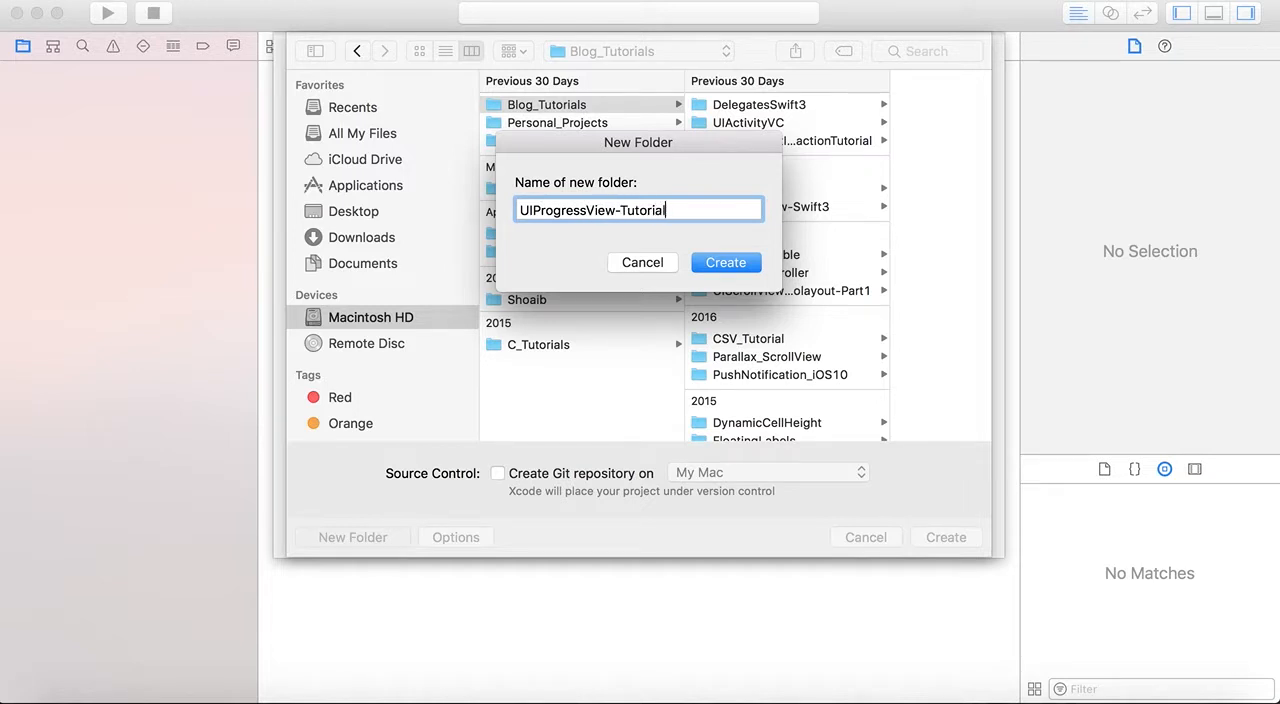
pyautogui.click(726, 262)
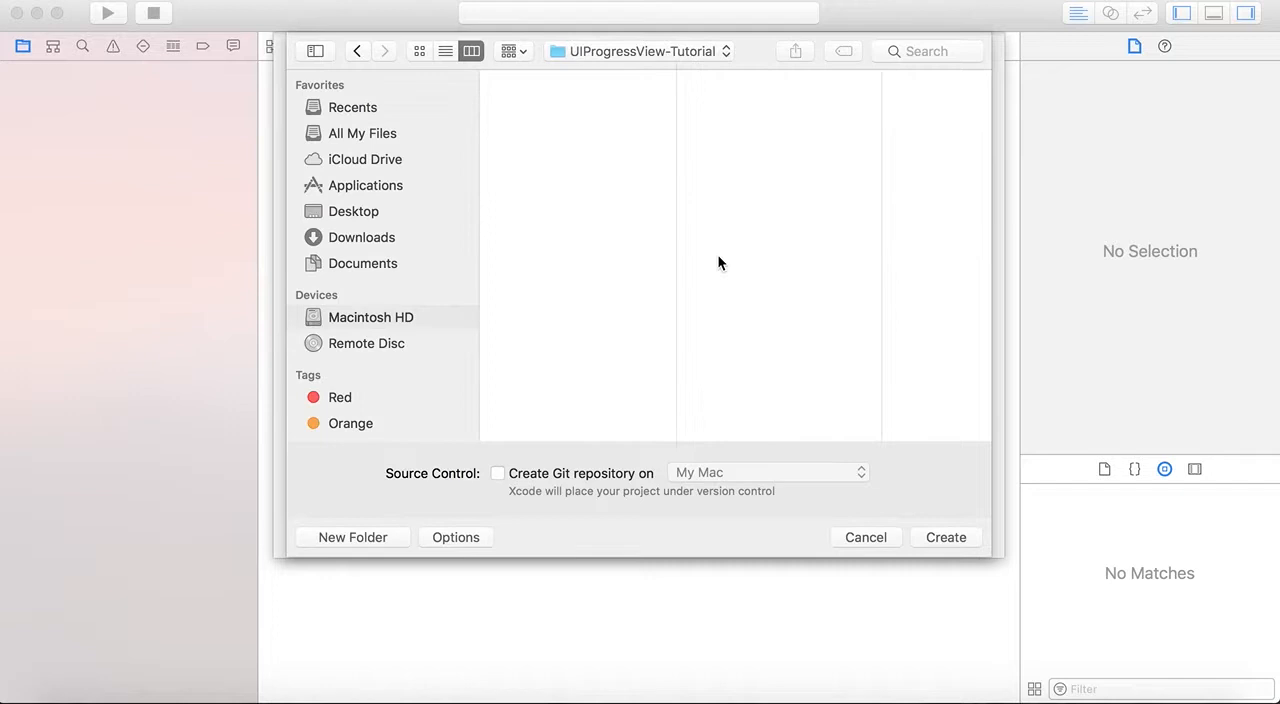
pyautogui.click(944, 537)
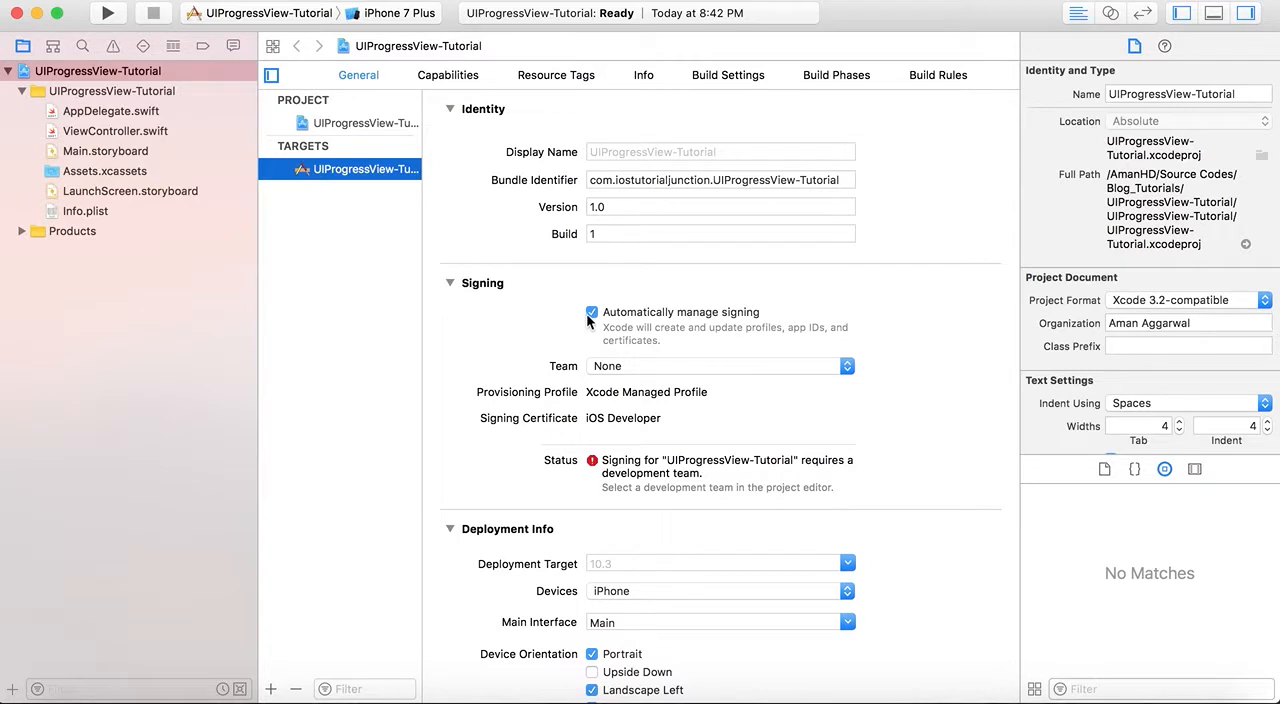
# Uncheck 'Automatically manage signing' for the UIProgressView-Tutorial target.
pyautogui.click(591, 312)
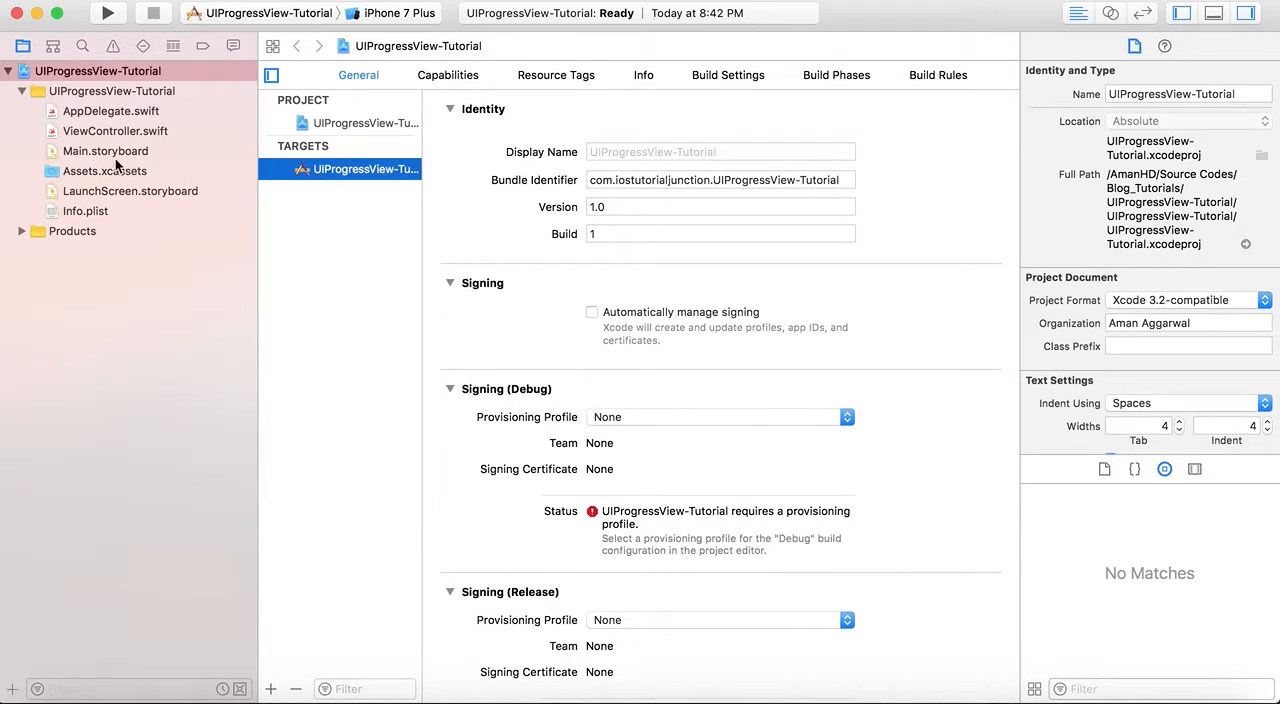
pyautogui.click(105, 151)
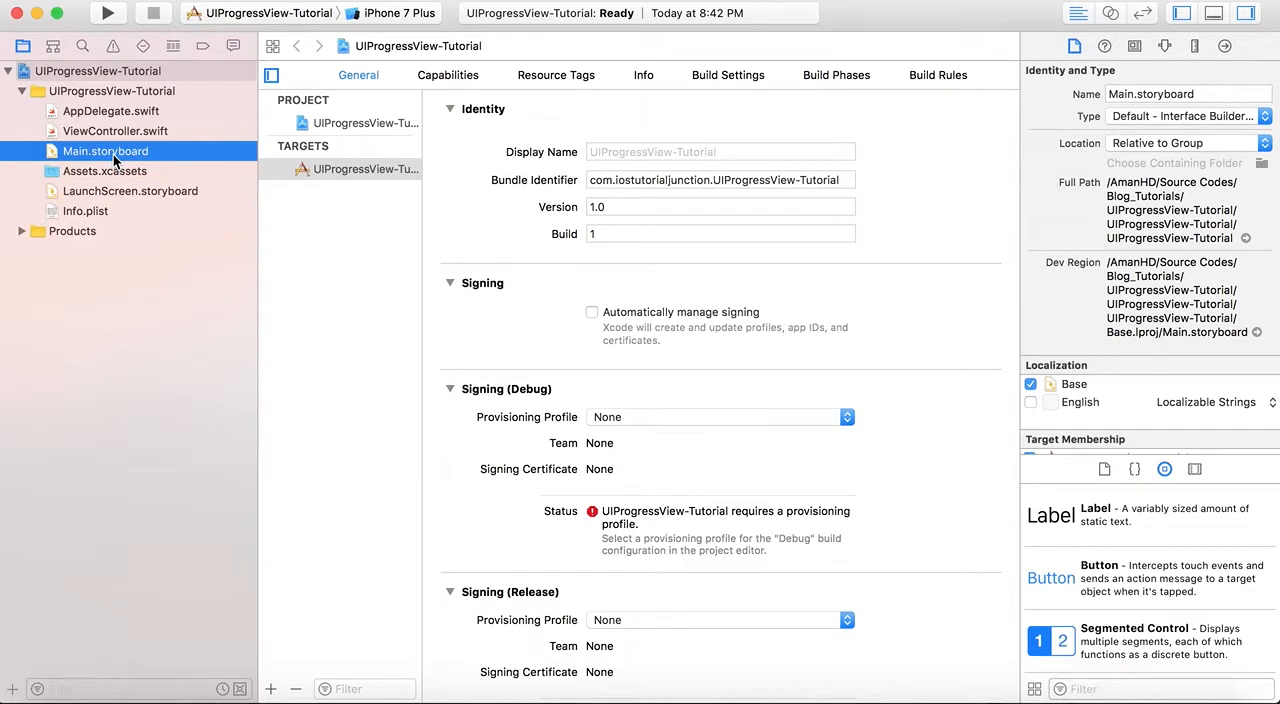
# In Main.storyboard, find Progress View in the Object Library and drag it near the top.
pyautogui.click(105, 151)
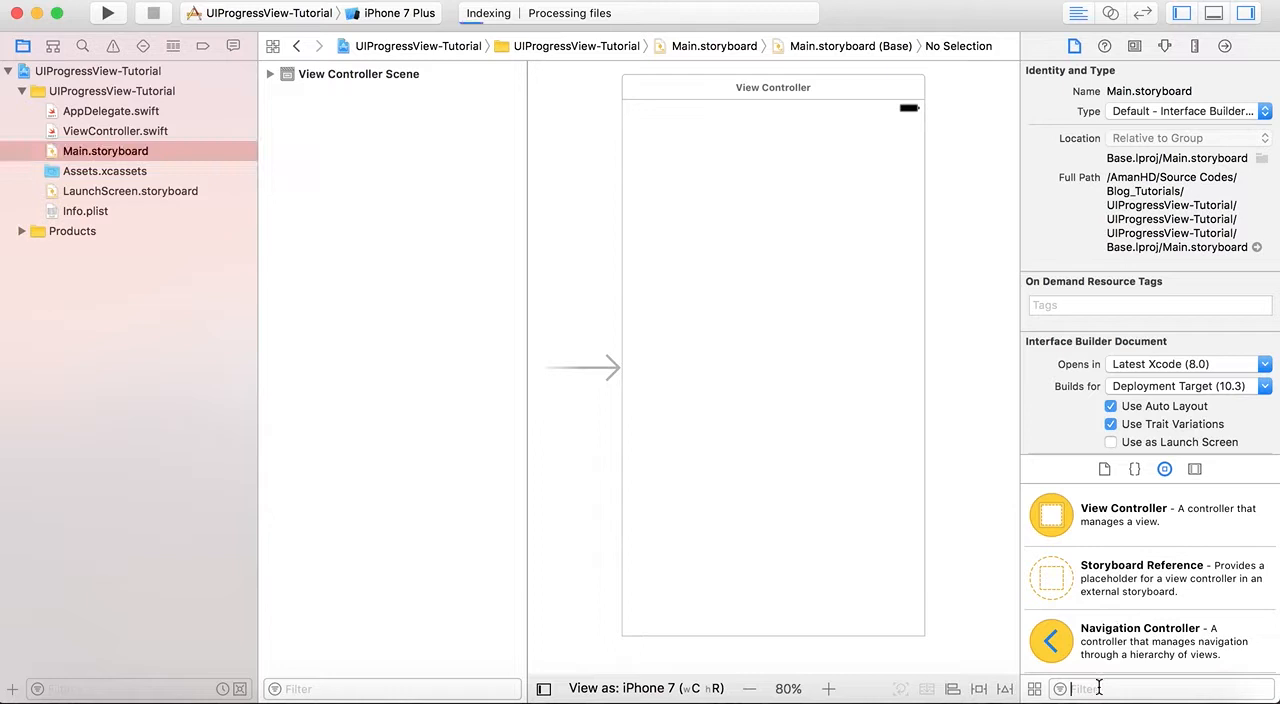
pyautogui.write('uipp')
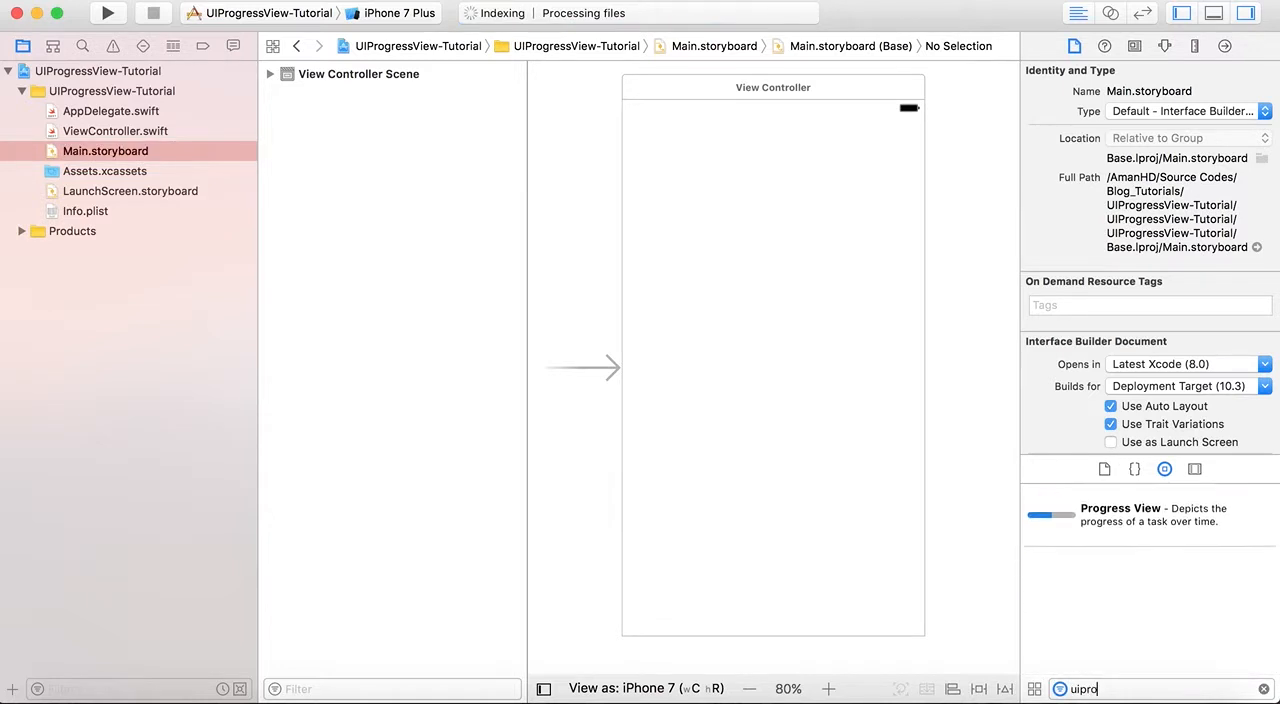
pyautogui.moveTo(1051, 514); pyautogui.dragTo(750, 210)
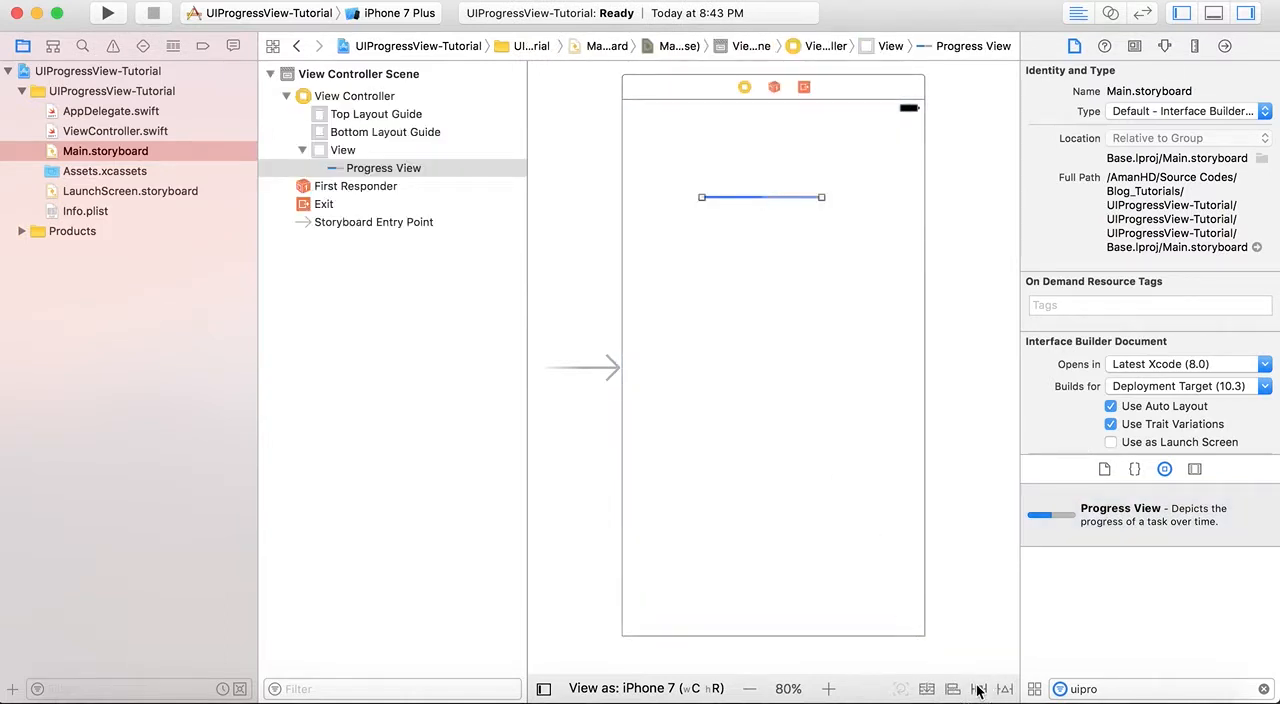
# Add constraints pinning the Progress View 100 from the top and 20 from each side.
pyautogui.click(978, 688)
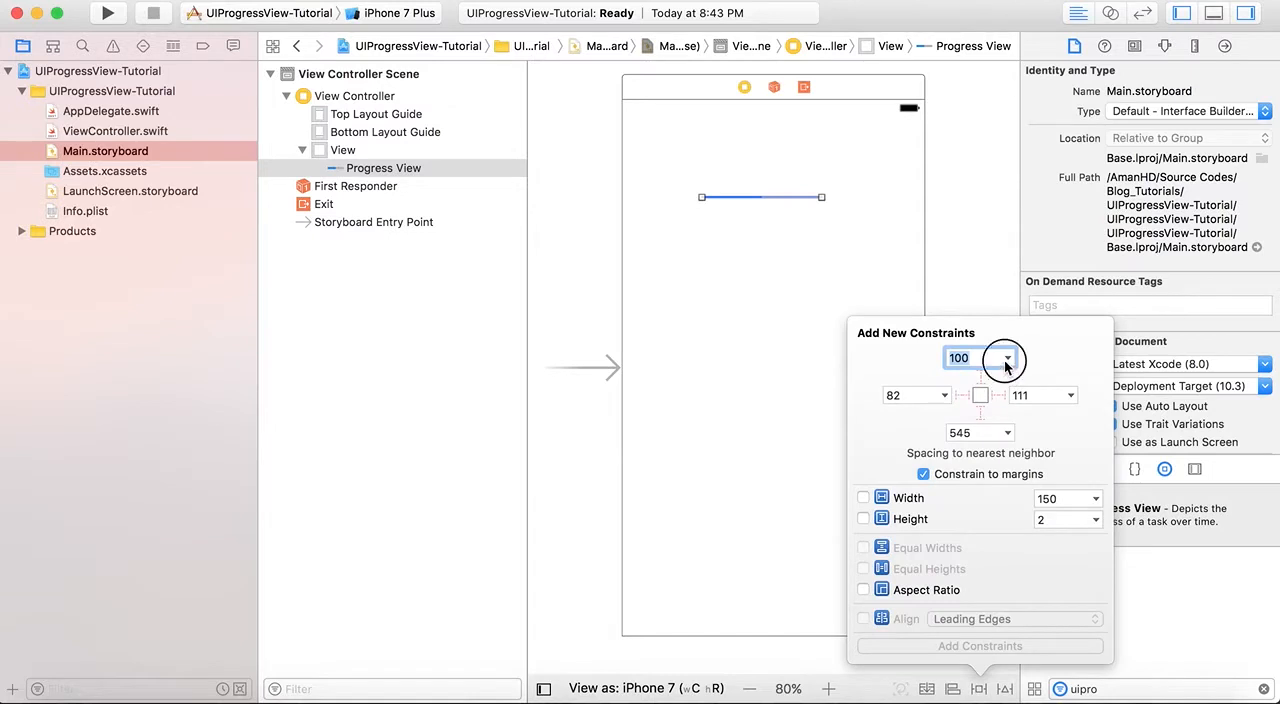
pyautogui.click(1004, 358)
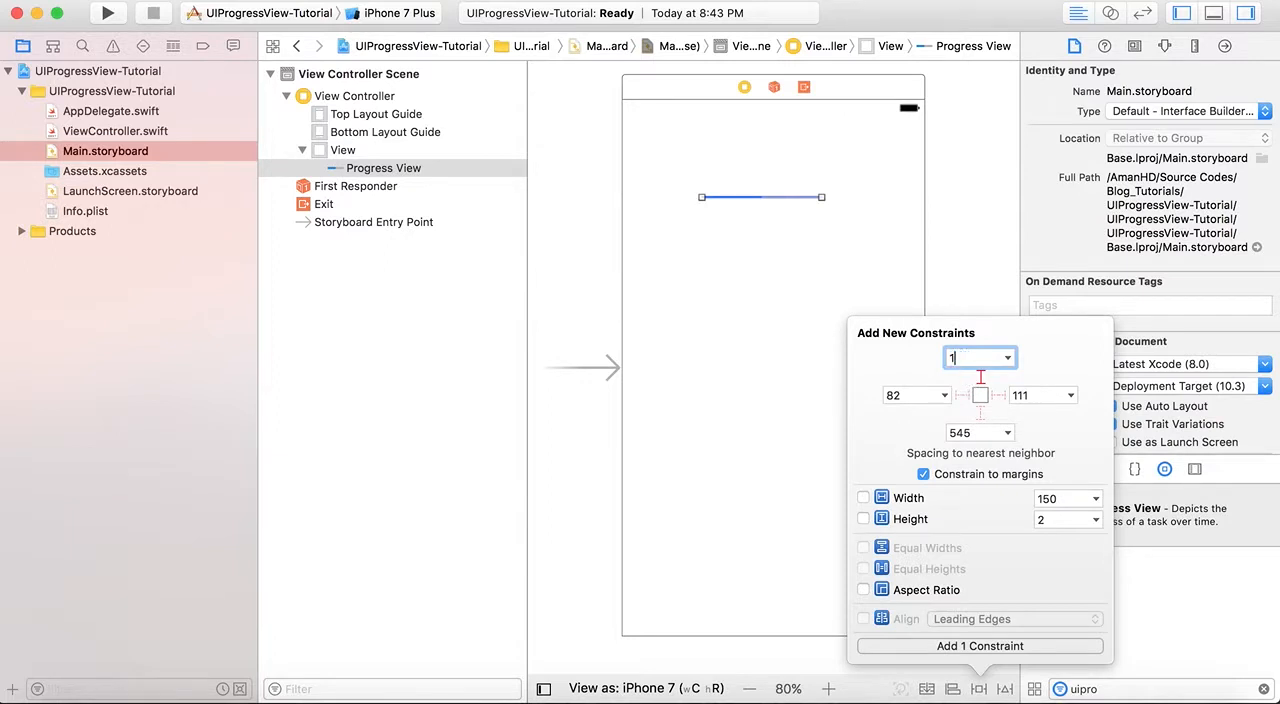
pyautogui.write('100')
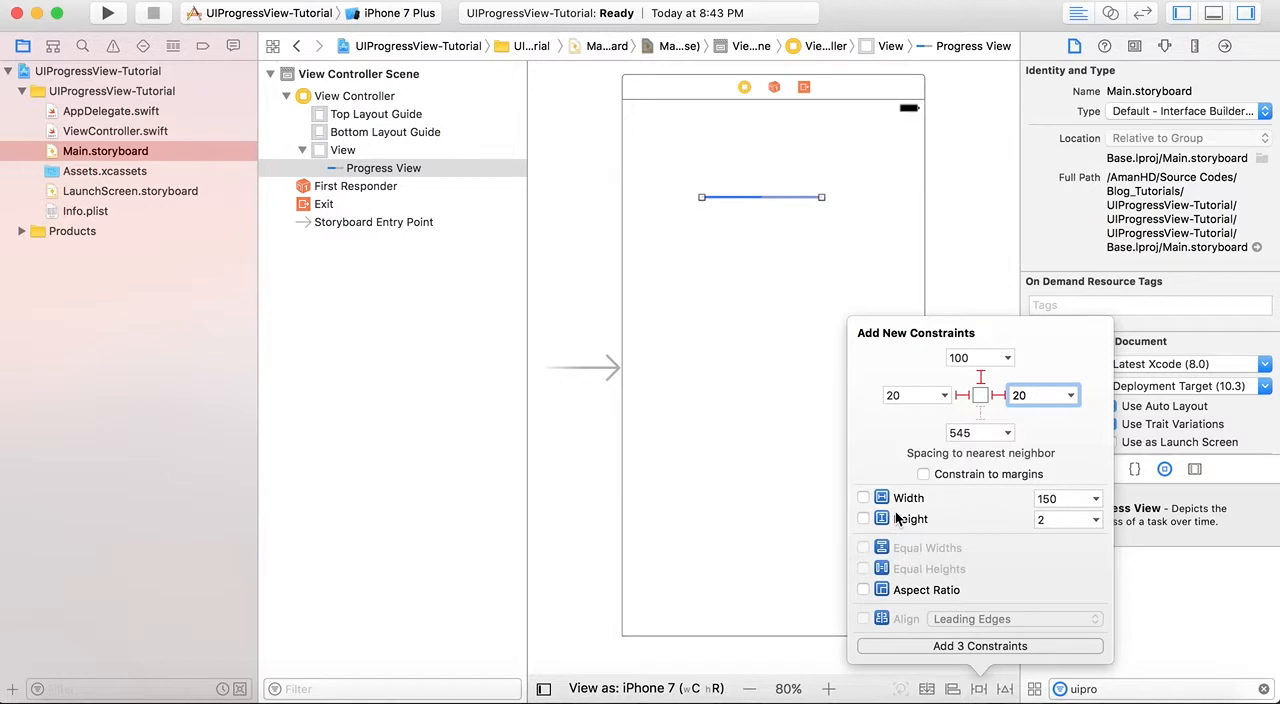
pyautogui.moveTo(931, 649)
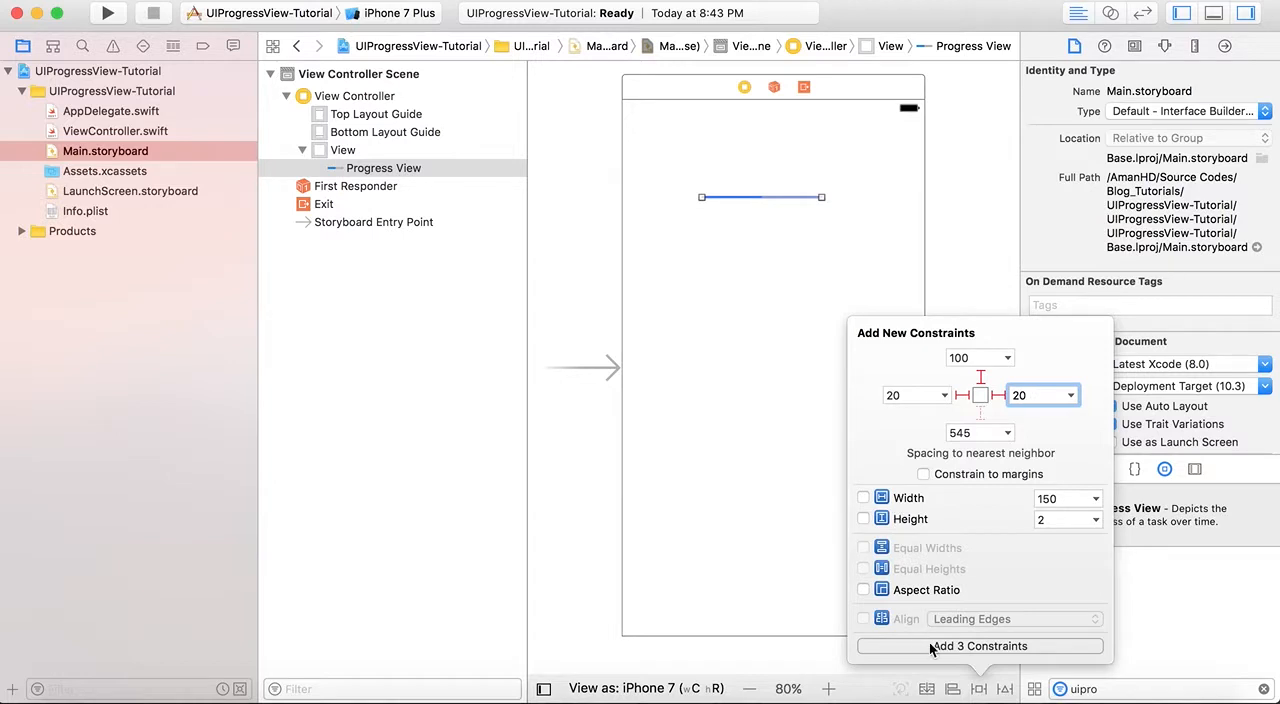
pyautogui.click(979, 645)
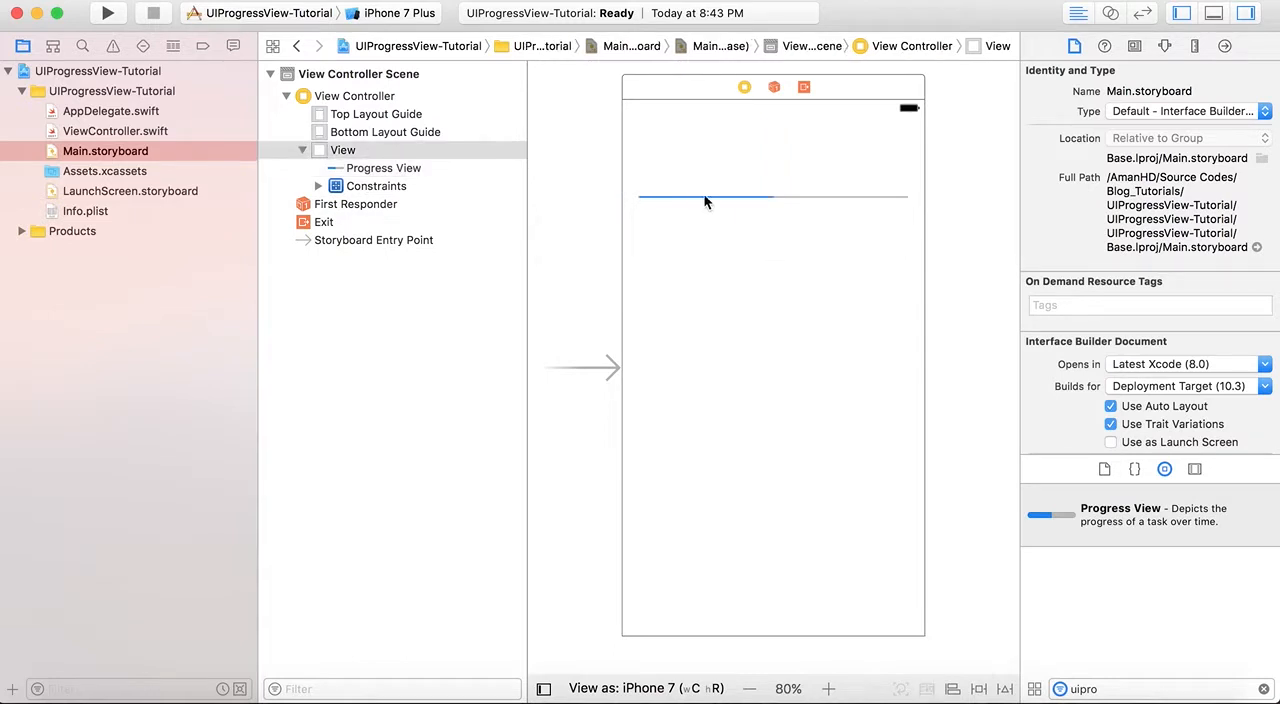
pyautogui.moveTo(728, 196)
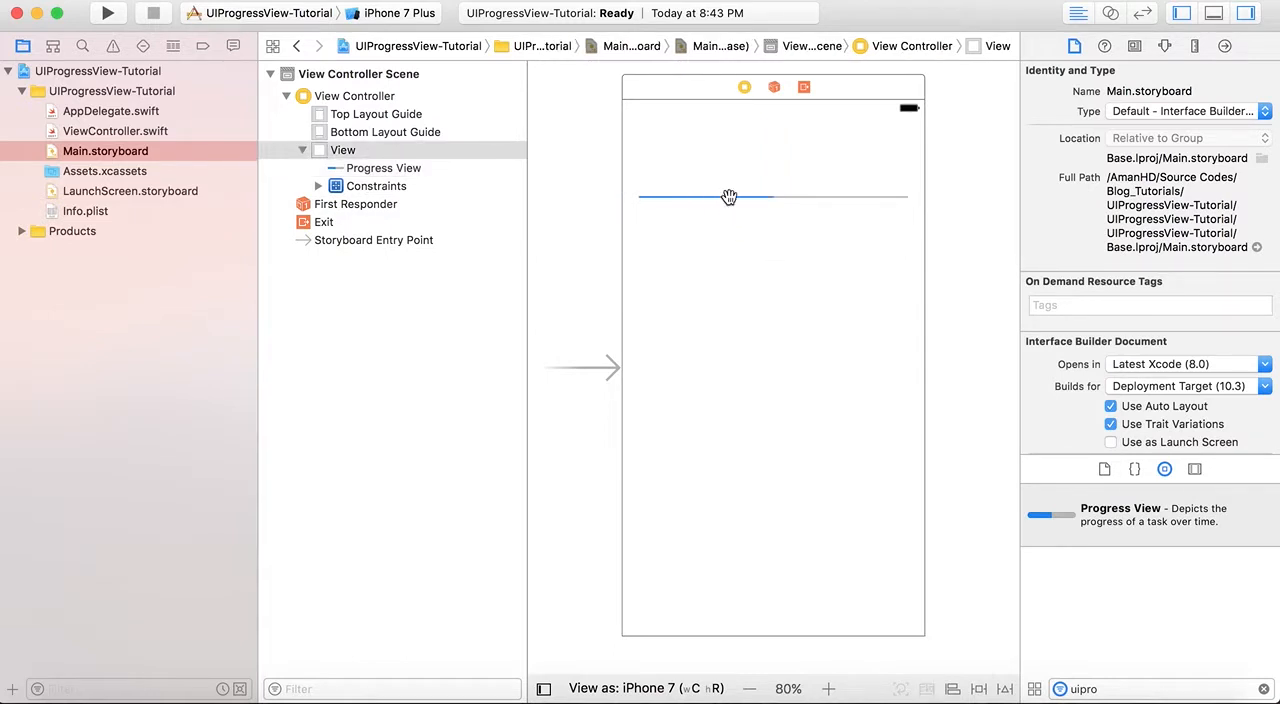
# Select the progress bar and add a height constraint of 10.
pyautogui.click(730, 196)
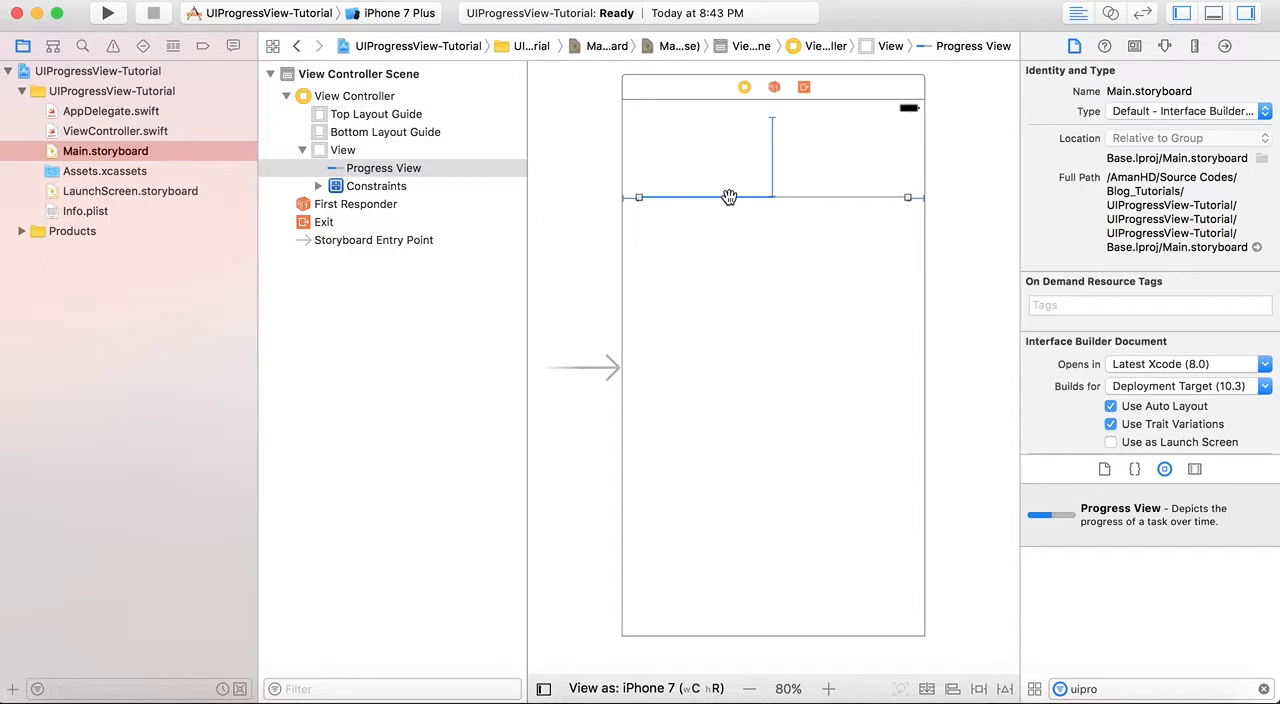
pyautogui.click(1194, 46)
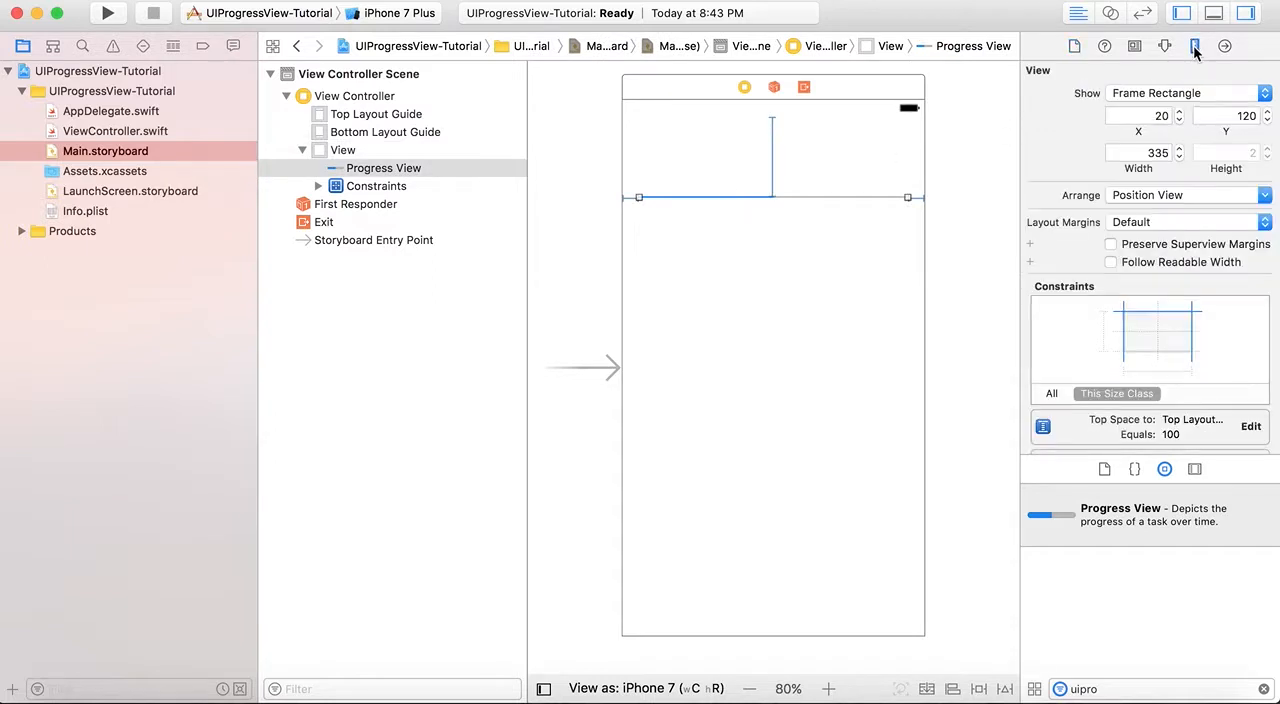
pyautogui.moveTo(838, 430)
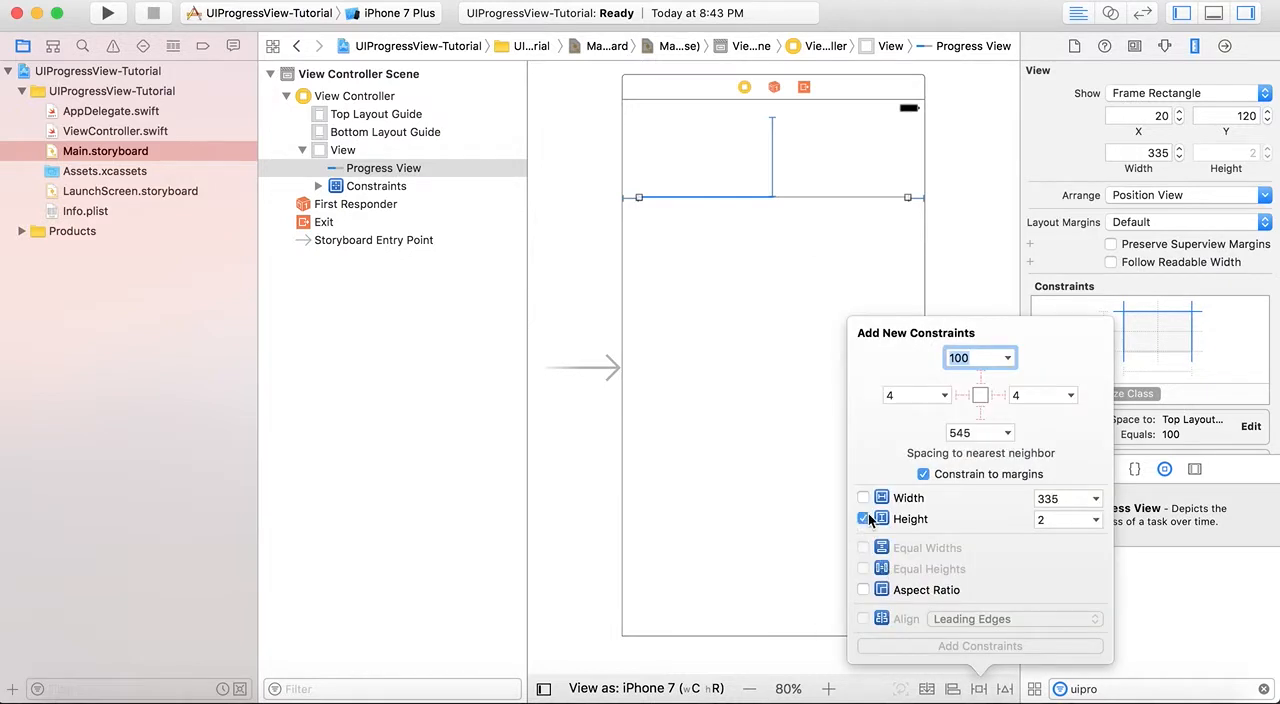
pyautogui.click(863, 518)
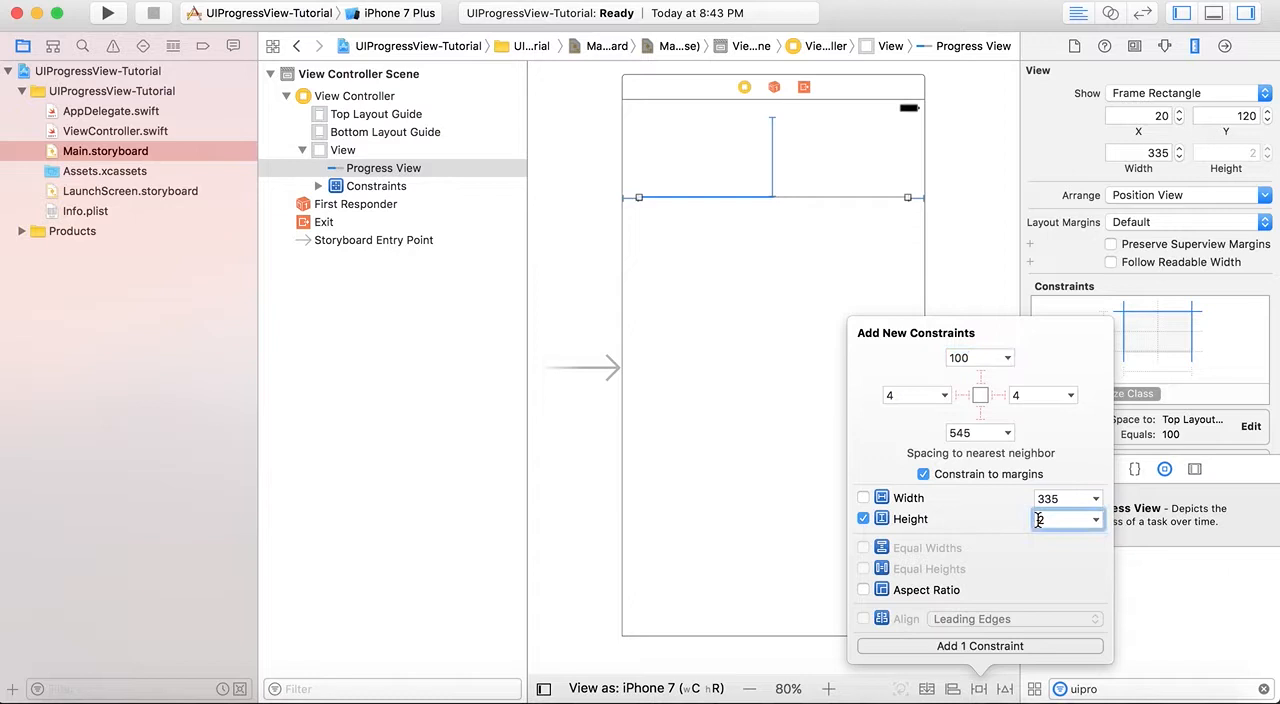
pyautogui.write('10')
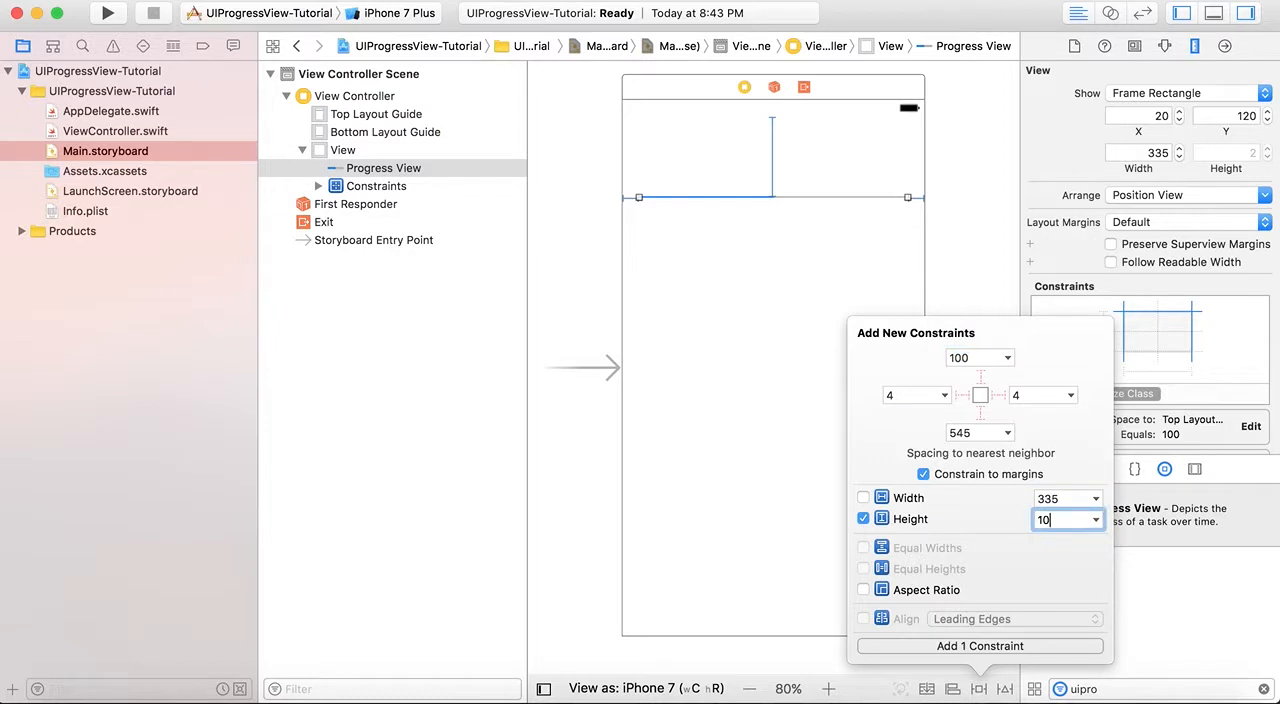
pyautogui.click(979, 645)
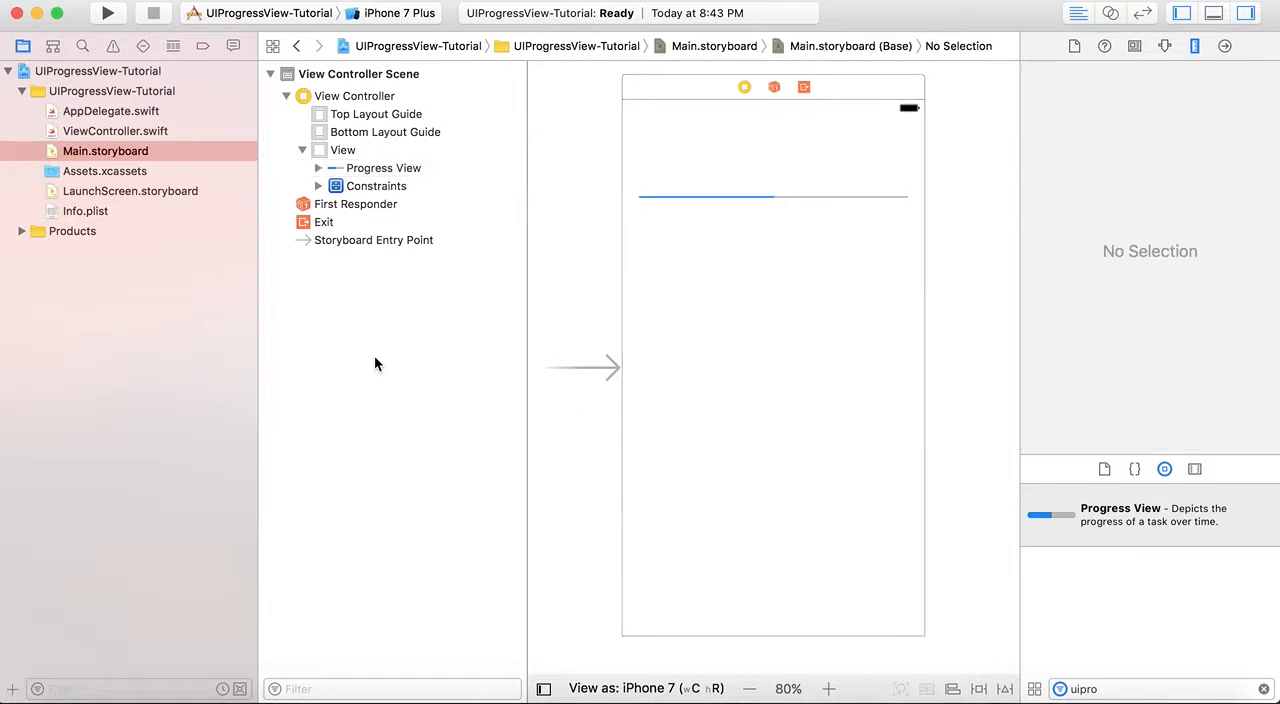
# Set iPhone 6s as the run destination and run the app in the simulator.
pyautogui.click(398, 13)
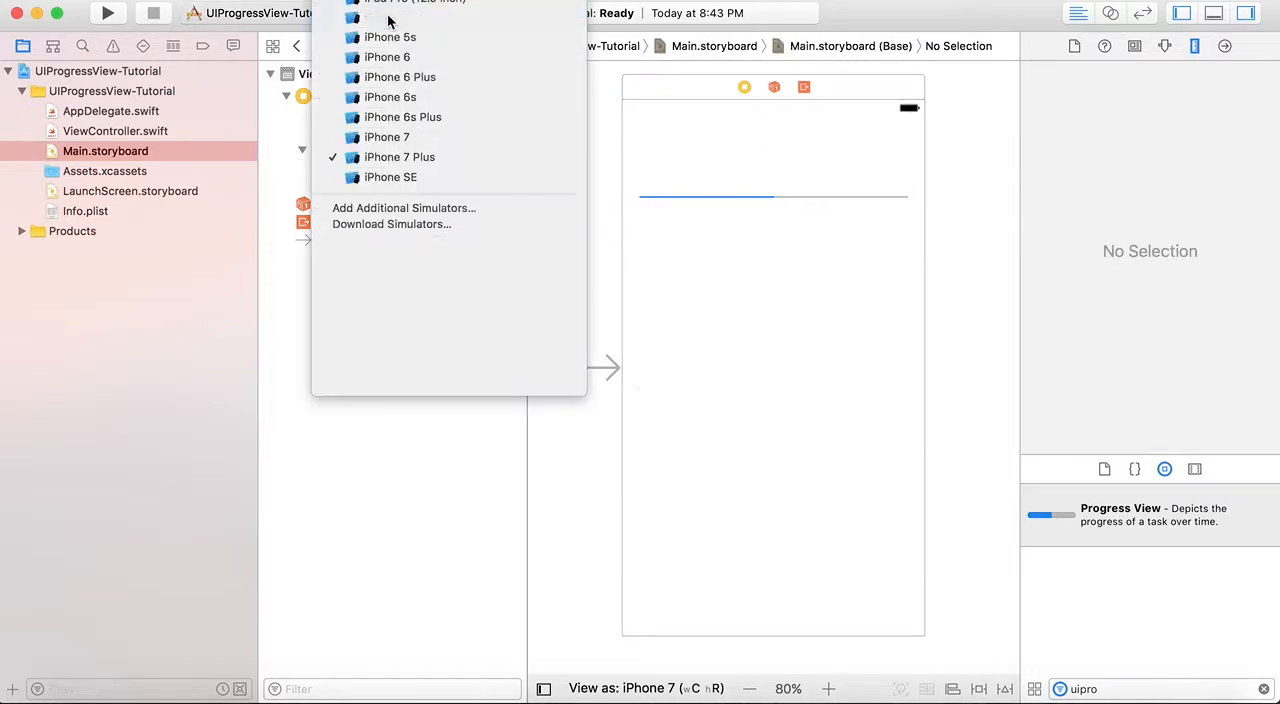
pyautogui.click(388, 97)
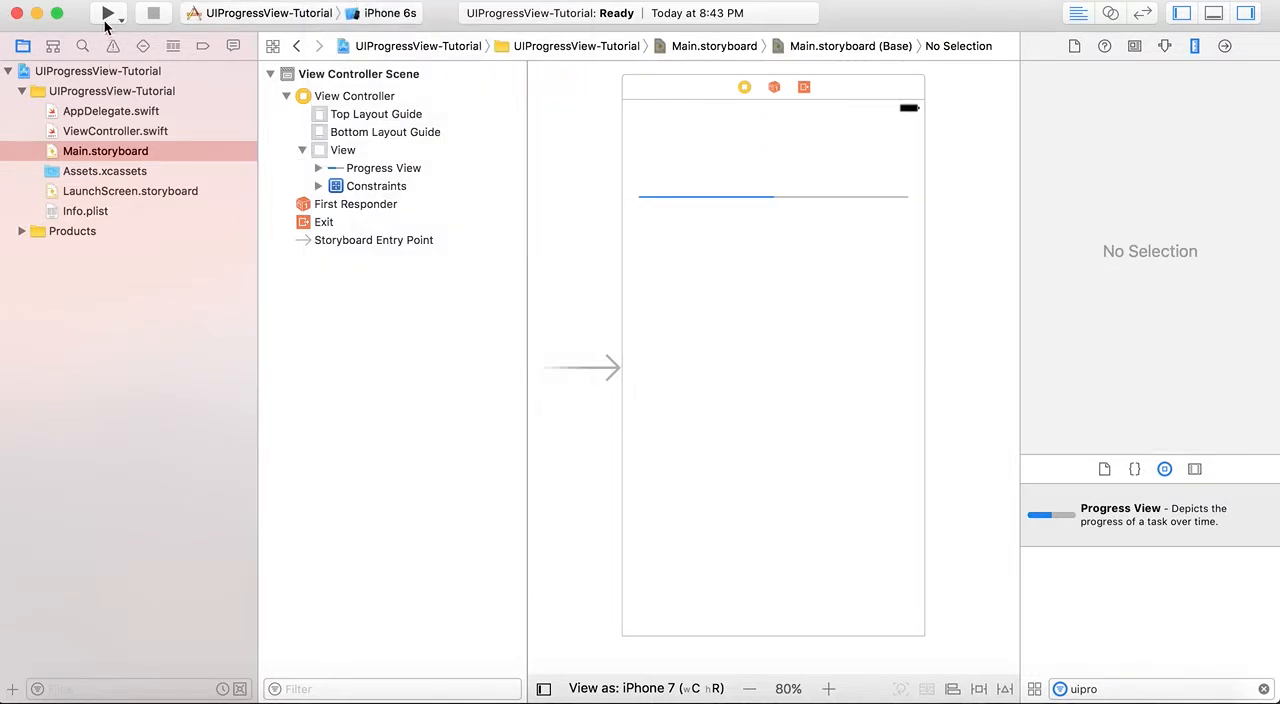
pyautogui.click(107, 13)
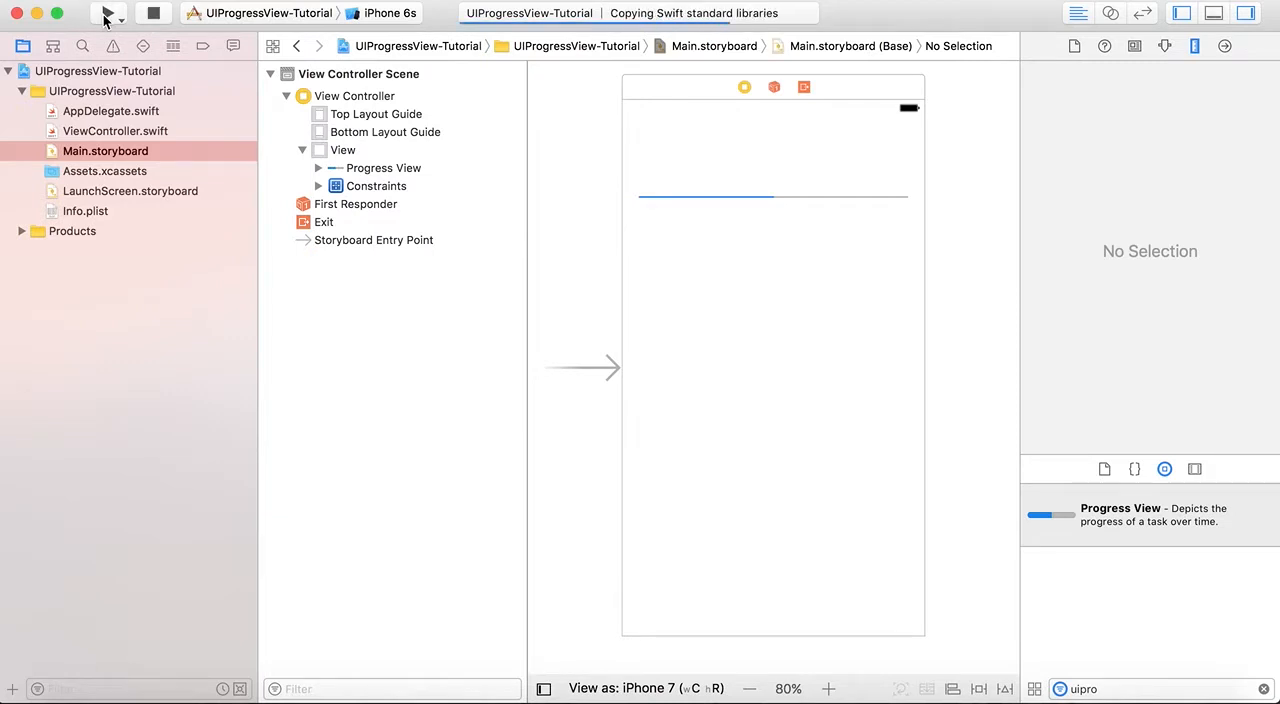
pyautogui.click(108, 13)
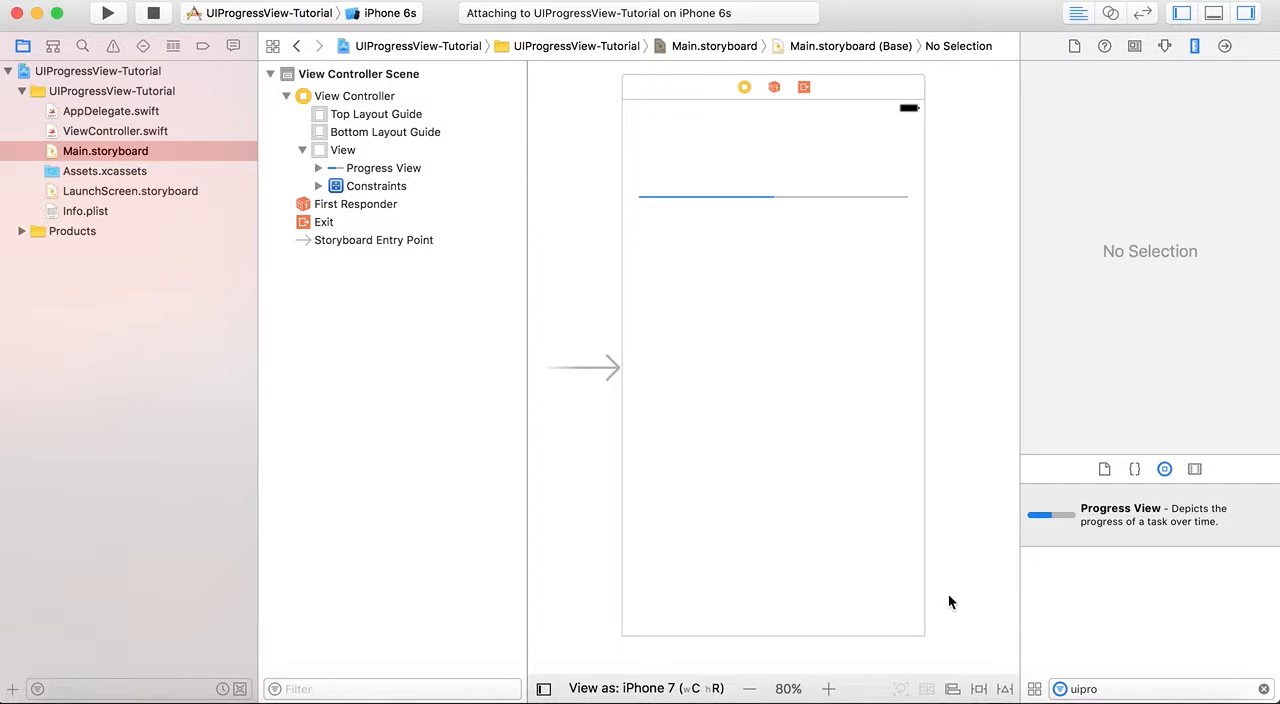
pyautogui.click(107, 12)
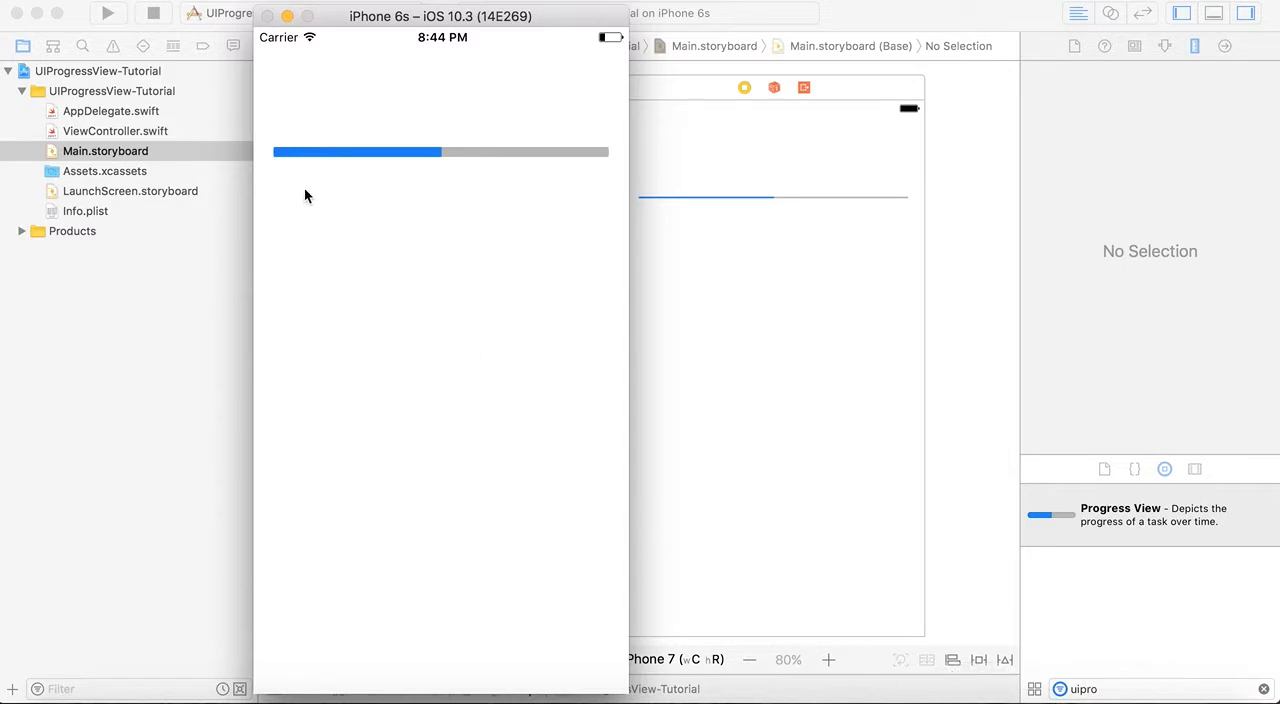
pyautogui.moveTo(607, 175)
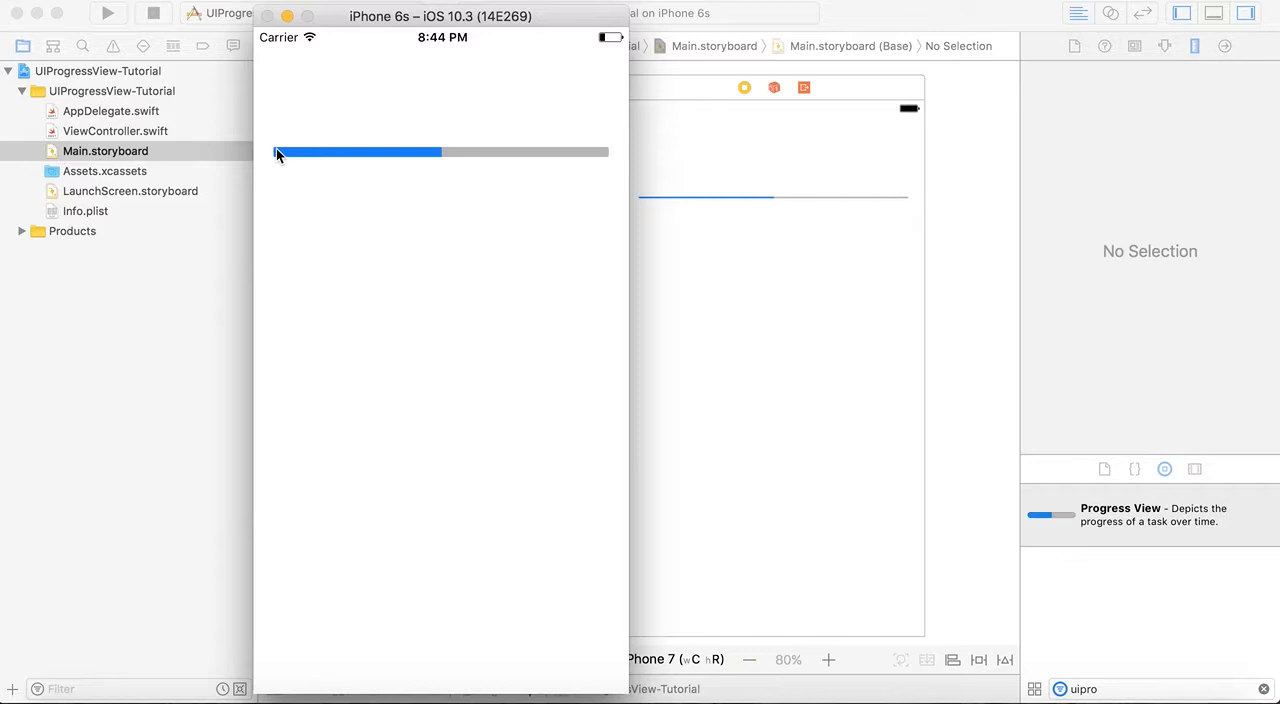
pyautogui.moveTo(420, 180)
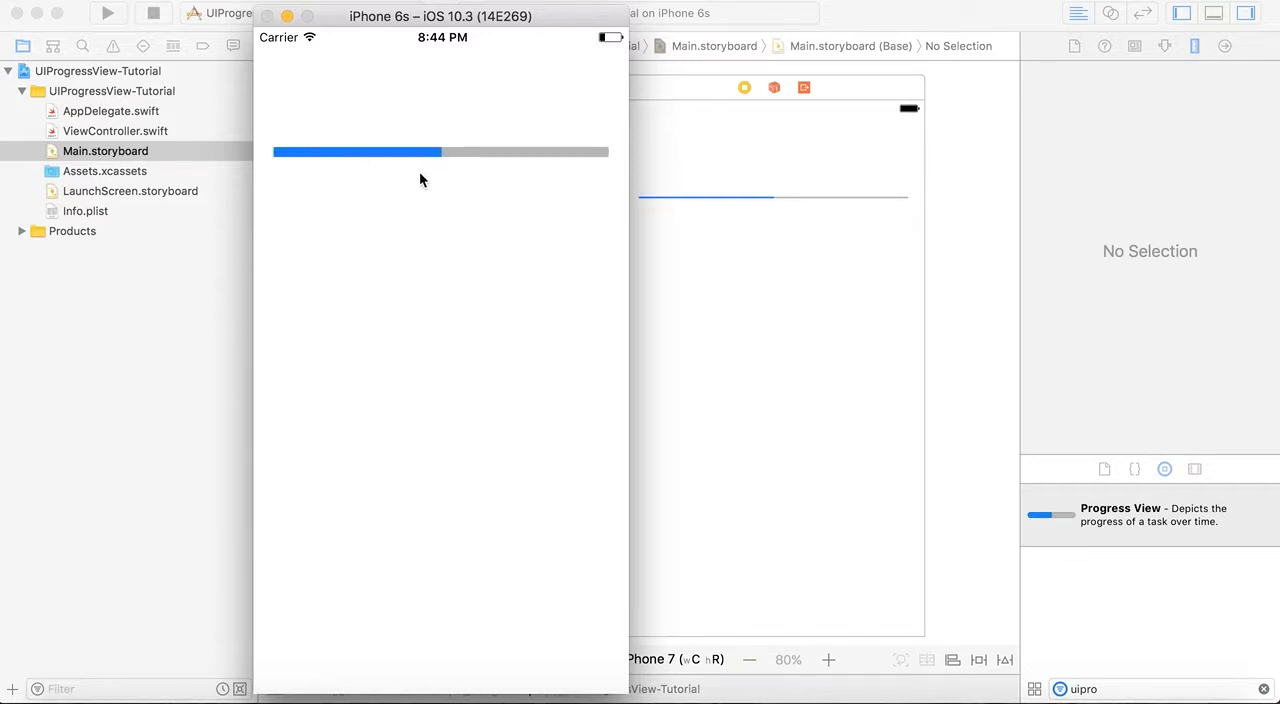
pyautogui.moveTo(527, 147)
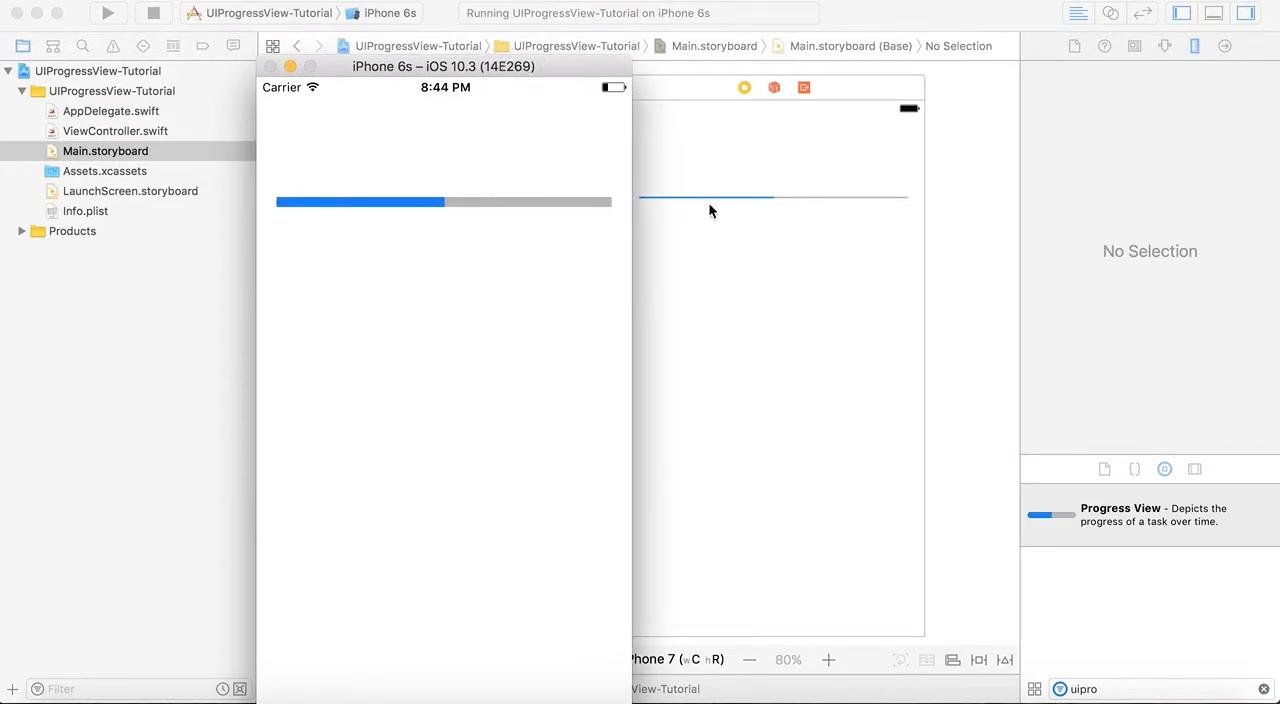
pyautogui.moveTo(546, 207)
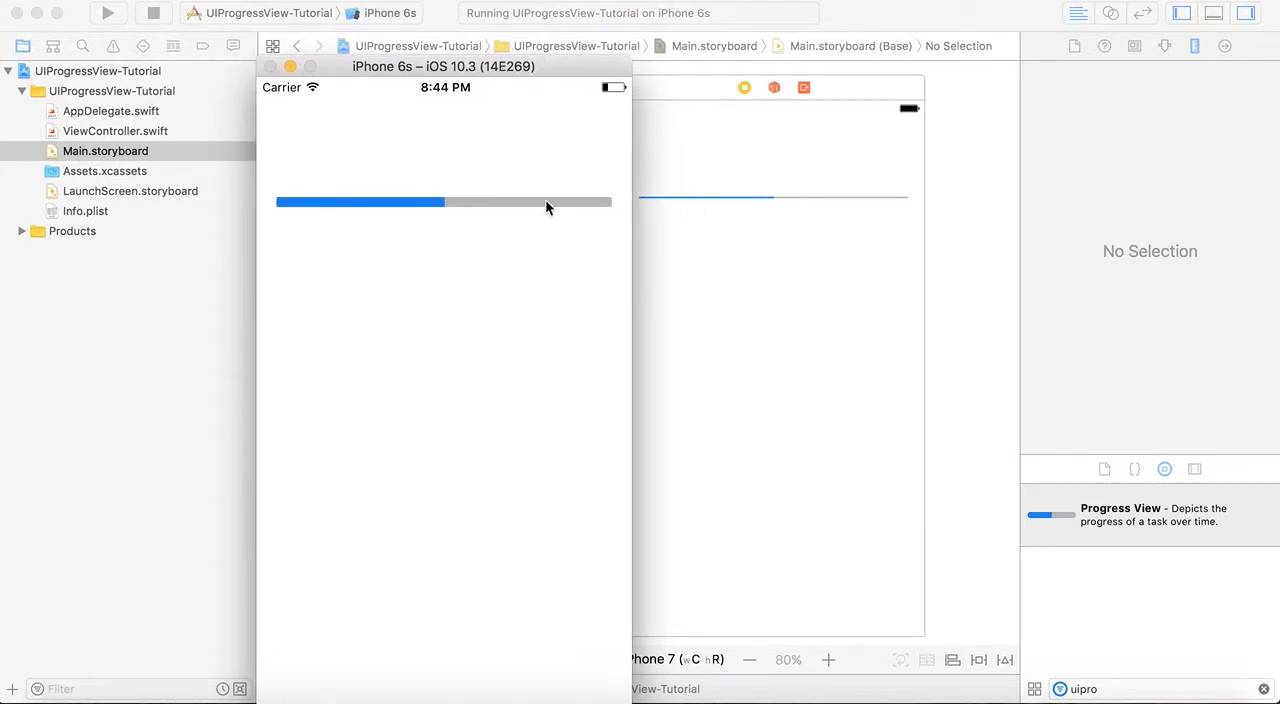
pyautogui.moveTo(605, 213)
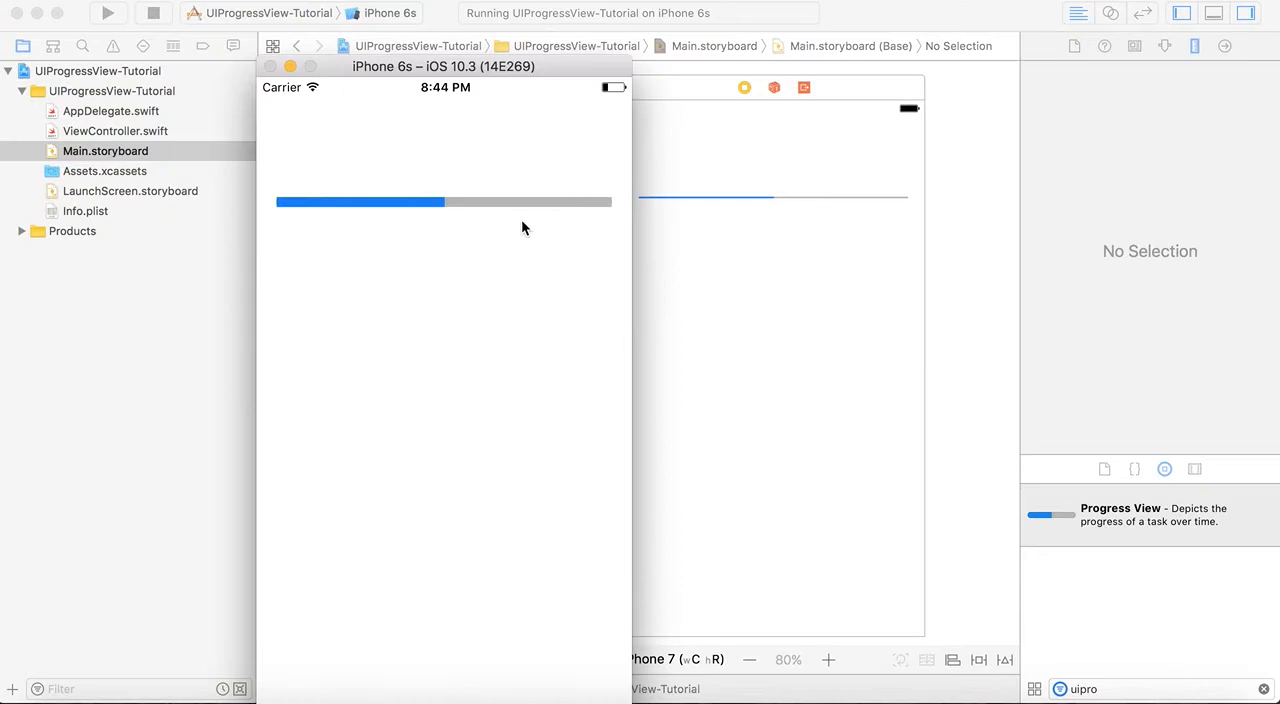
pyautogui.click(105, 150)
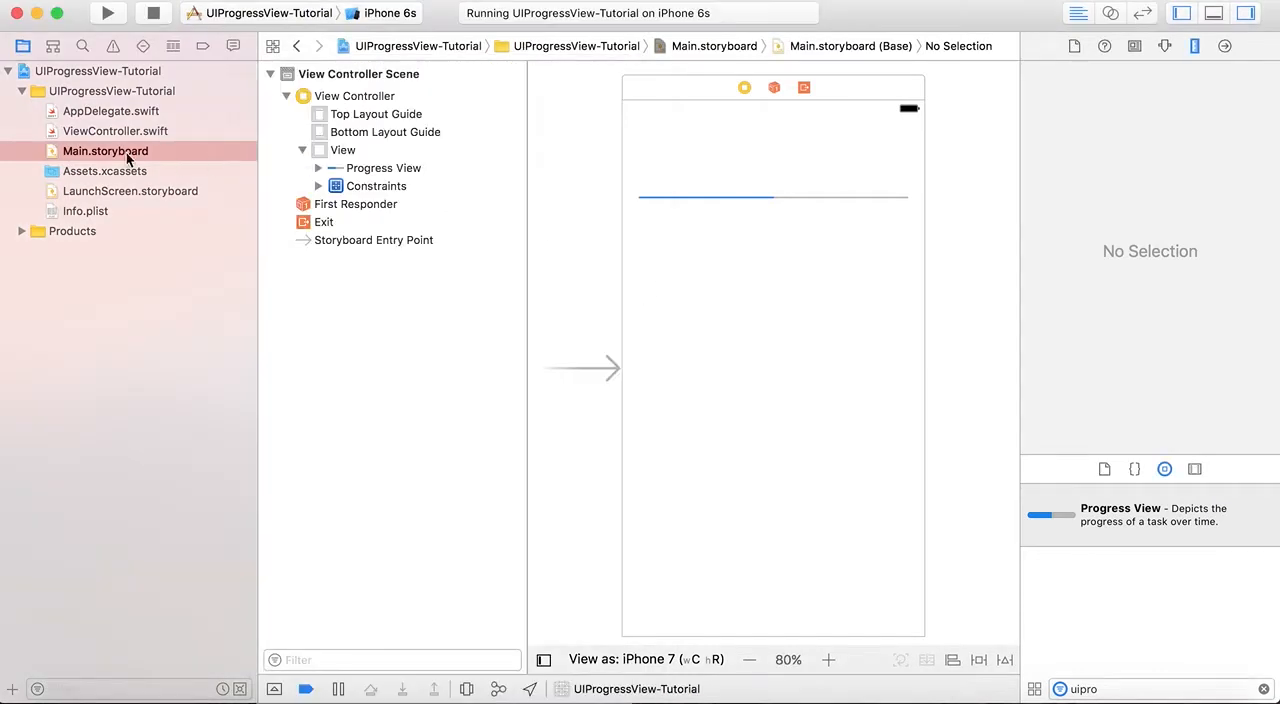
pyautogui.click(114, 130)
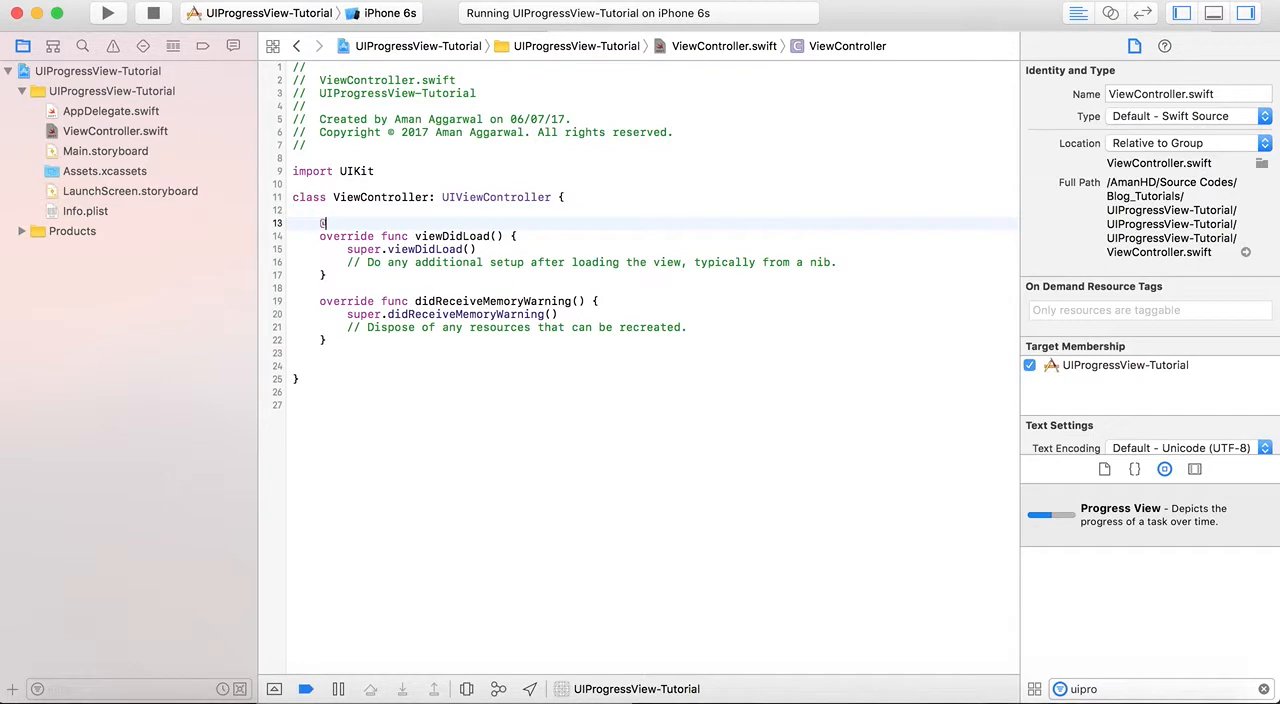
pyautogui.write('@IBOutlet')
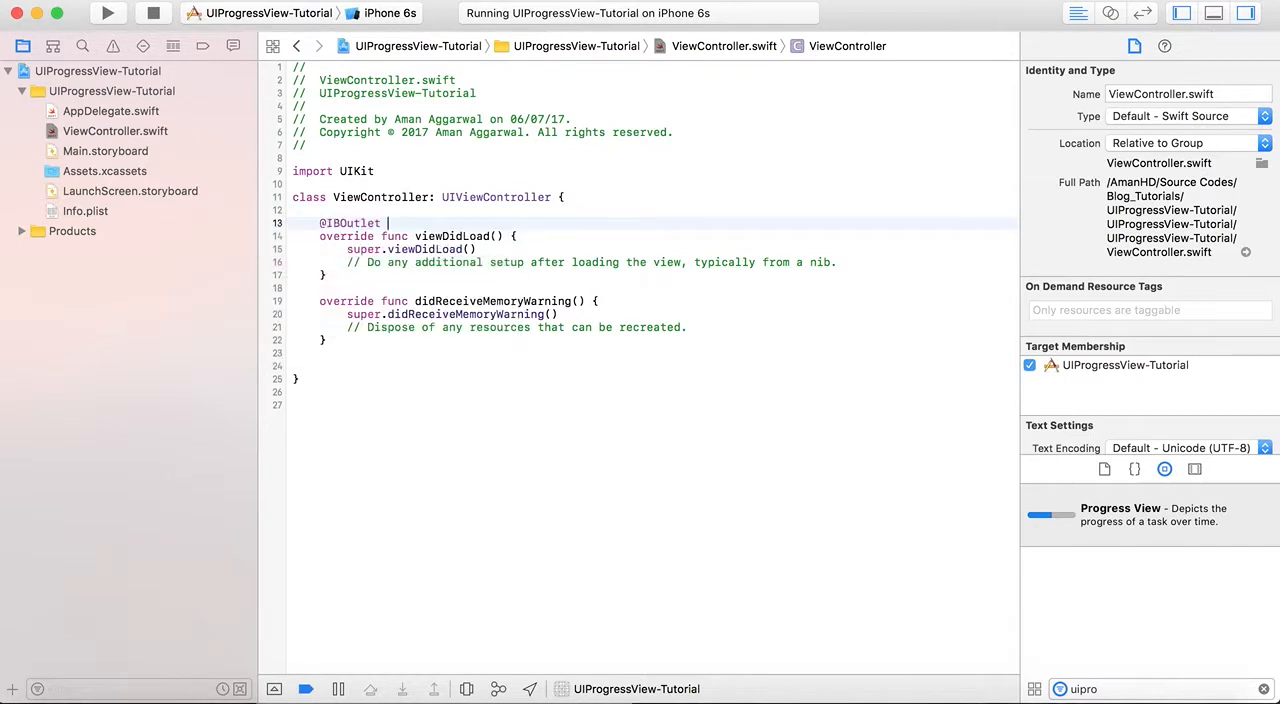
pyautogui.write('weak var')
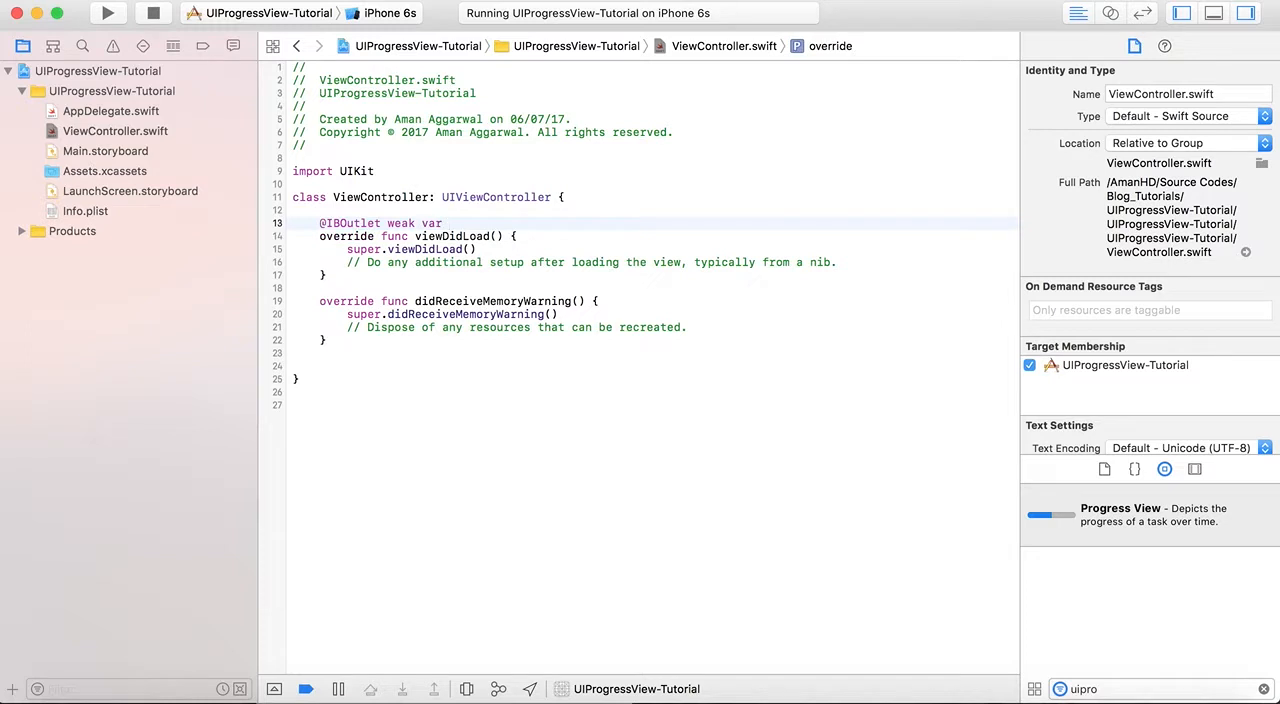
pyautogui.write('progress:ui')
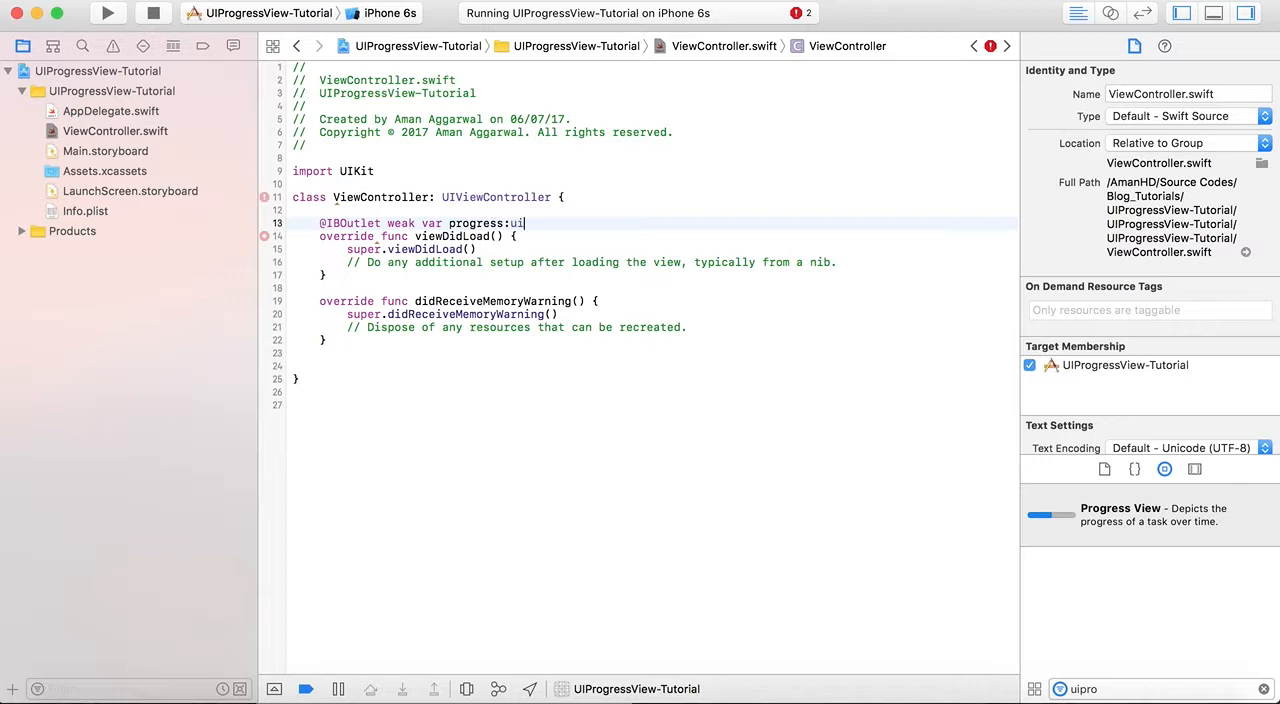
pyautogui.write('r')
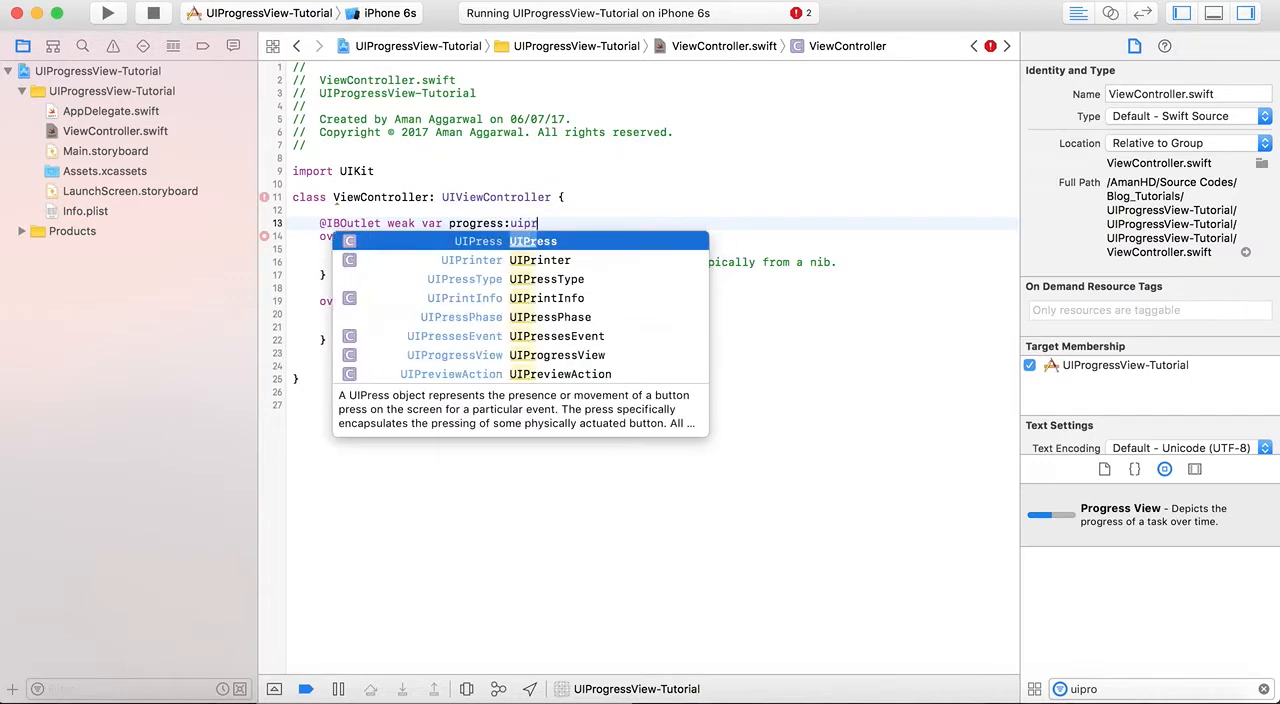
pyautogui.write('ogres')
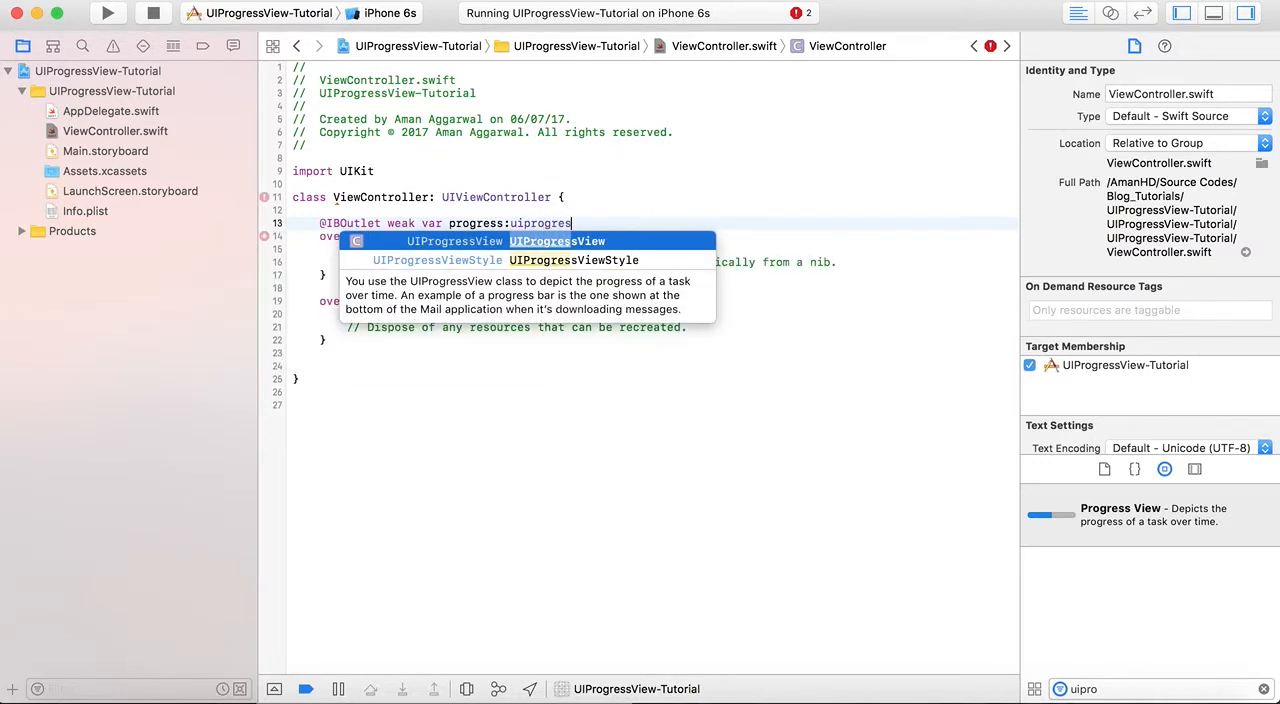
pyautogui.press('return')
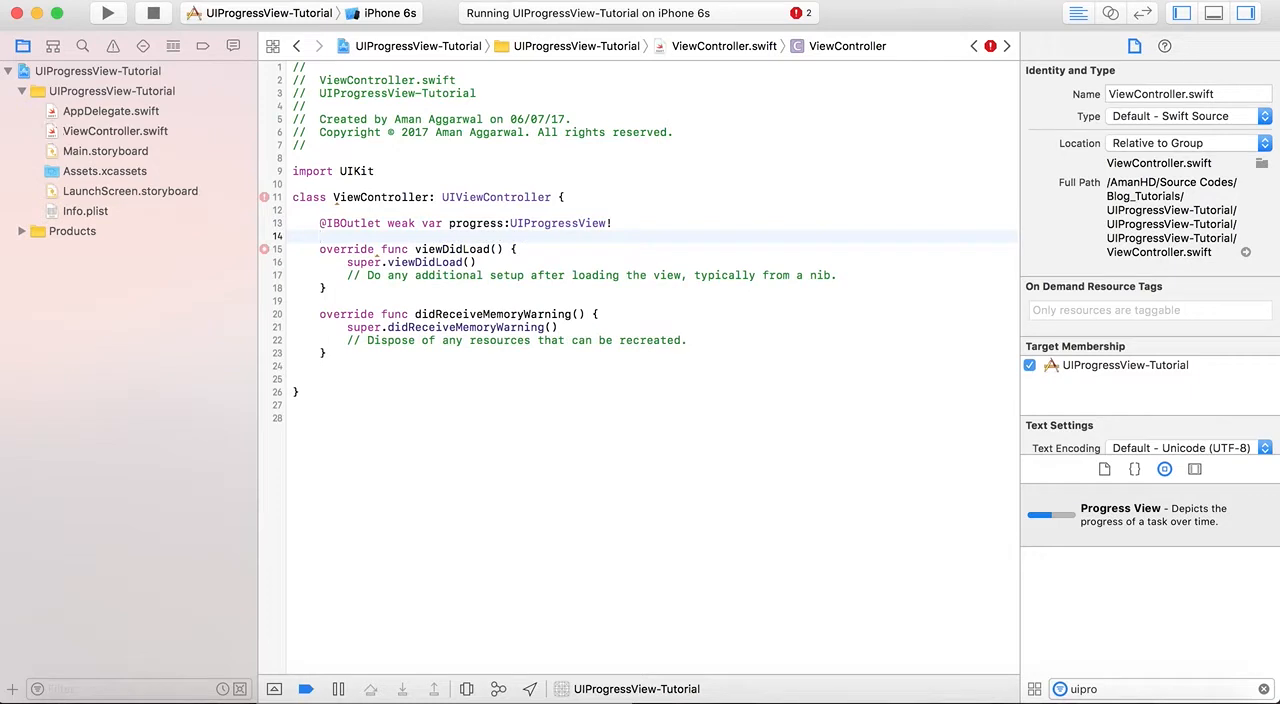
pyautogui.moveTo(225, 177)
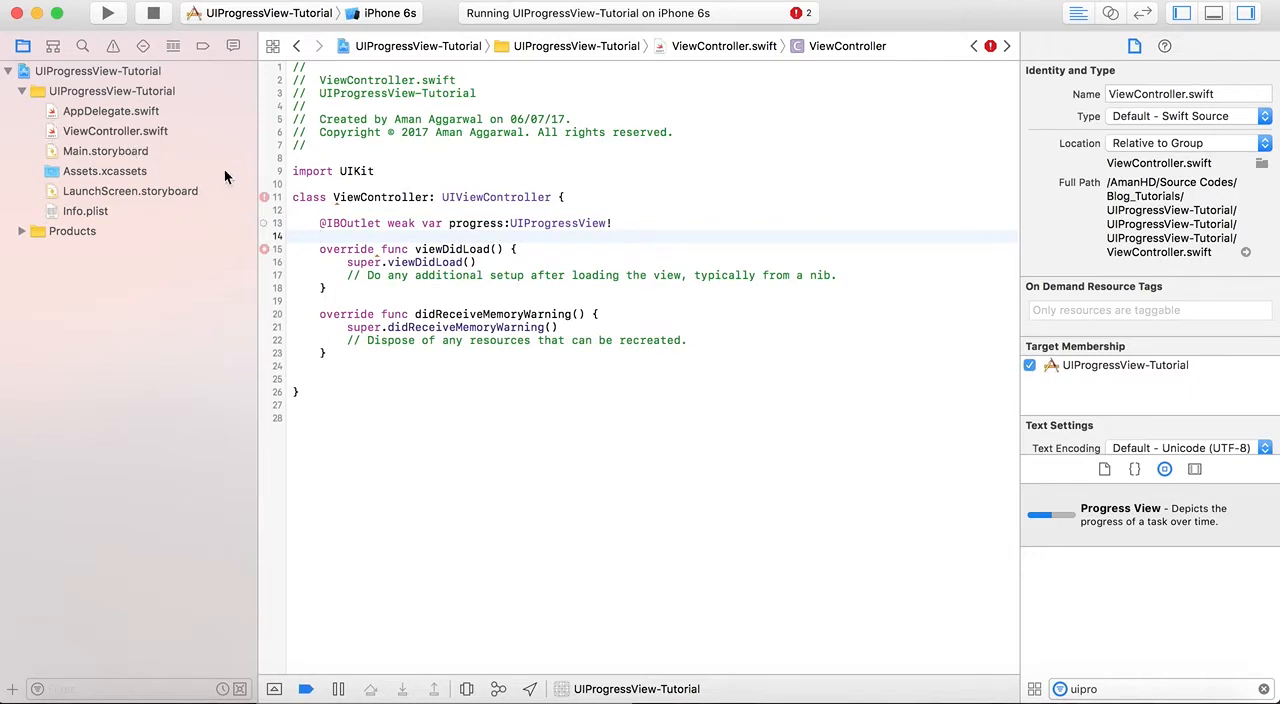
# Reopen Main.storyboard, expand View Controller Scene, and show Progress's Attributes inspector.
pyautogui.click(105, 151)
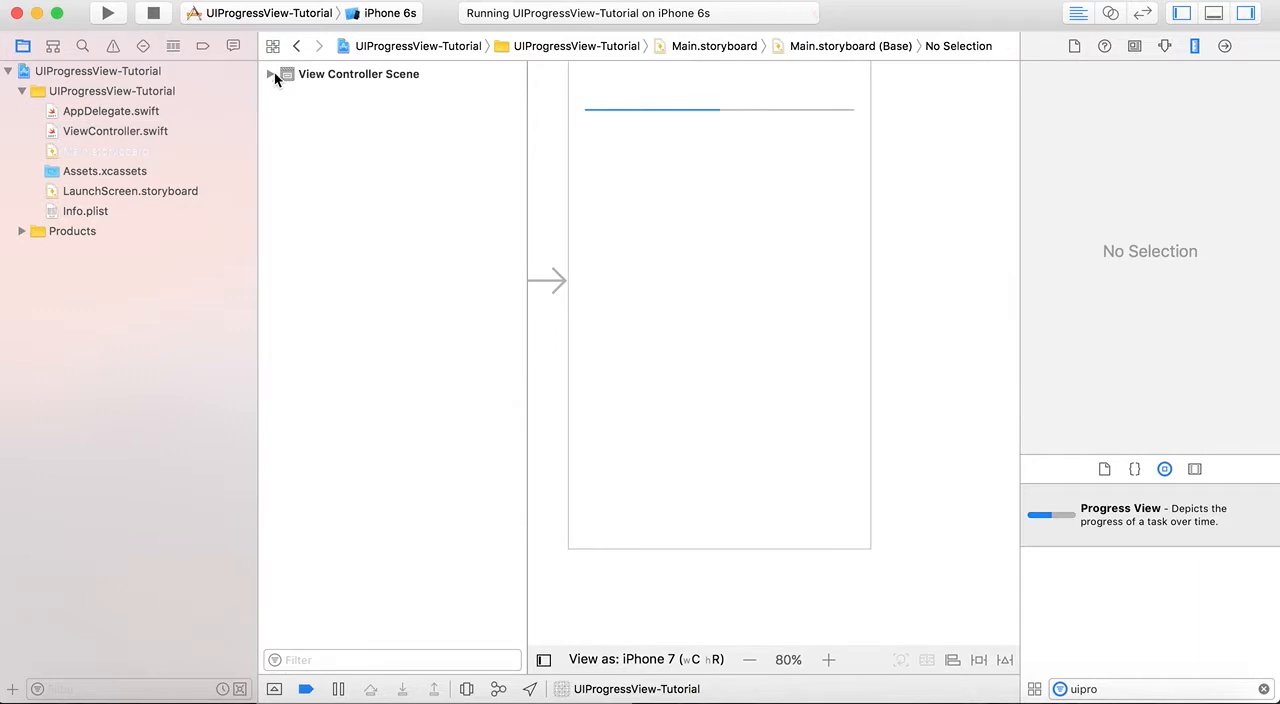
pyautogui.click(270, 74)
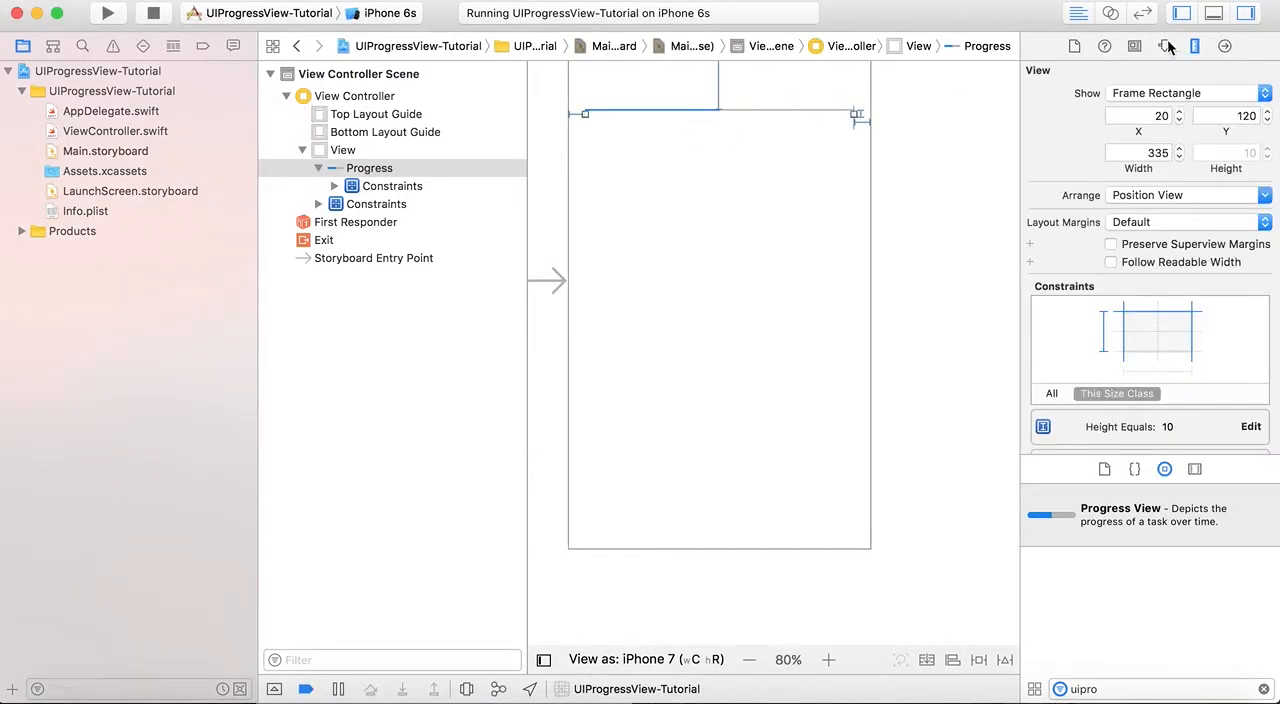
pyautogui.click(1164, 46)
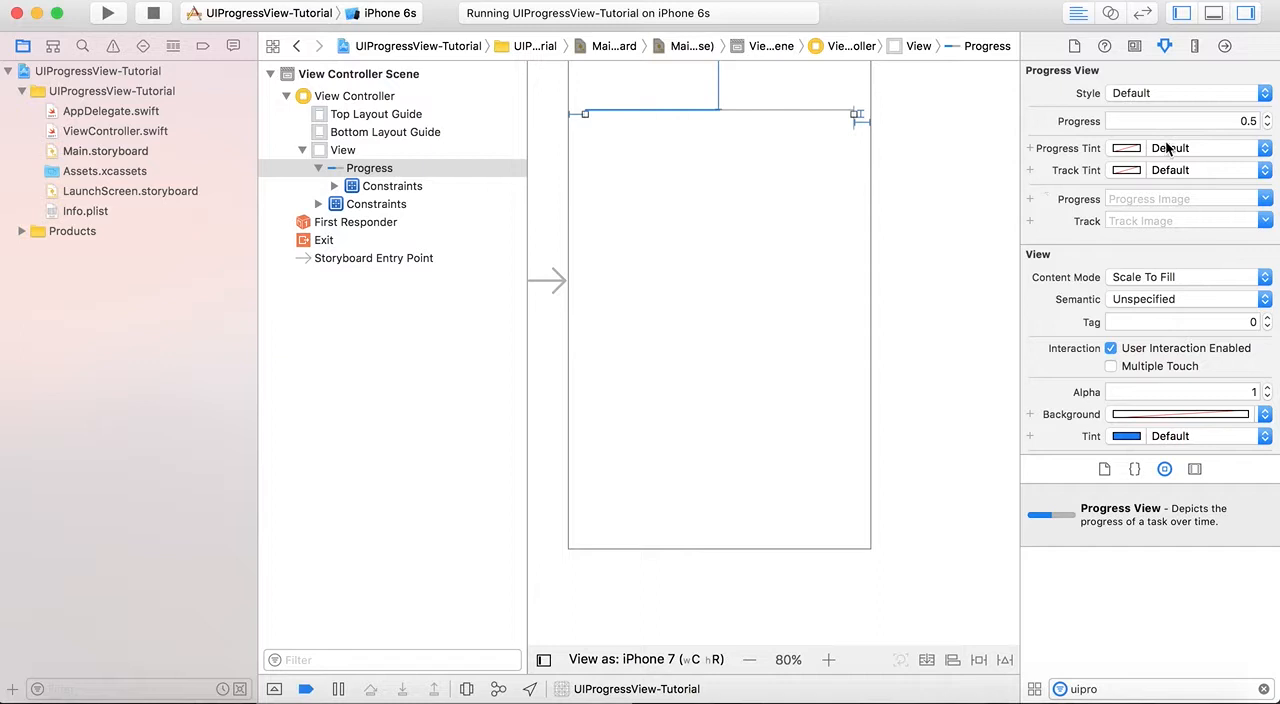
pyautogui.click(1265, 148)
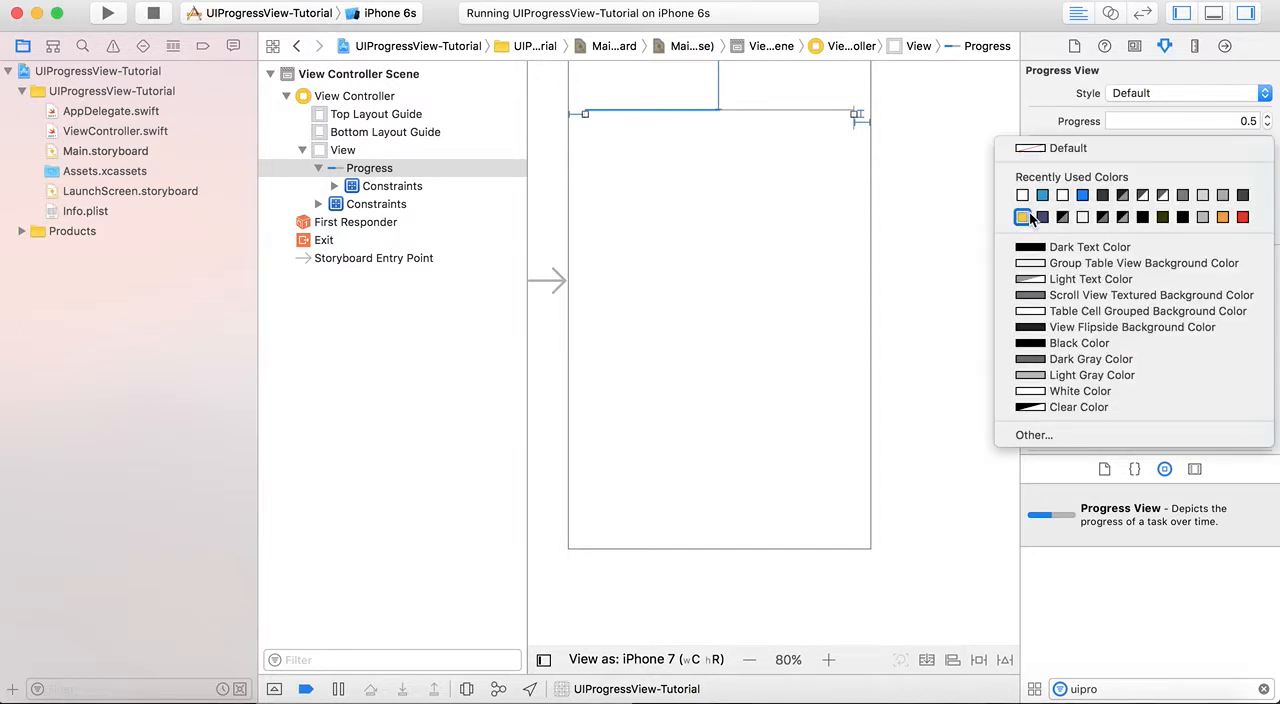
pyautogui.click(1022, 217)
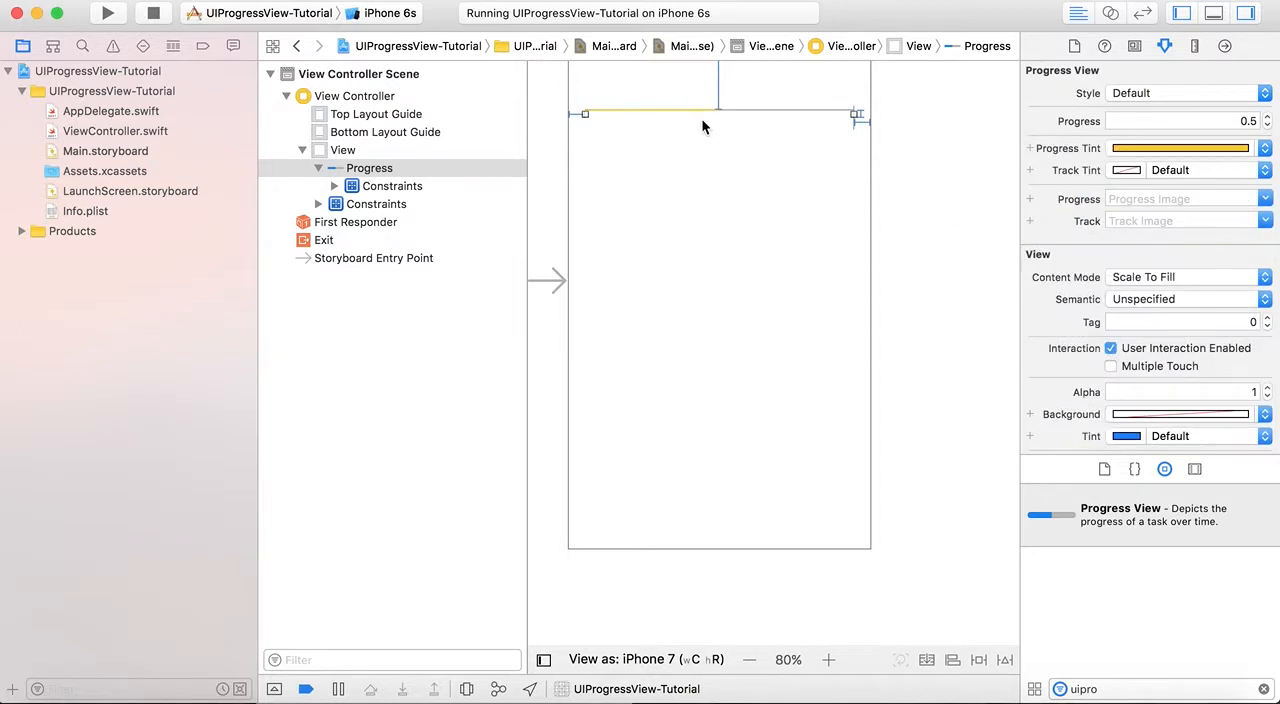
pyautogui.click(1264, 148)
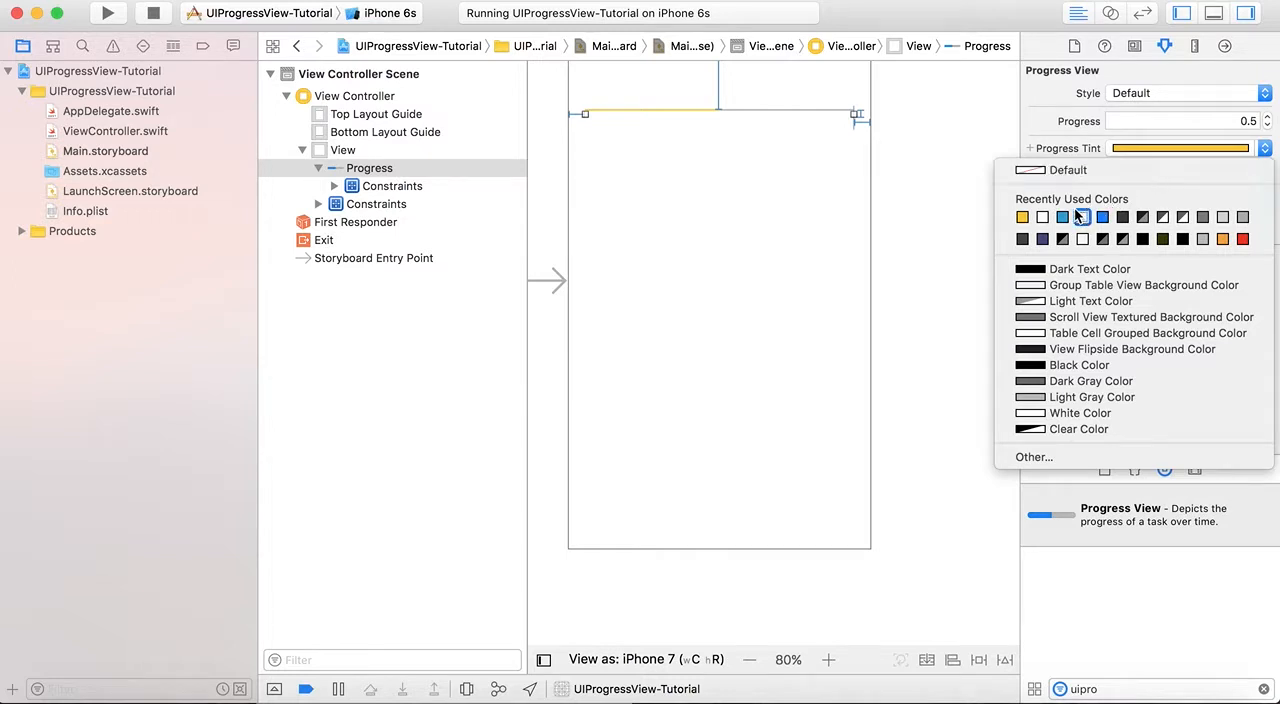
pyautogui.click(1082, 217)
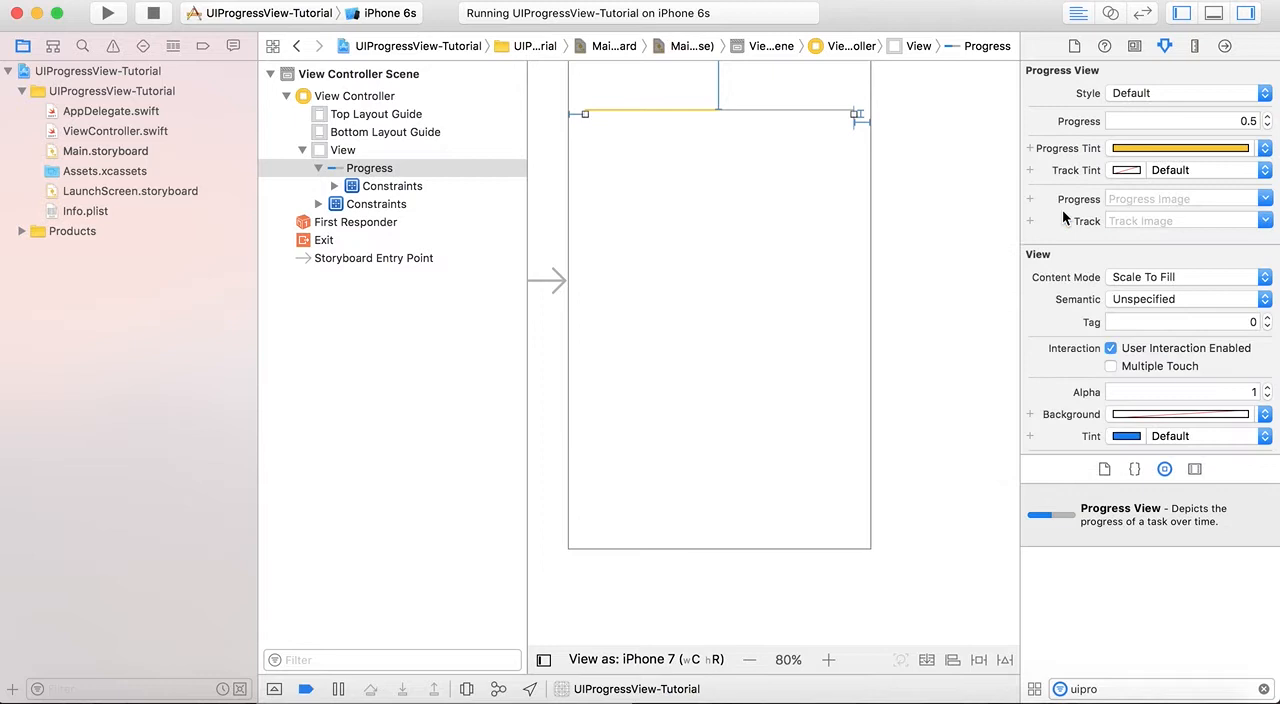
pyautogui.click(343, 149)
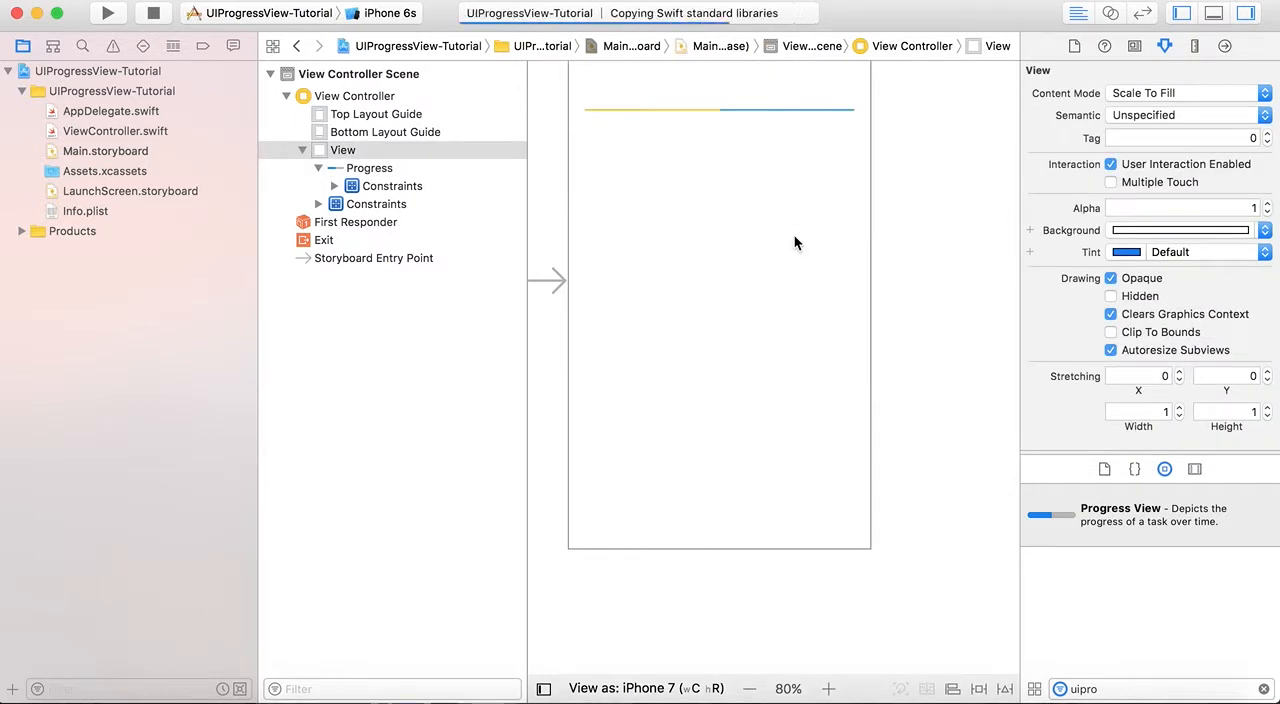
pyautogui.click(107, 13)
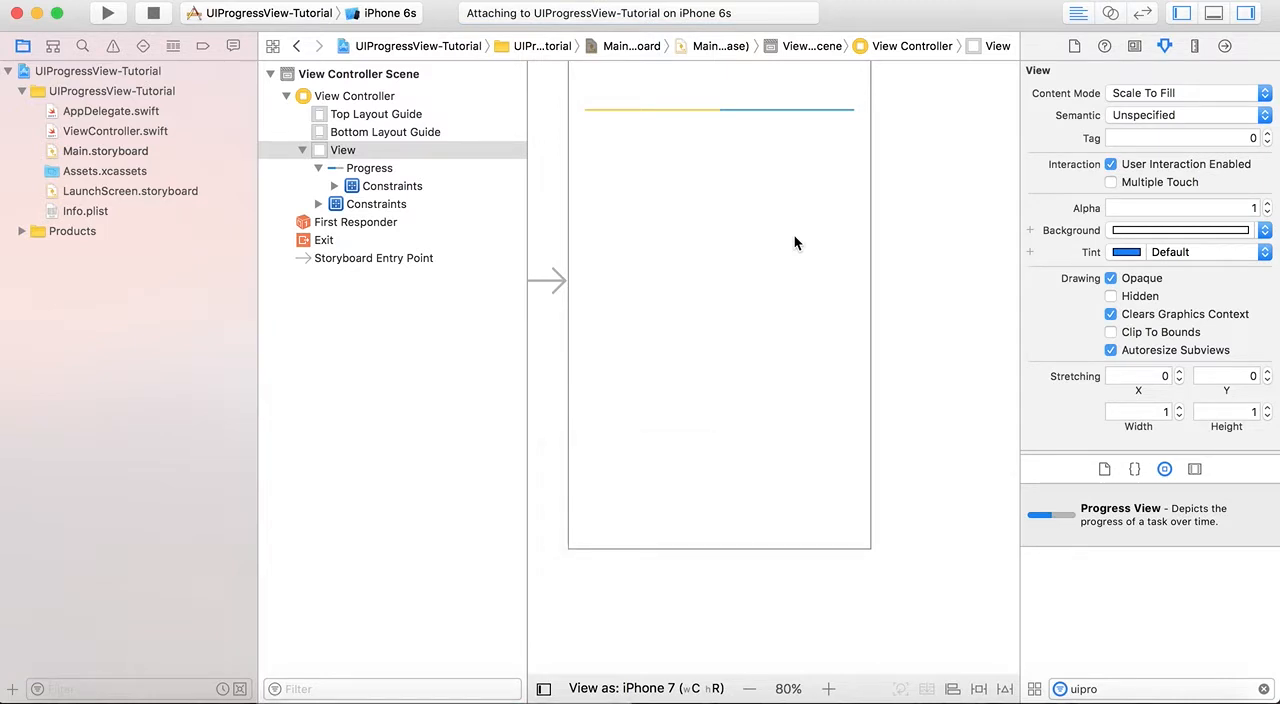
pyautogui.click(107, 13)
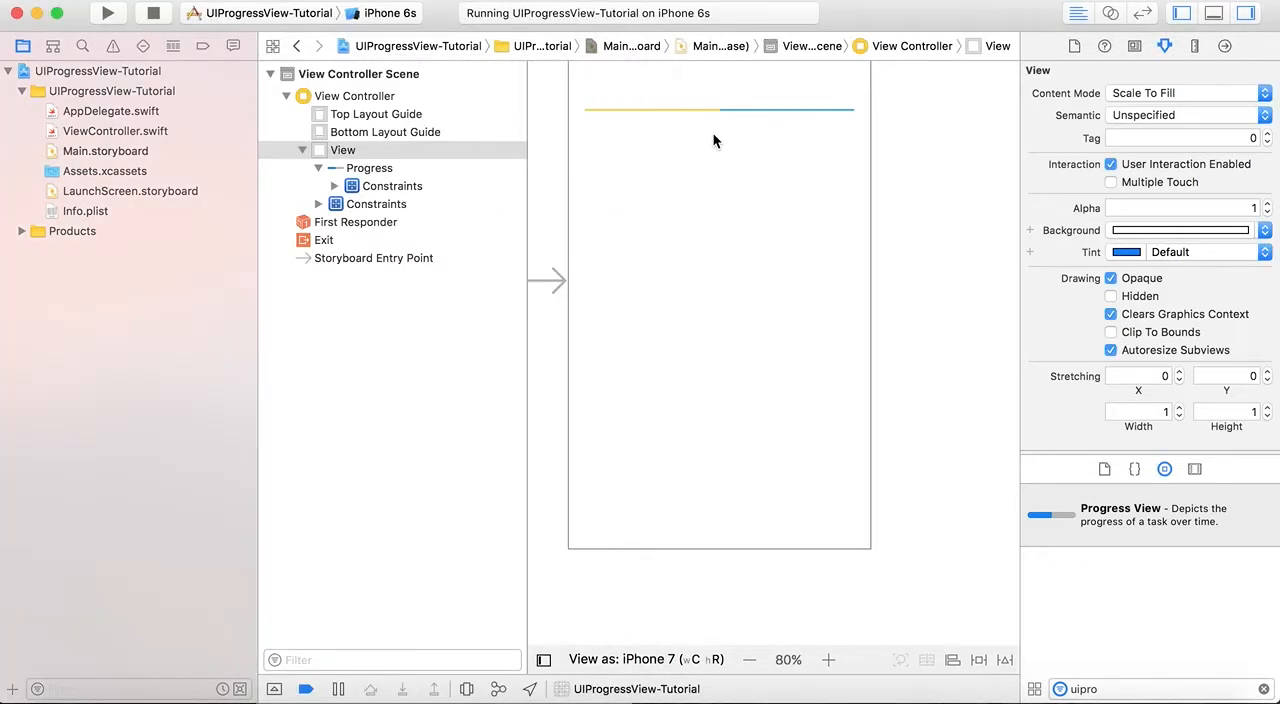
# Set the Progress View's blue track tint to 74% opacity in the Attributes inspector.
pyautogui.click(369, 167)
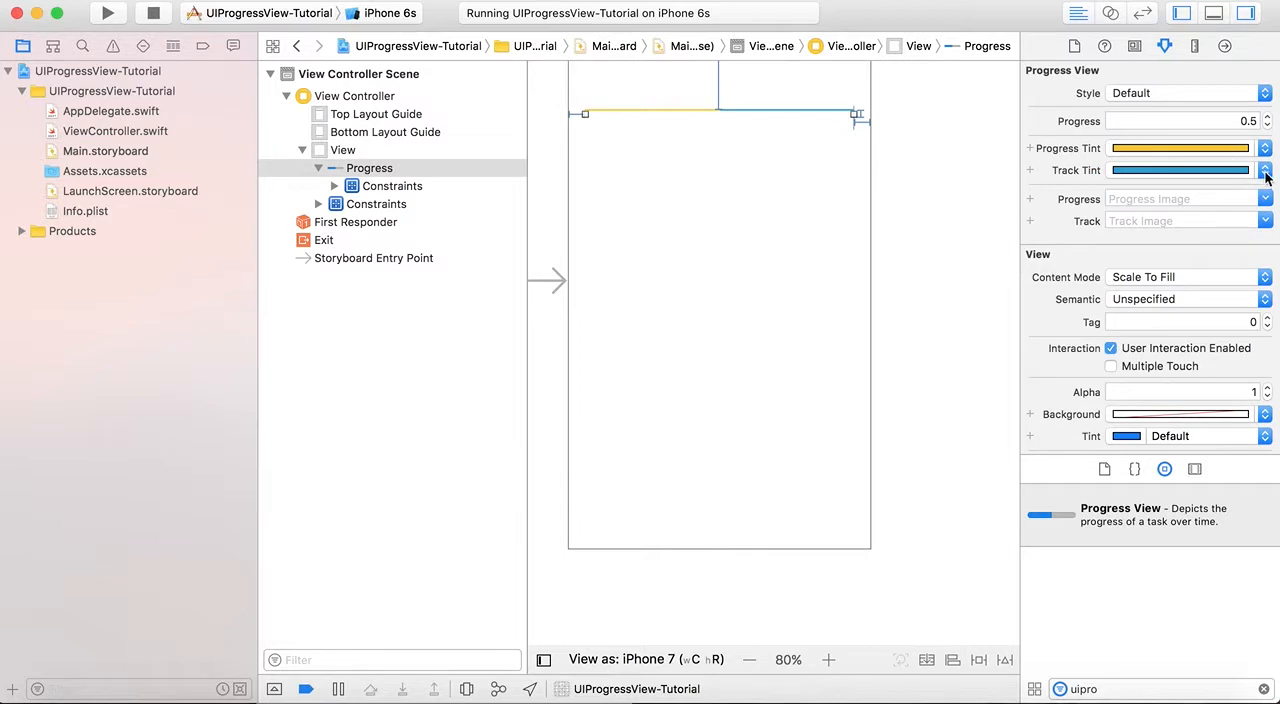
pyautogui.click(1265, 170)
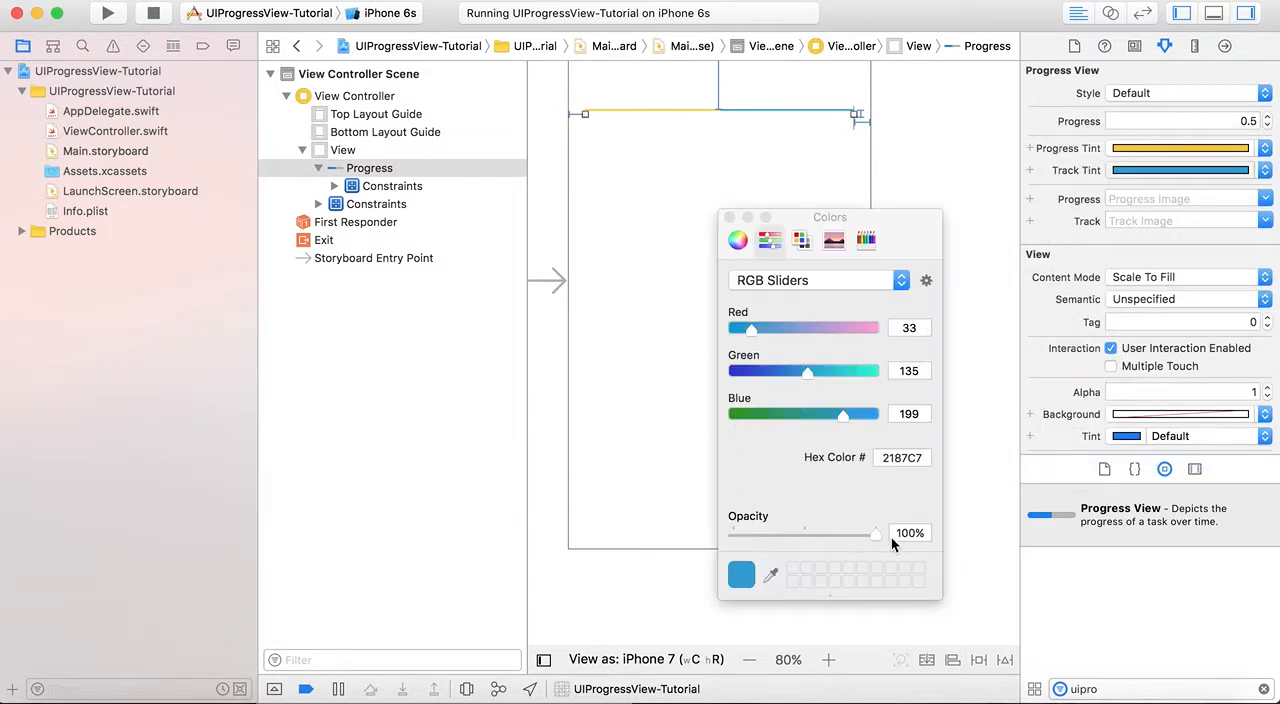
pyautogui.moveTo(875, 532); pyautogui.dragTo(840, 532)
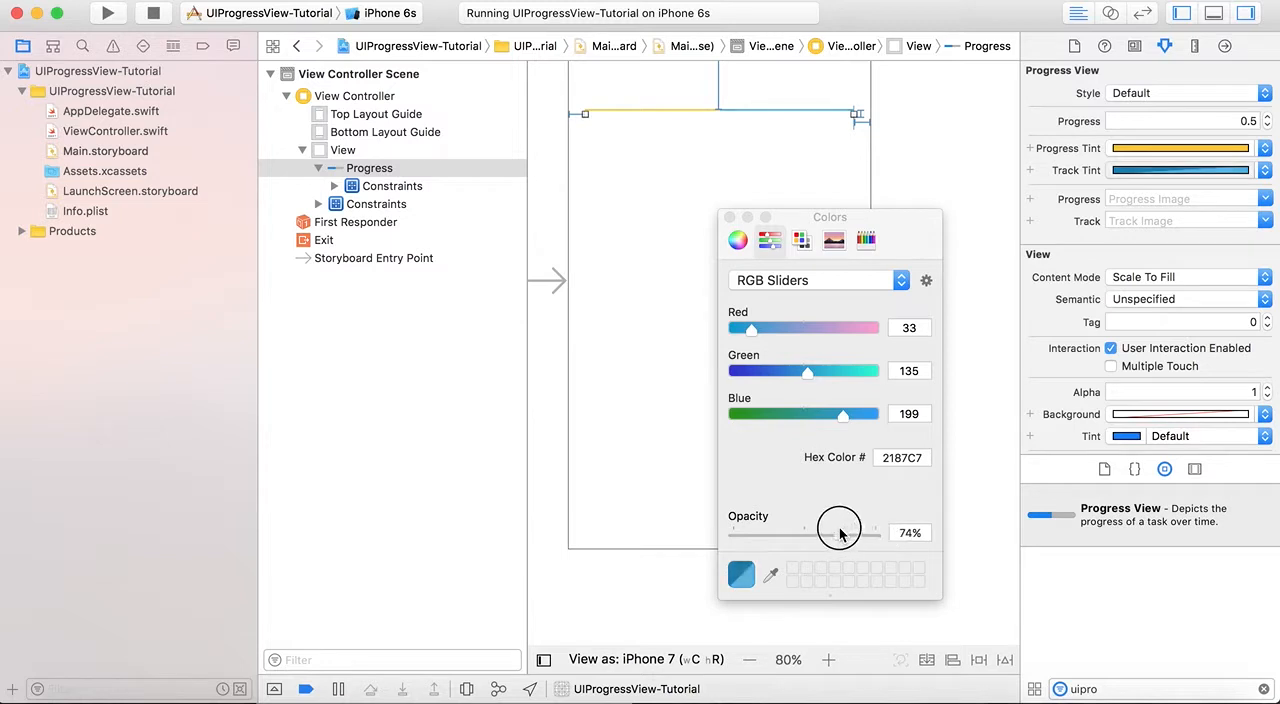
pyautogui.moveTo(843, 532); pyautogui.dragTo(838, 532)
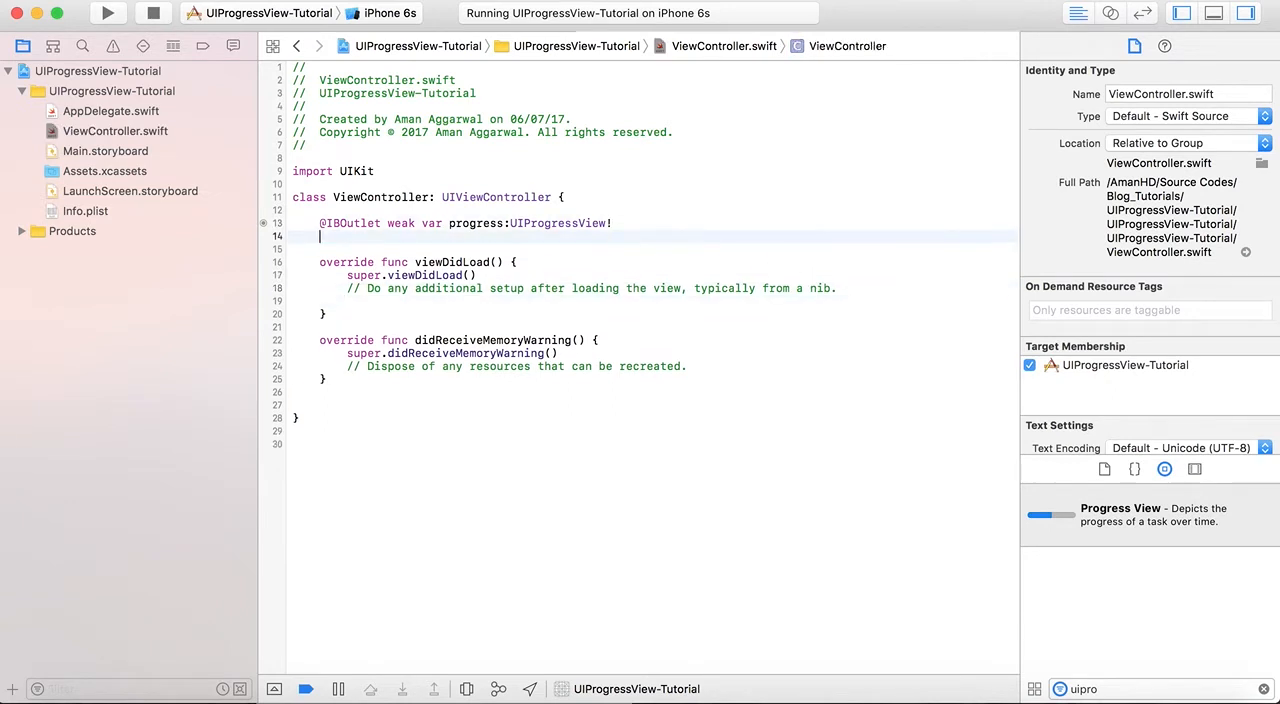
# Declare 'var value = 0.0' below the progress outlet.
pyautogui.write('var')
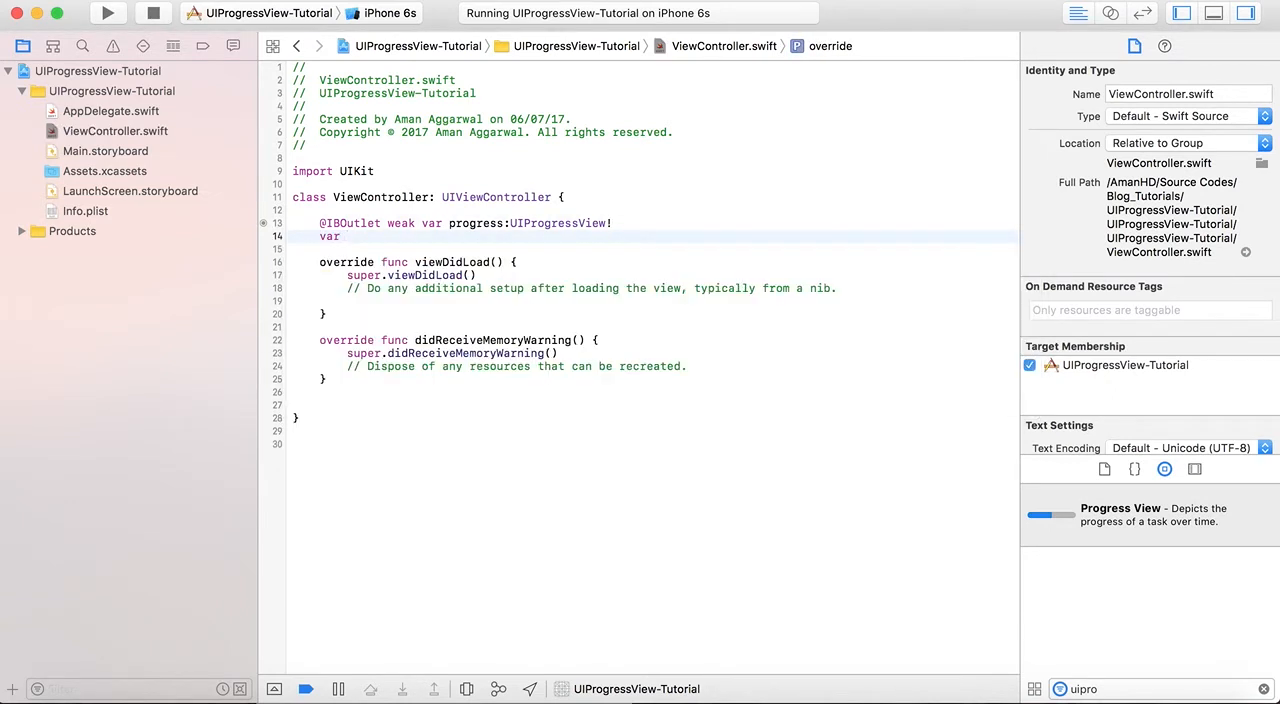
pyautogui.write('value')
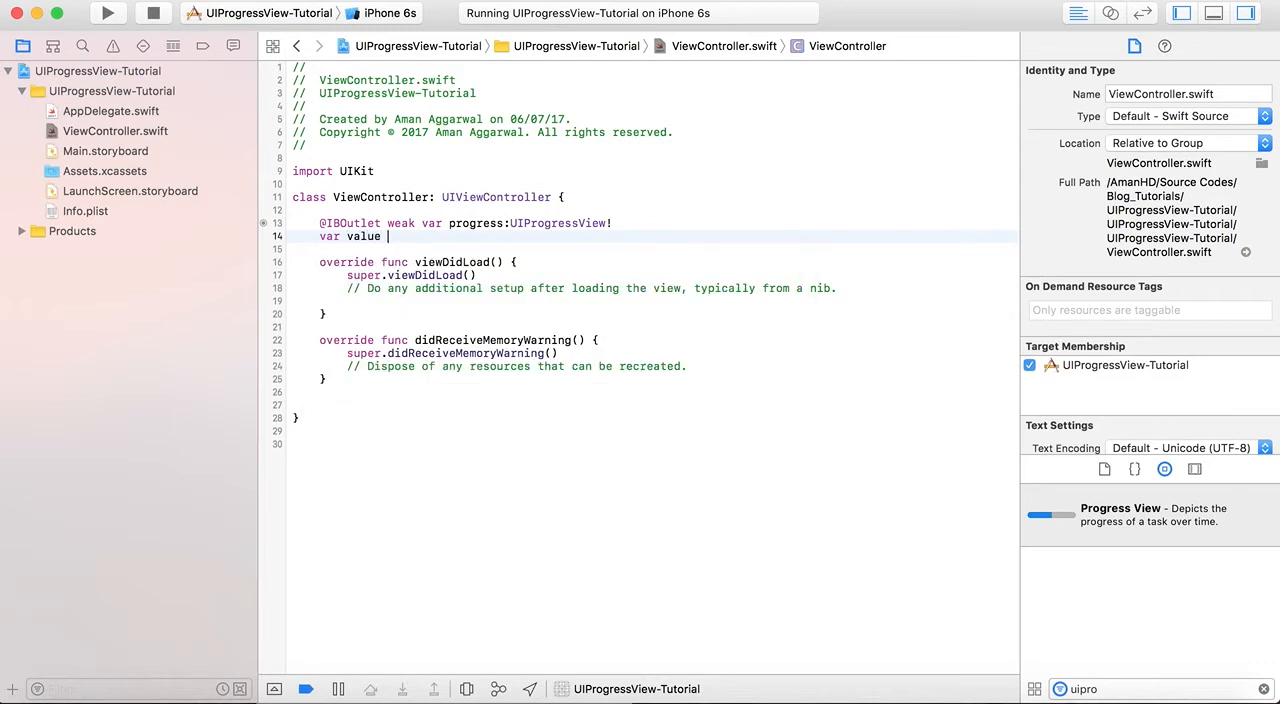
pyautogui.write('= 0.0')
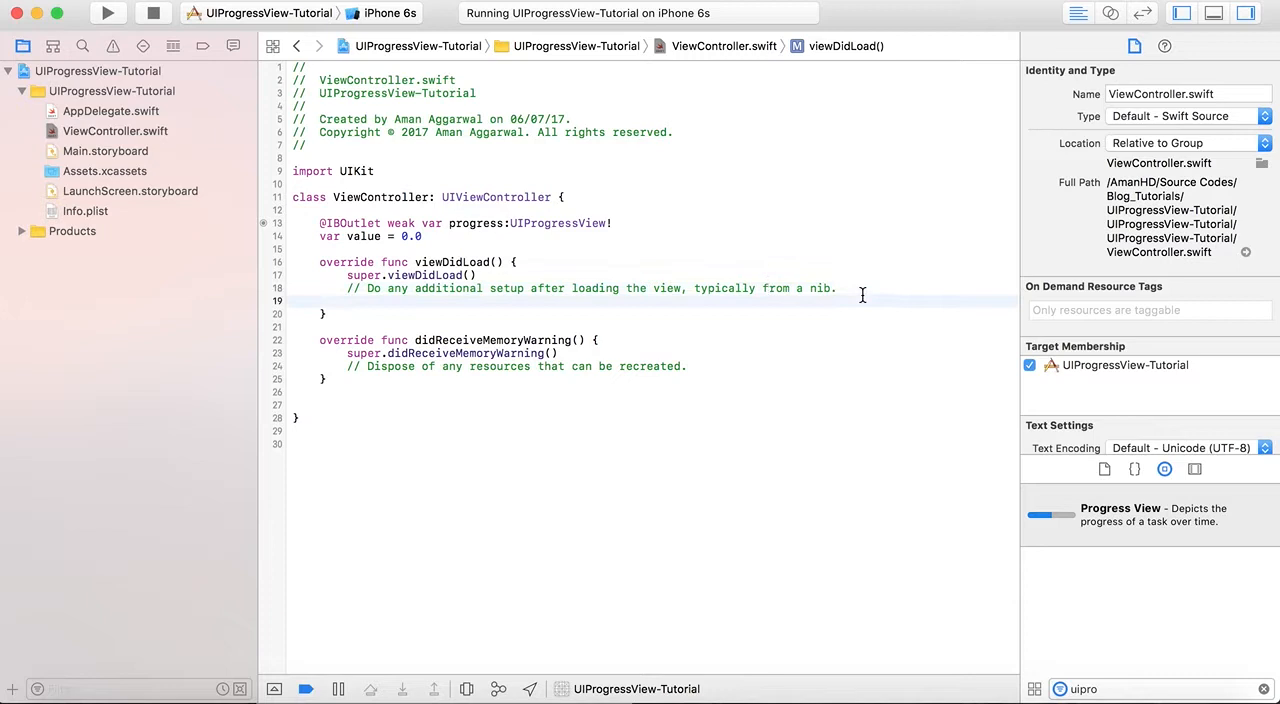
# In viewDidLoad, write 'self.progress.progress = value' using autocomplete.
pyautogui.write('self.')
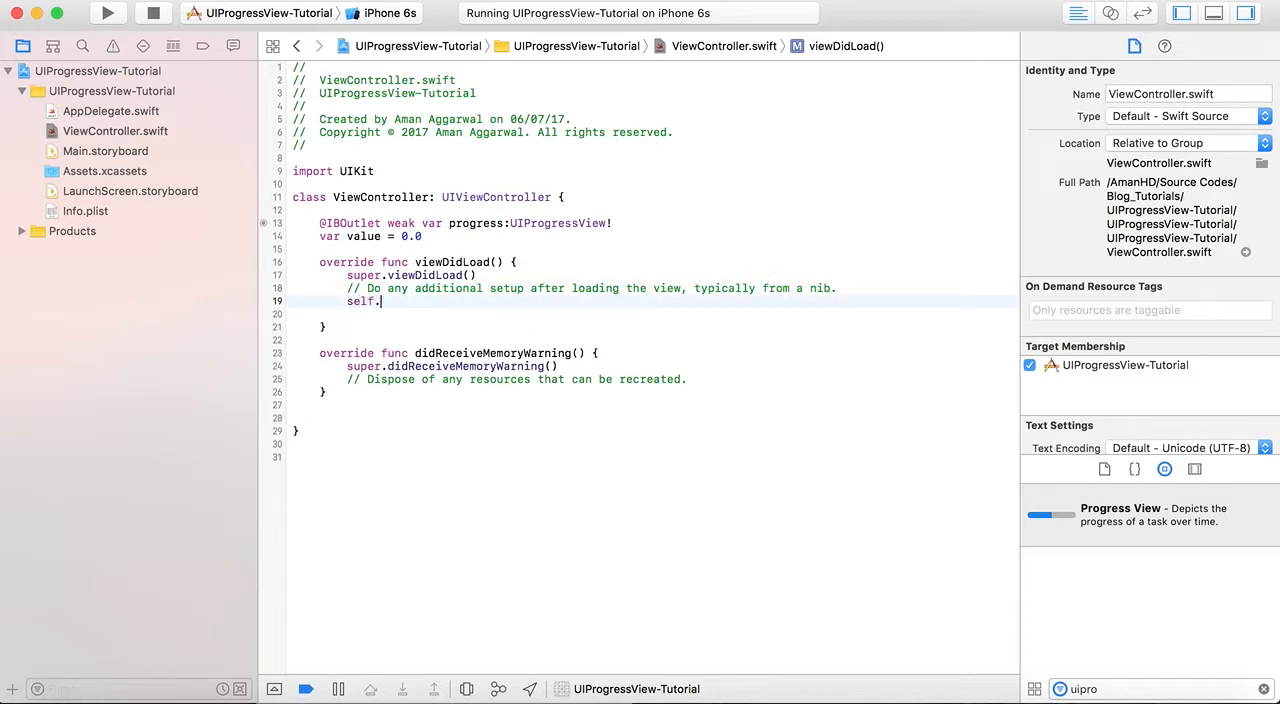
pyautogui.write('progress.v')
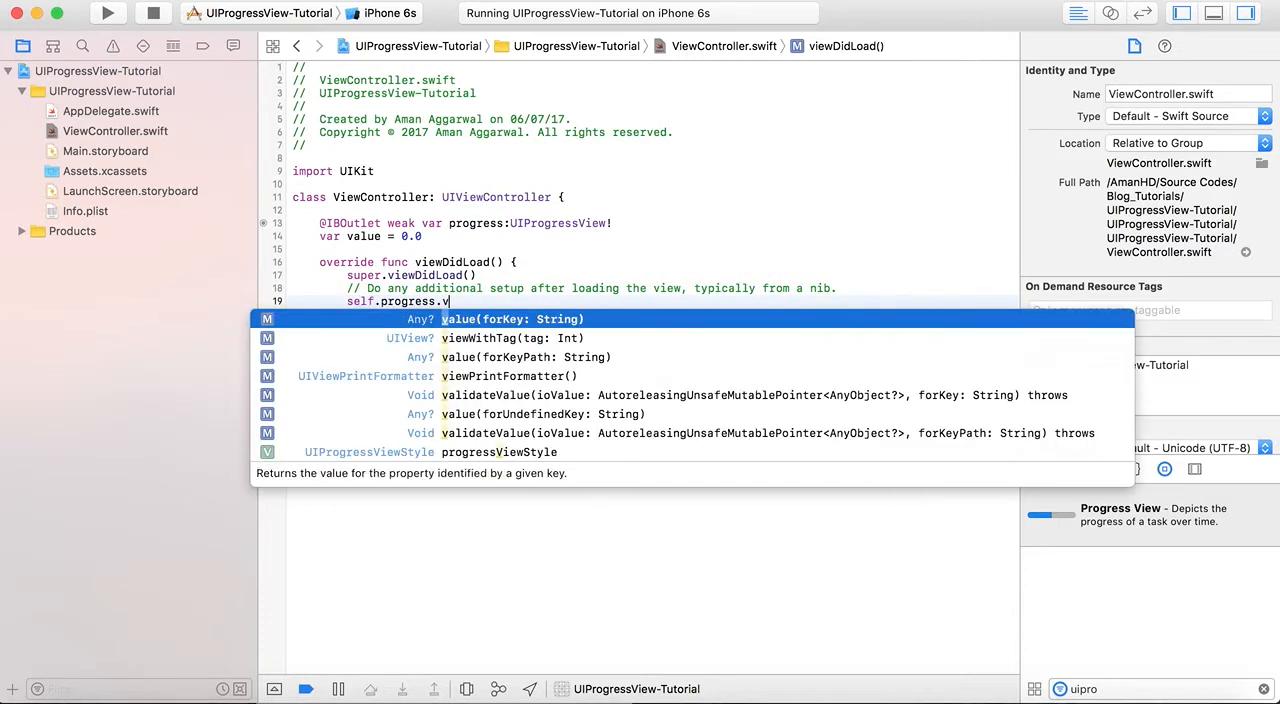
pyautogui.write('progress =')
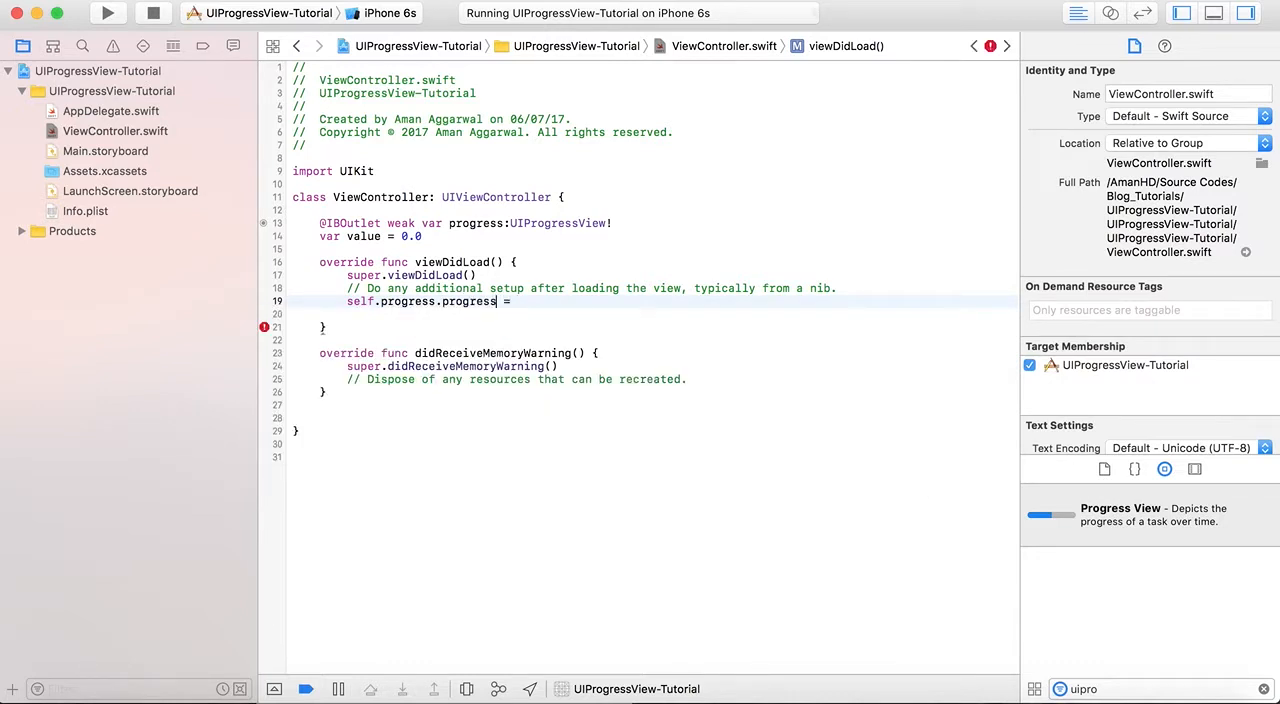
pyautogui.write('.progress')
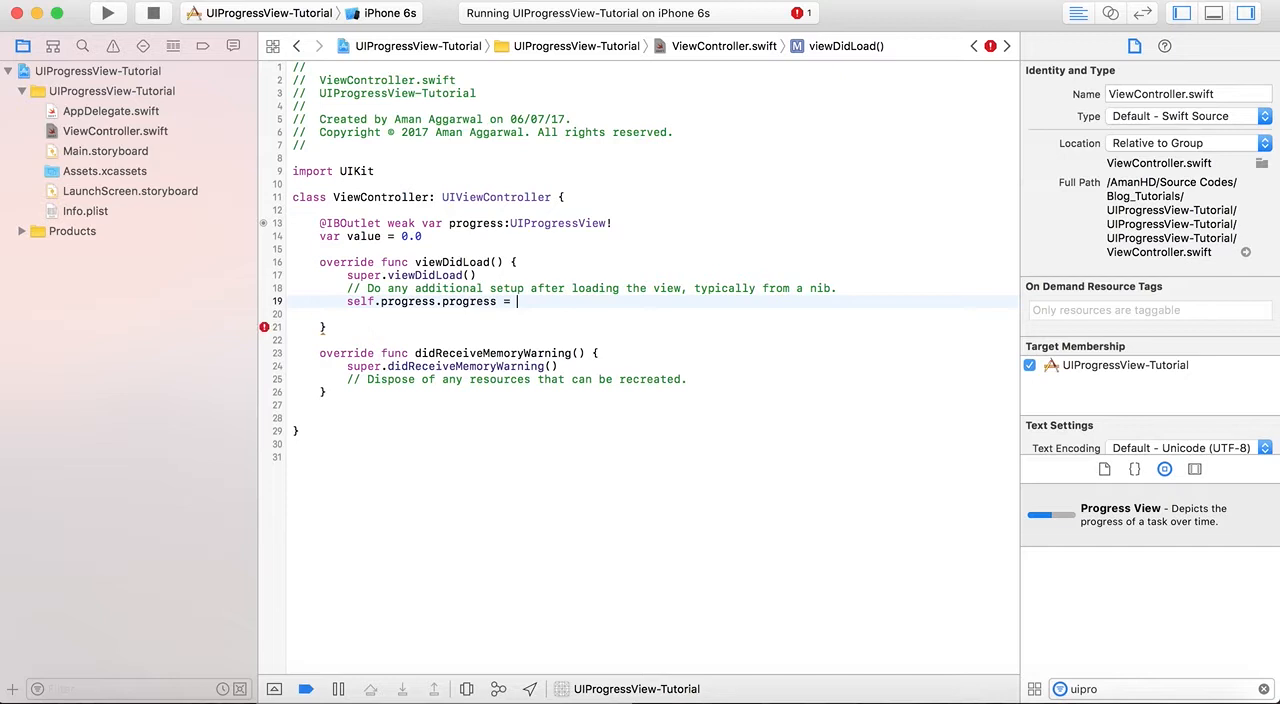
pyautogui.write('valu')
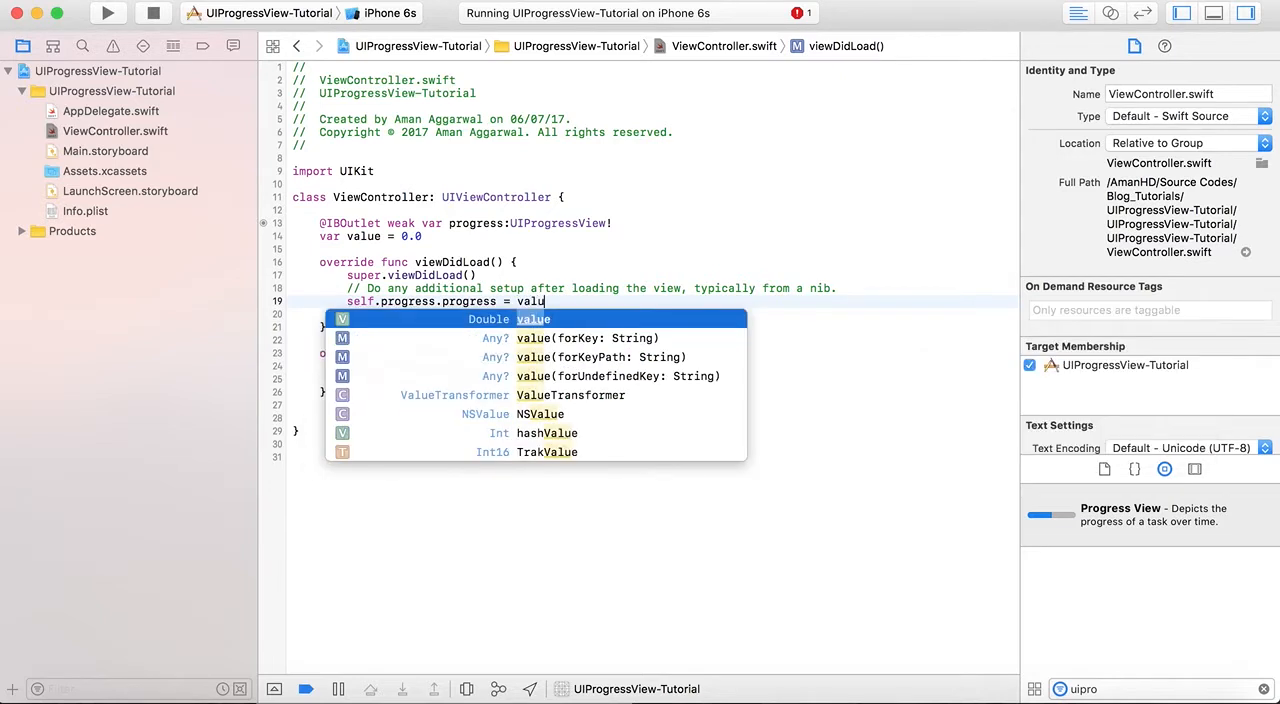
pyautogui.press('Return')
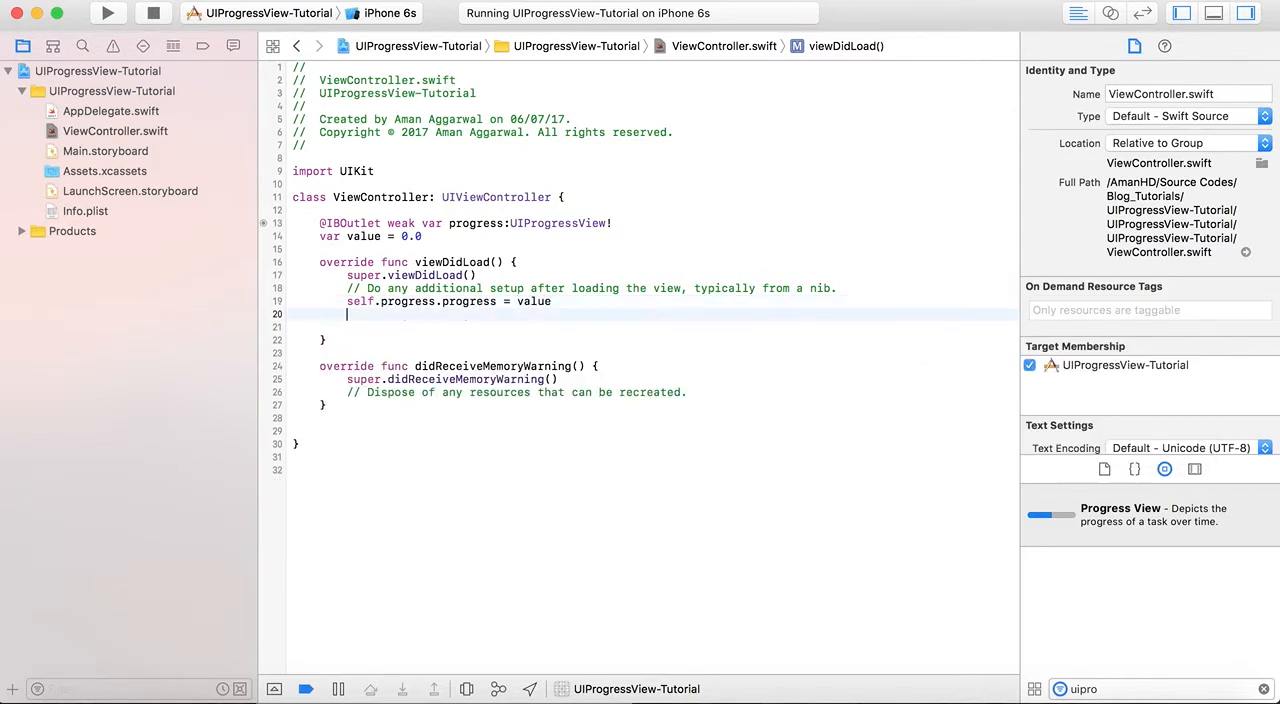
pyautogui.press('Backspace')
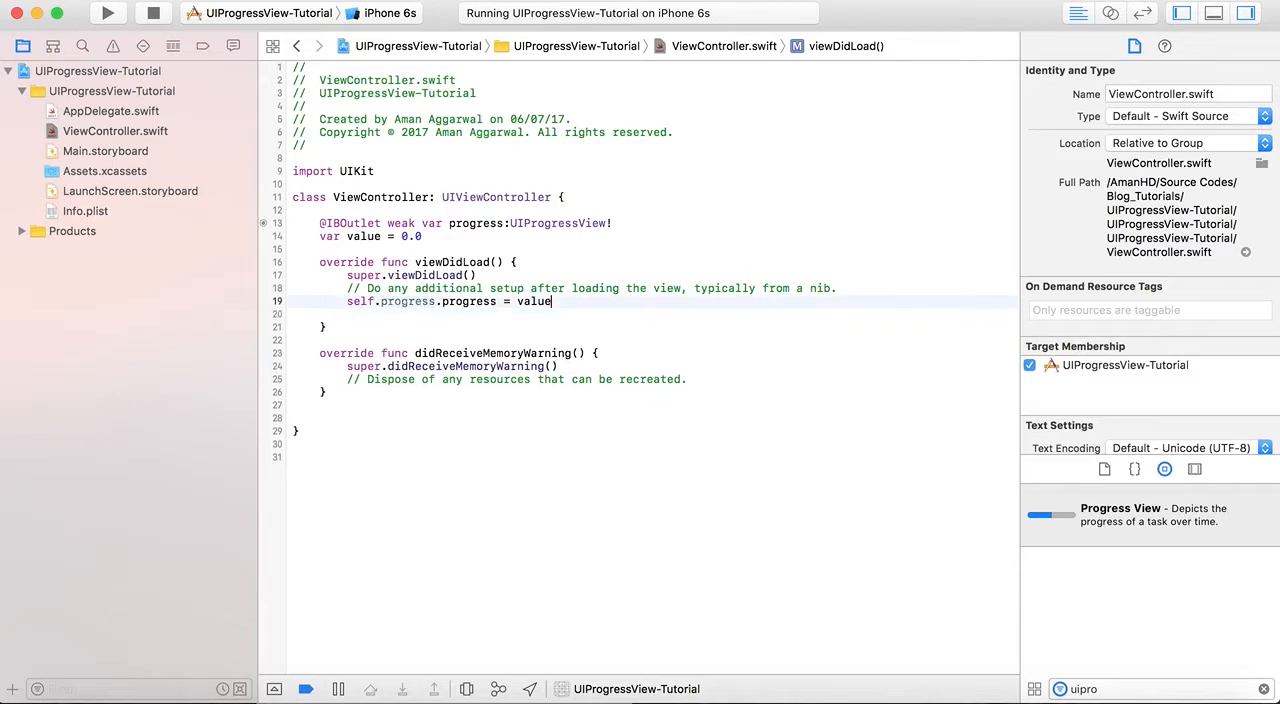
# Write a 'for i in 0...10 {' loop inside viewDidLoad.
pyautogui.write('for')
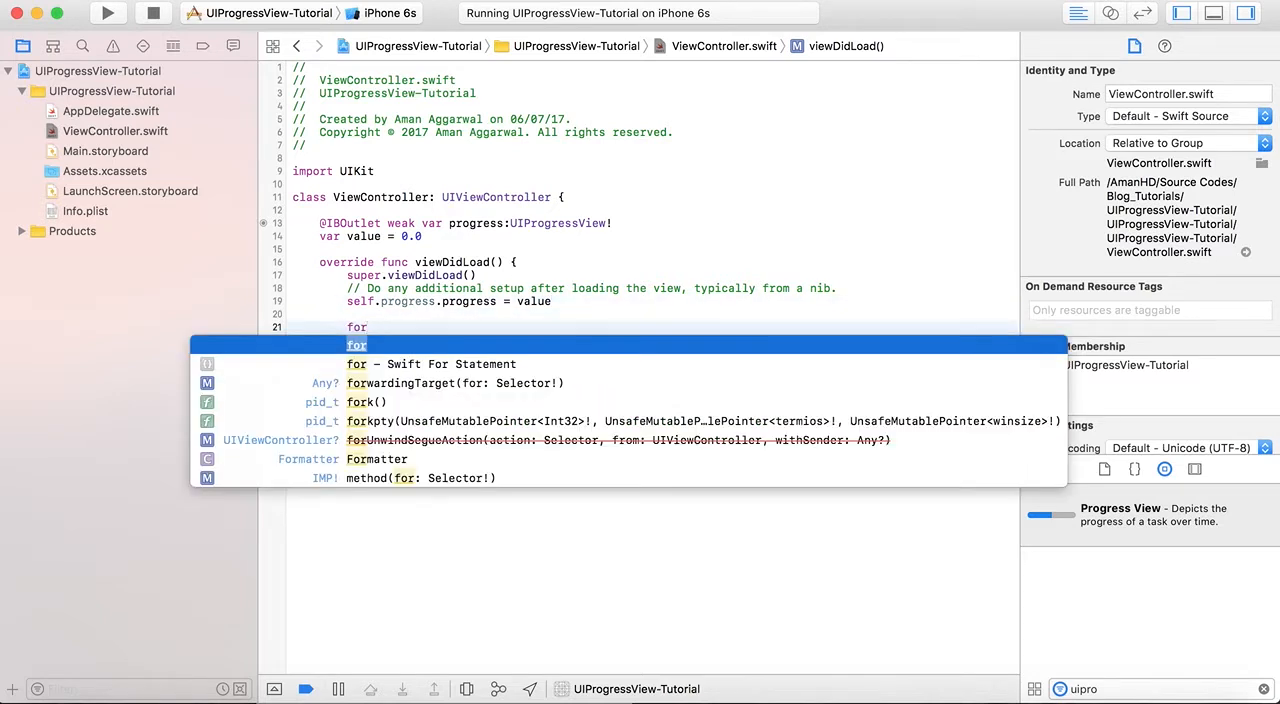
pyautogui.press('escape')
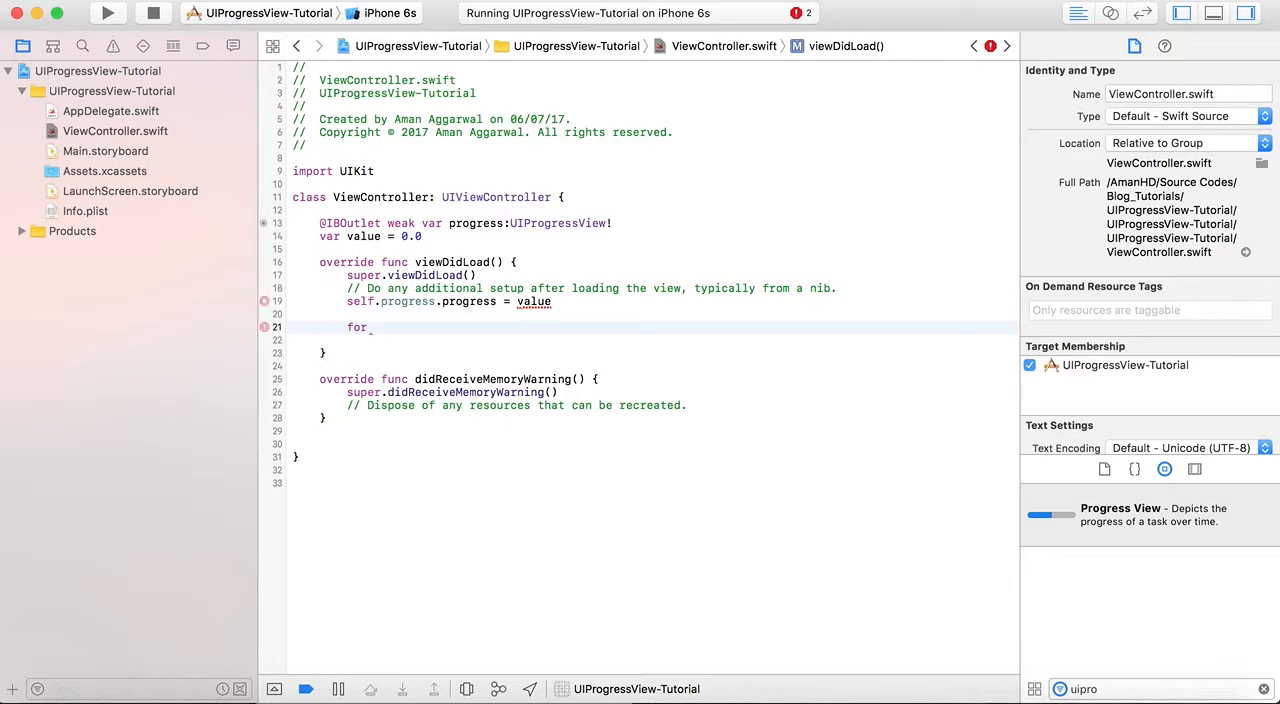
pyautogui.write('i')
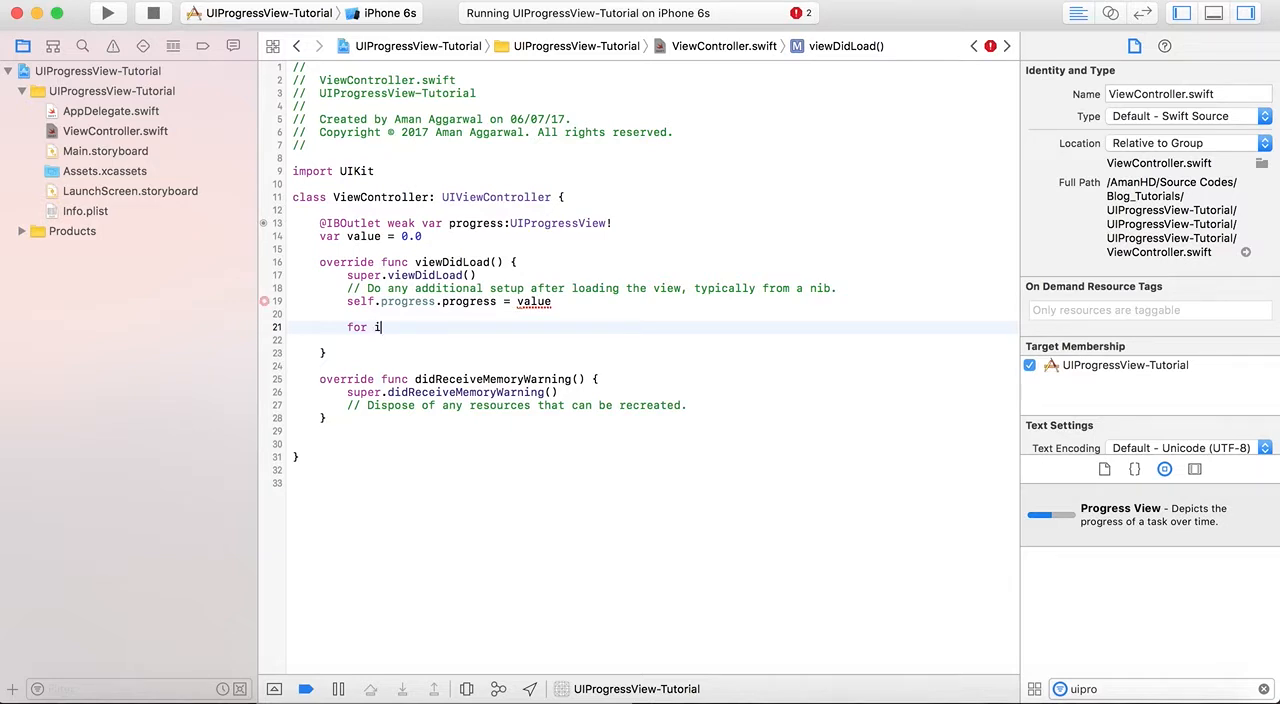
pyautogui.write('in')
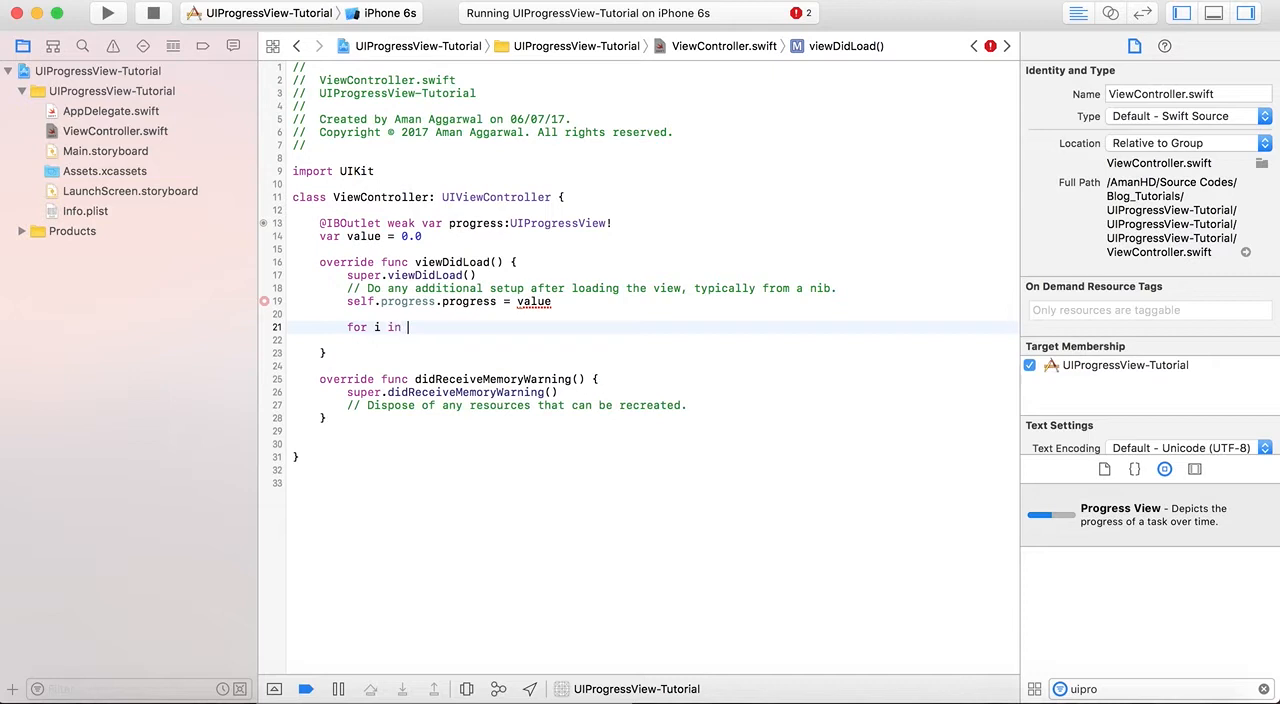
pyautogui.write('0..')
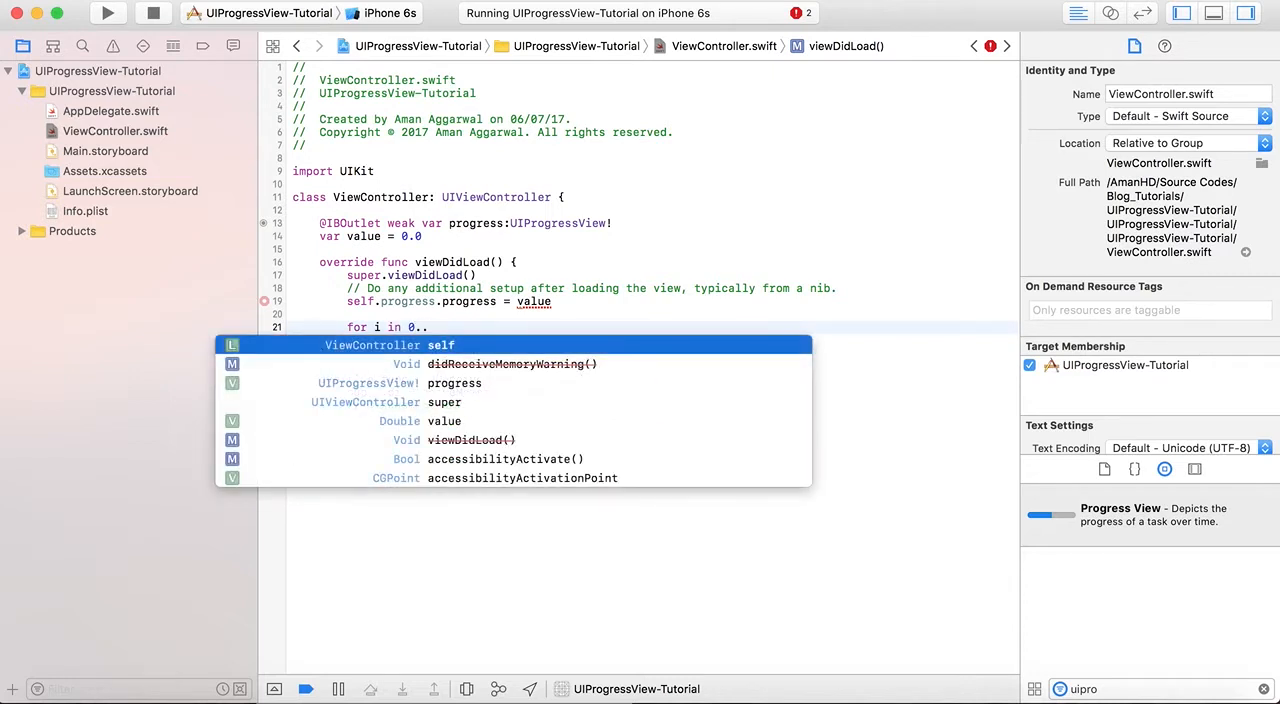
pyautogui.write('1')
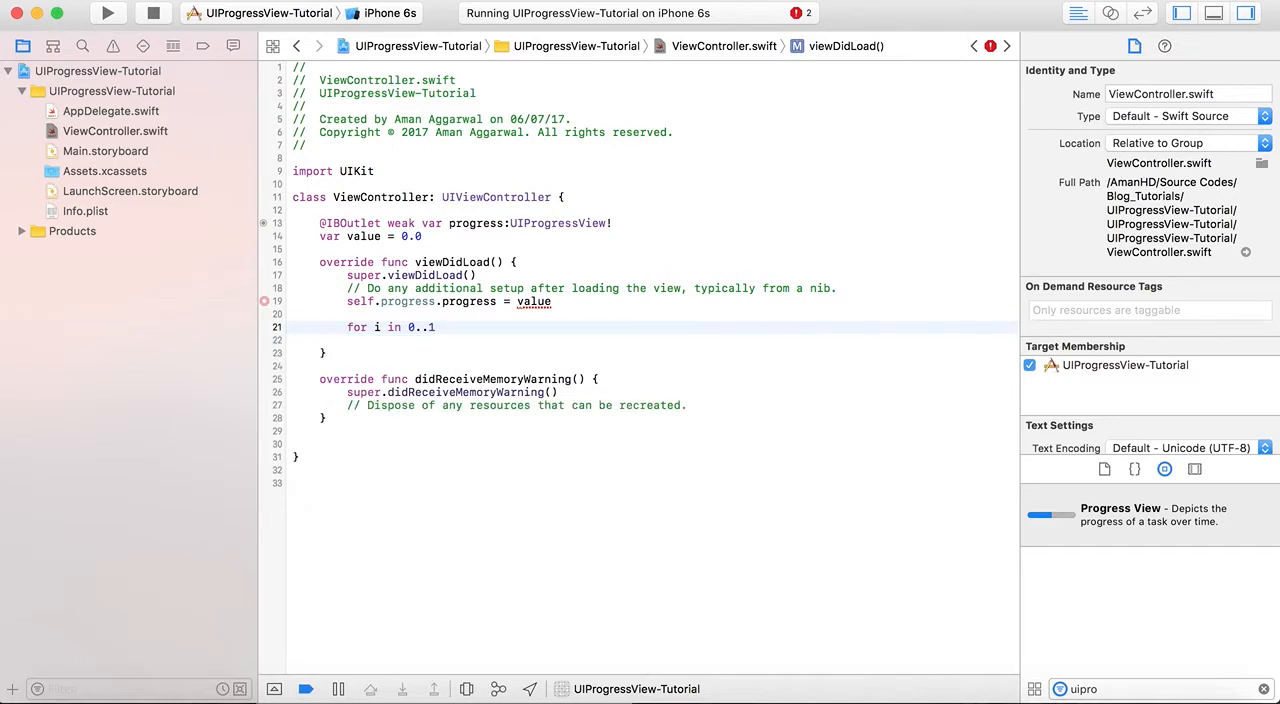
pyautogui.write('.10')
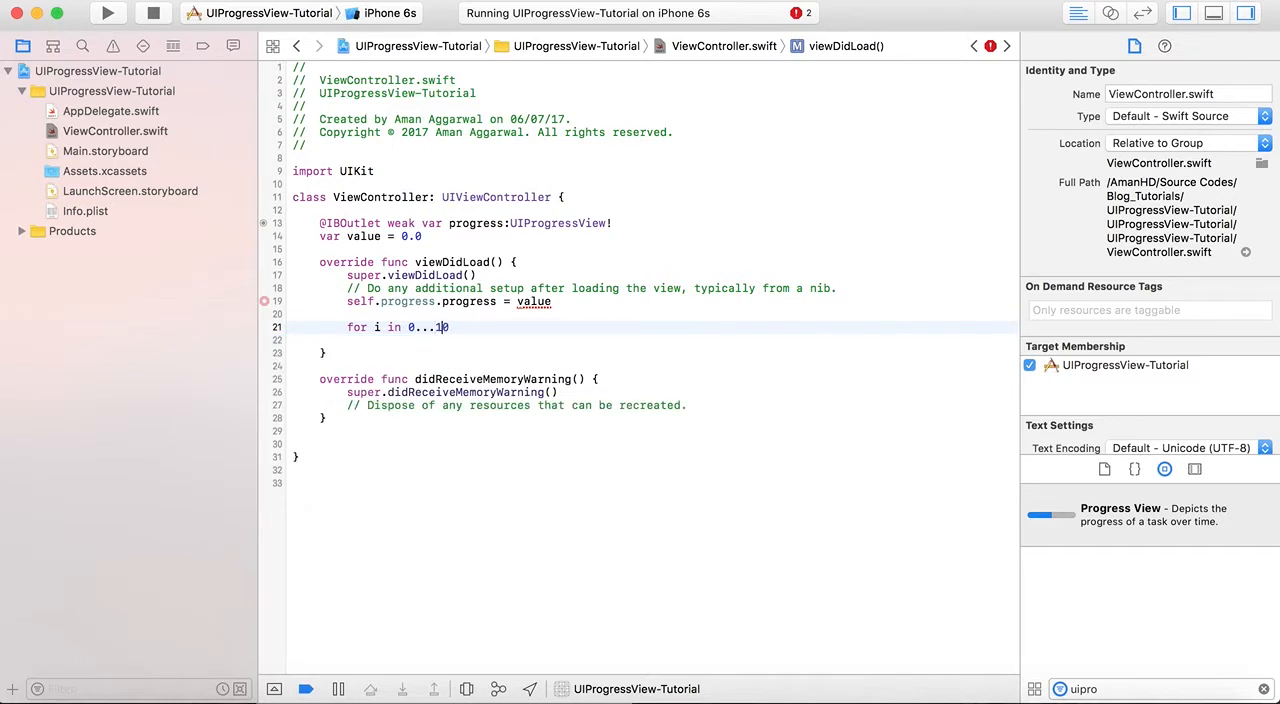
pyautogui.write('{')
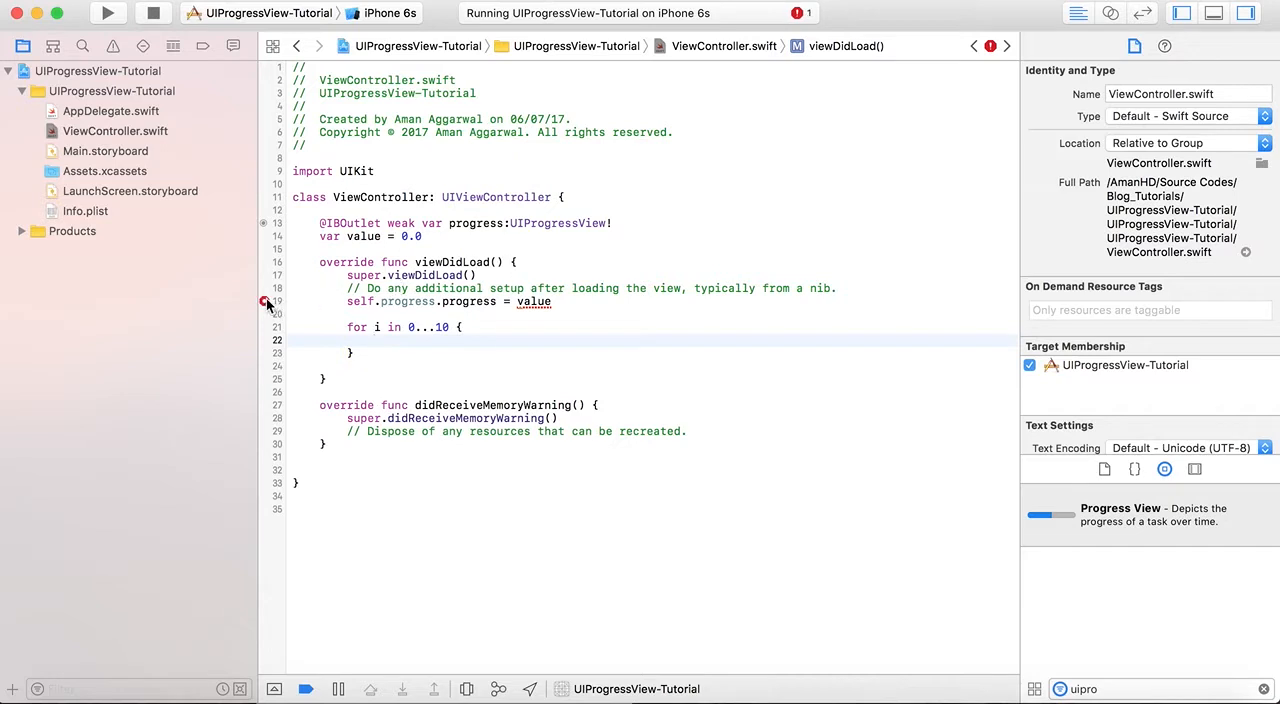
# Apply the Fix-it wrapping value in Float(), discard the loop, and begin a self line.
pyautogui.click(266, 301)
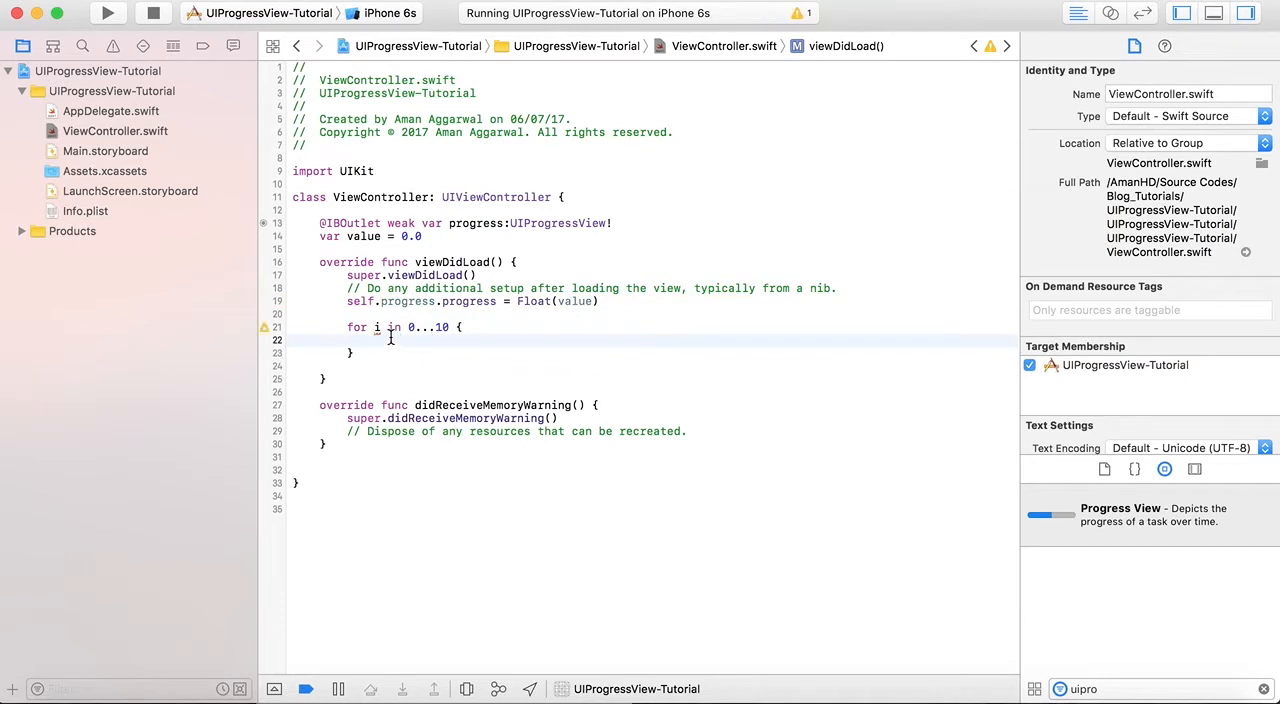
pyautogui.write('_')
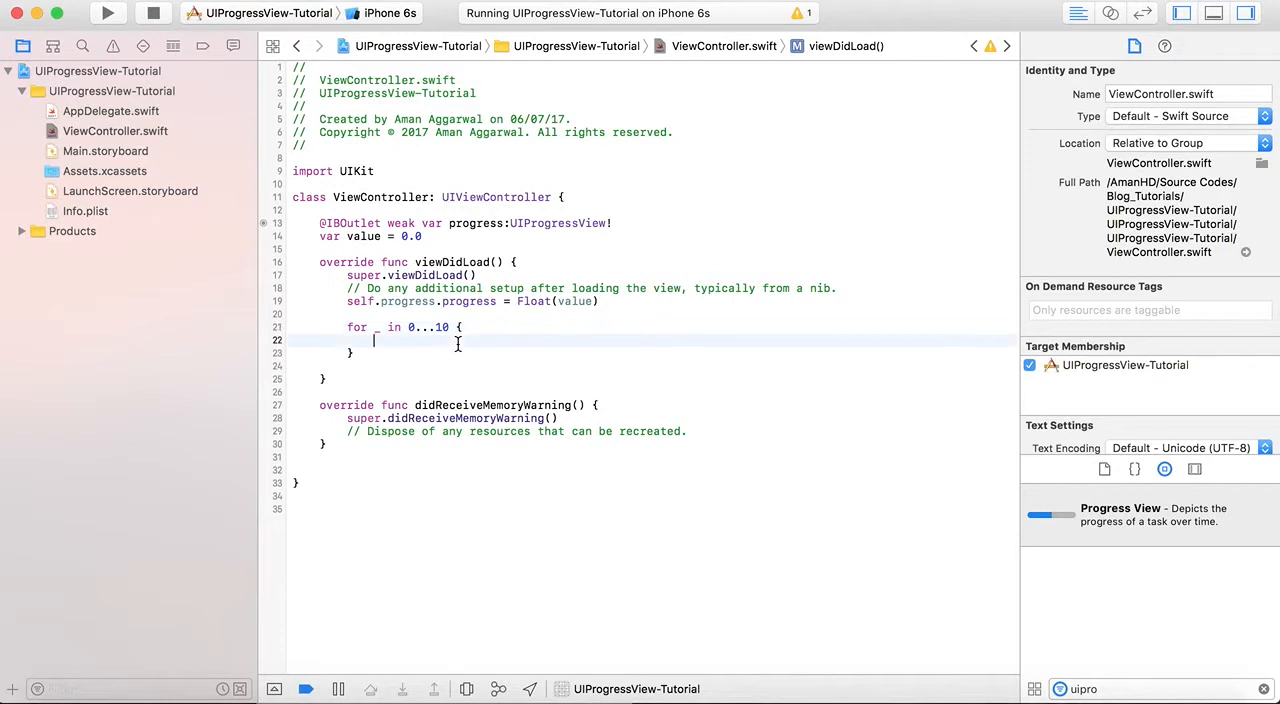
pyautogui.write('self.p')
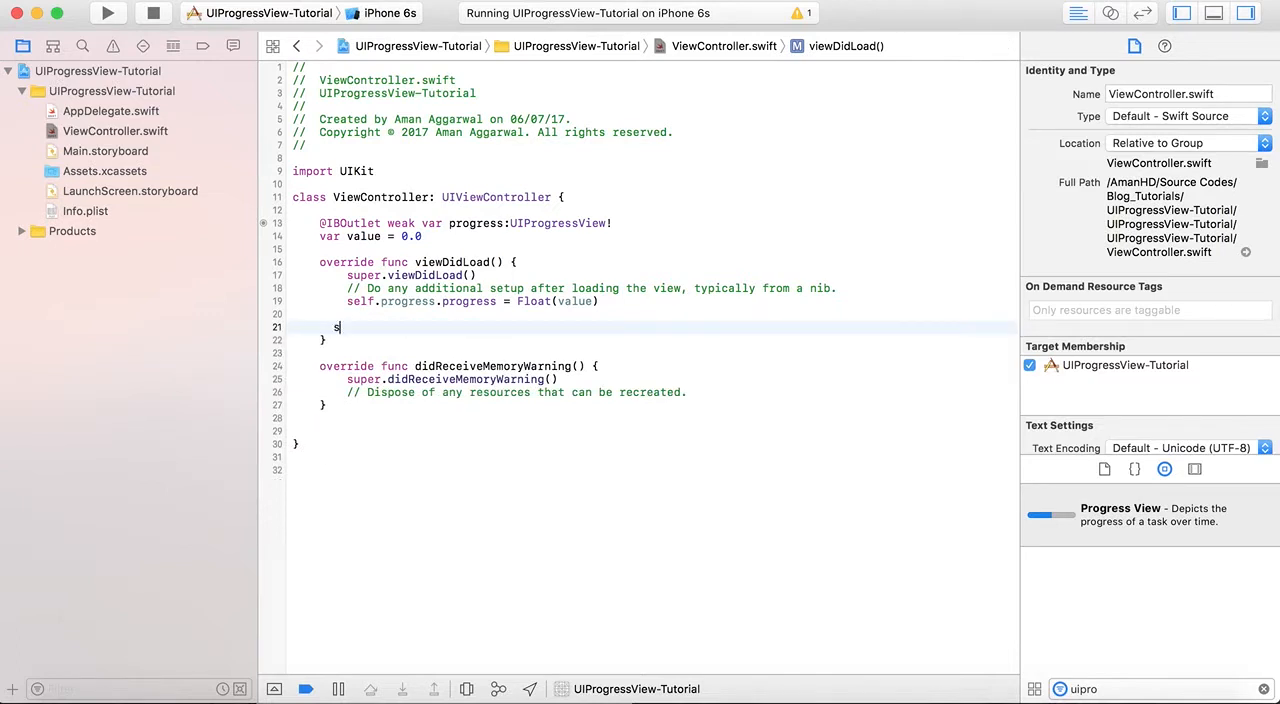
# Add self.perform(#selector(updateProgressView), with: nil, afterDelay: 1.0) to viewDidLoad.
pyautogui.write('elf.p')
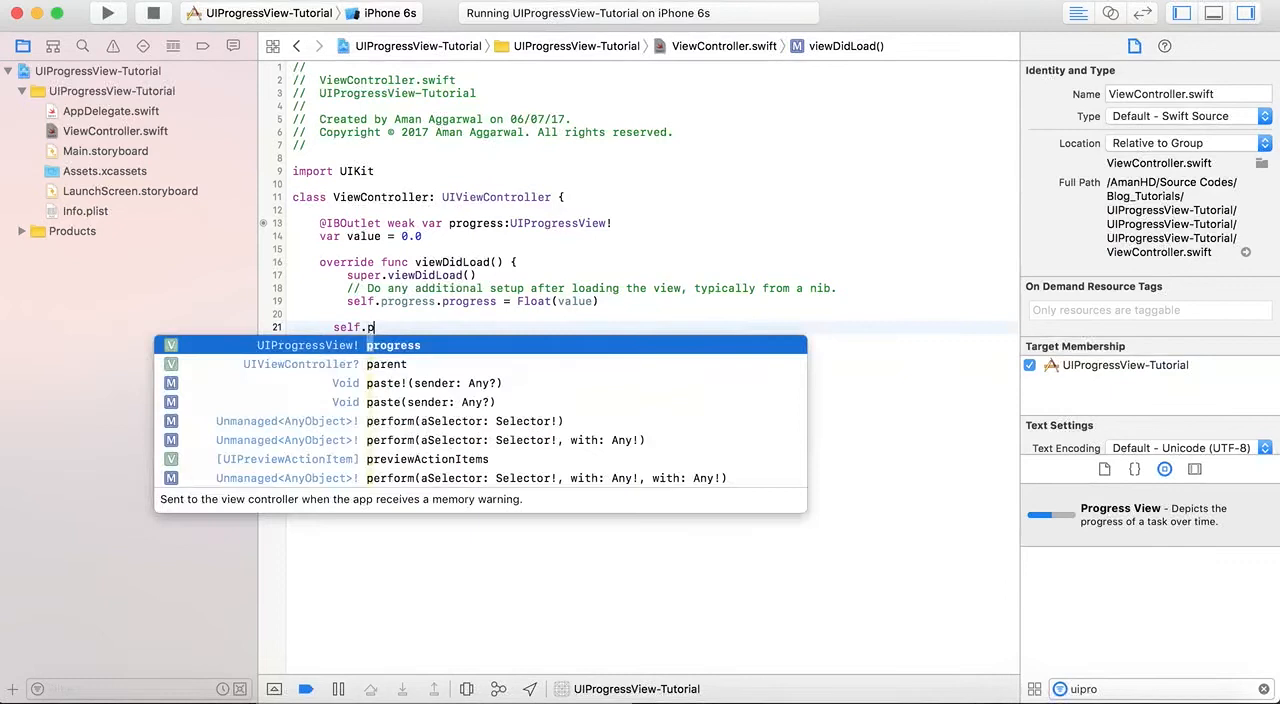
pyautogui.write('er')
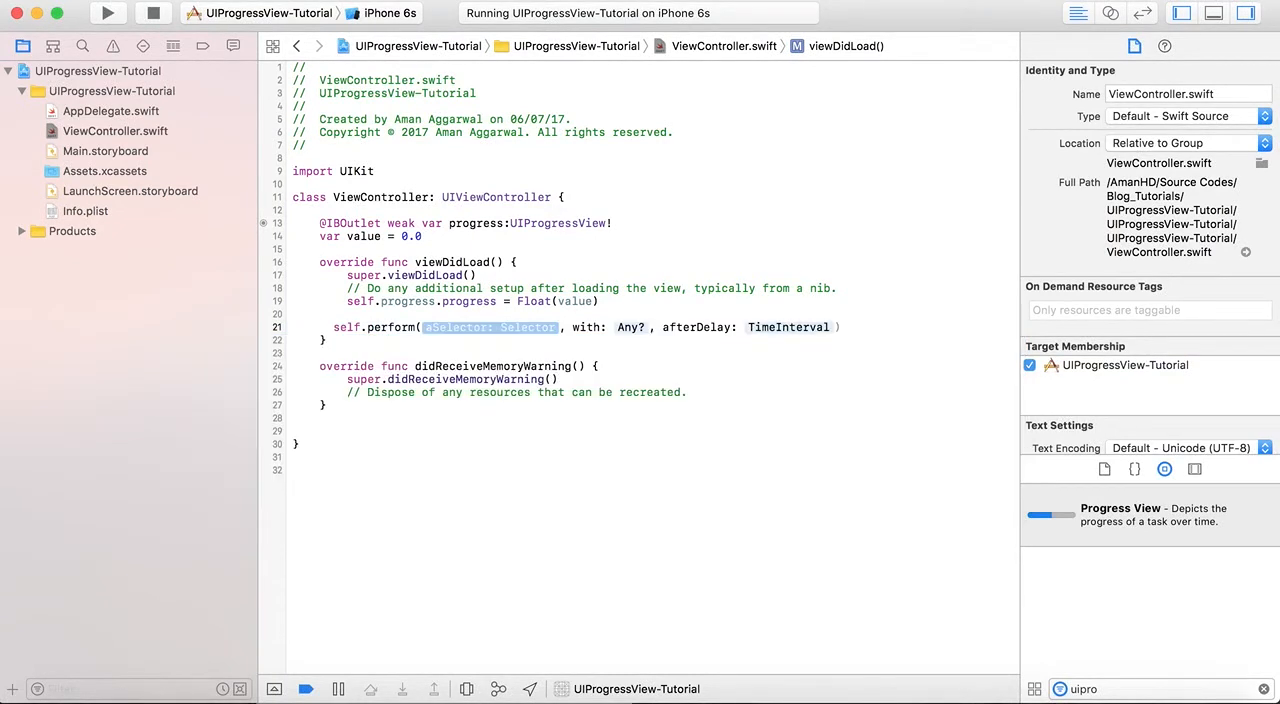
pyautogui.write('#selct')
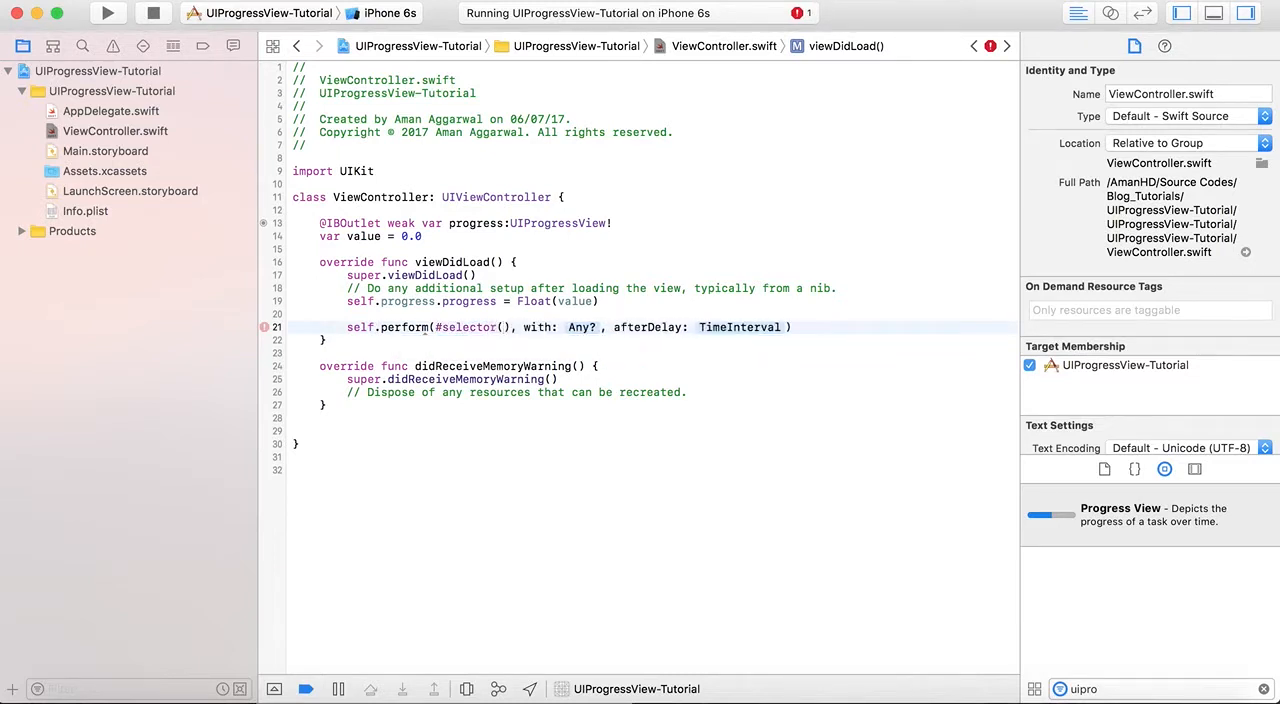
pyautogui.write('updateProgressV')
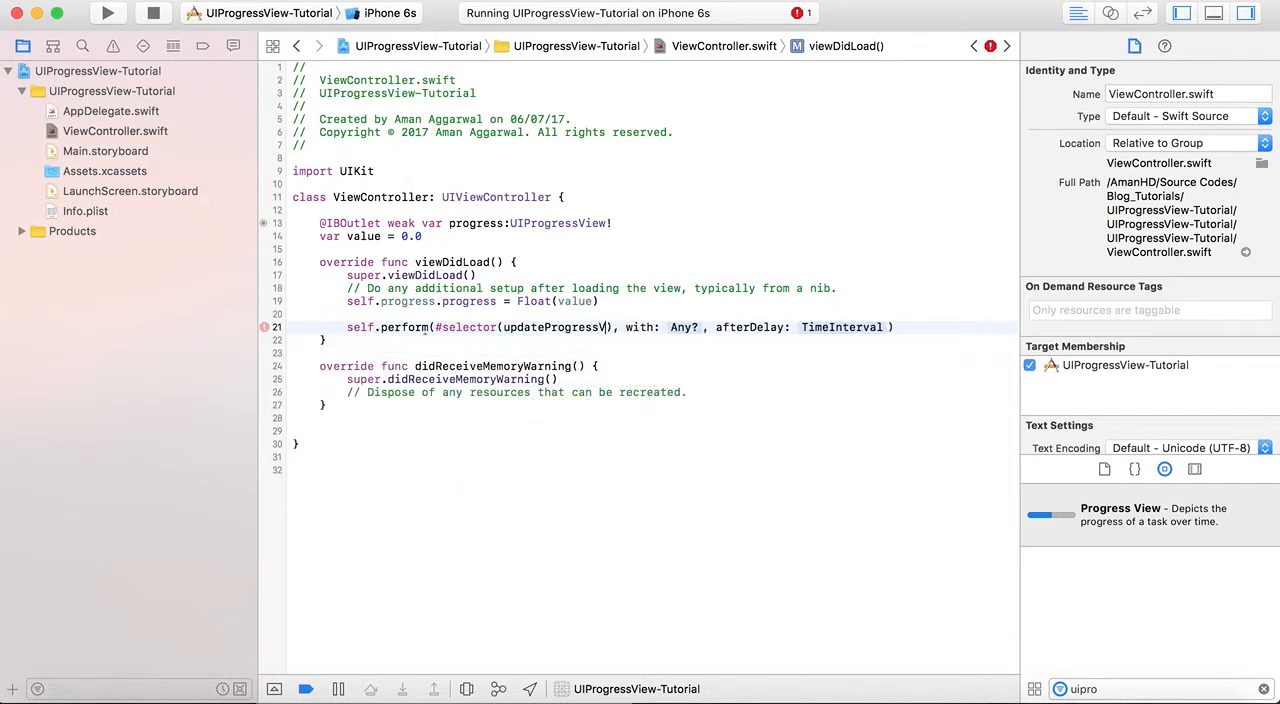
pyautogui.write('nil')
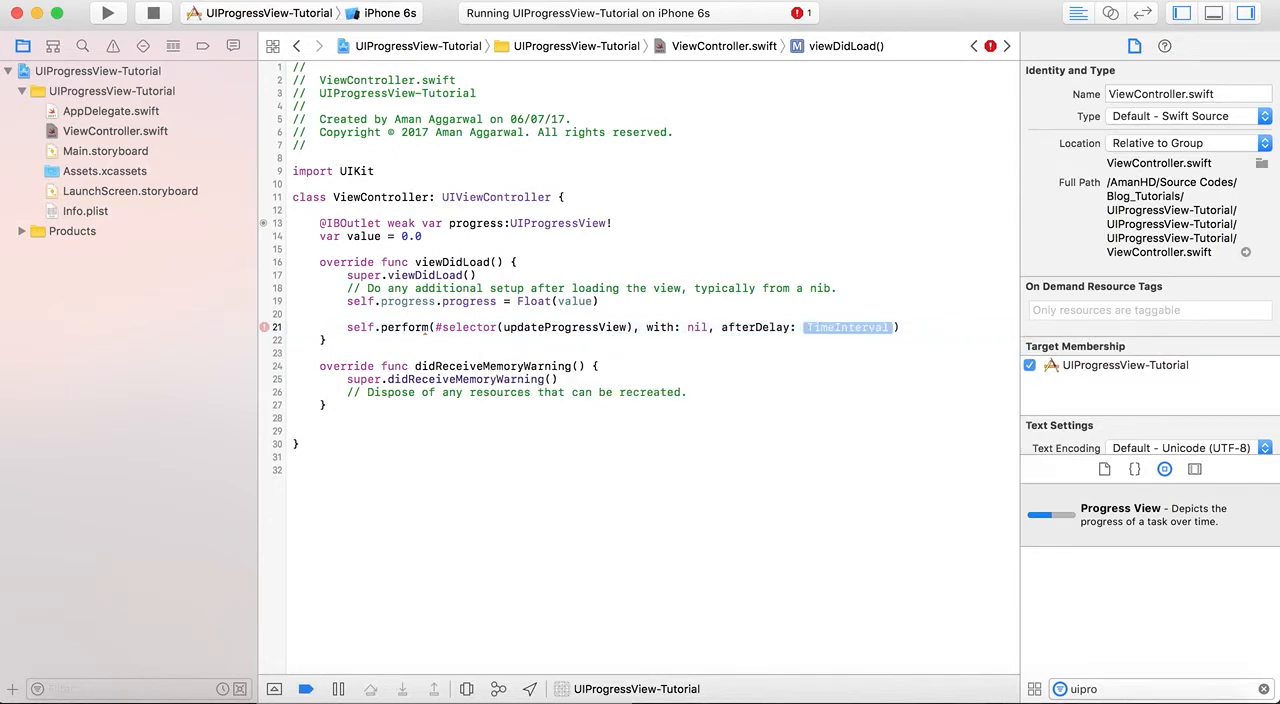
pyautogui.write('1.0')
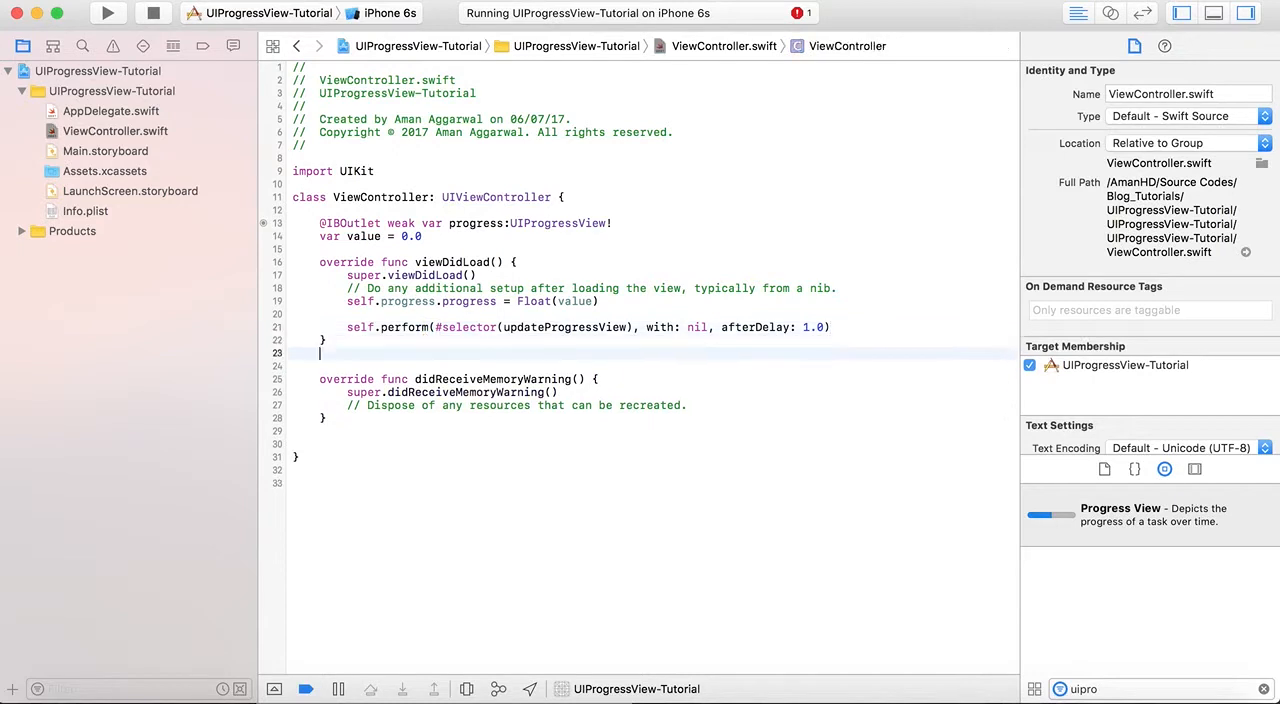
# Write func updateProgressView() adding 0.2 to value and rescheduling itself while value != 1.0.
pyautogui.write('func')
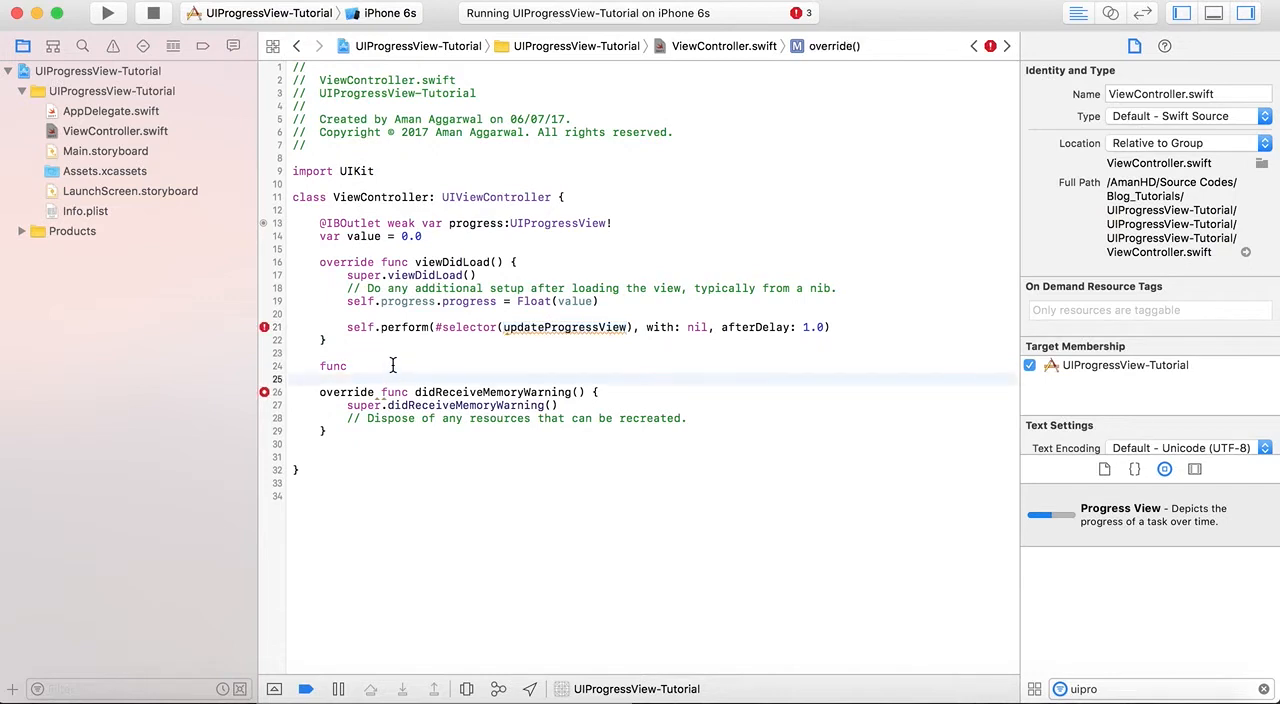
pyautogui.write('updateProgressView (')
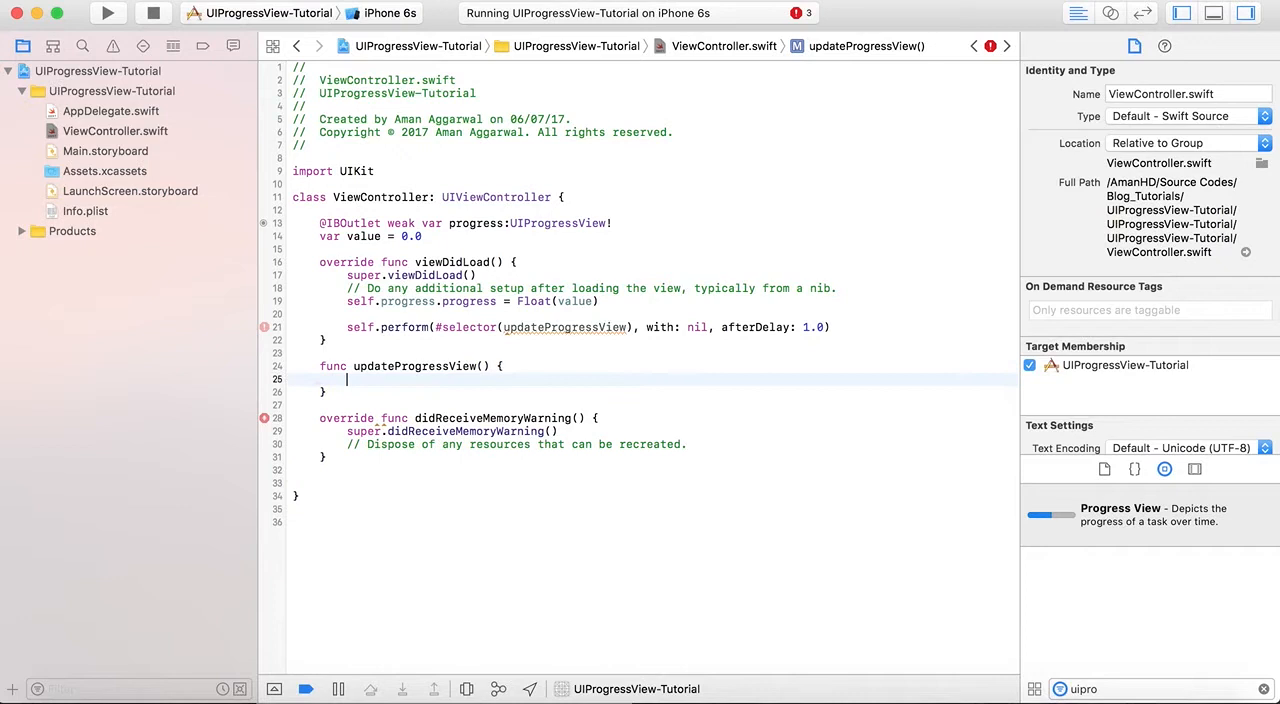
pyautogui.write('value = val')
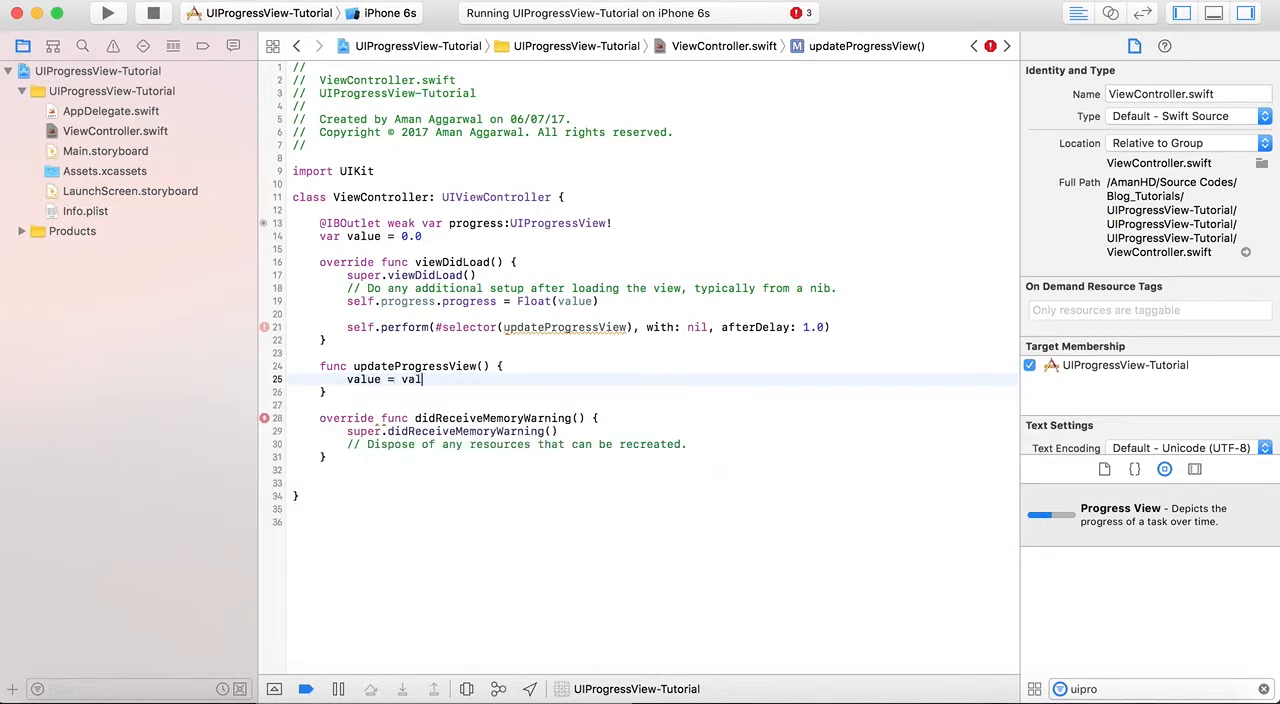
pyautogui.write('ue + 0.2')
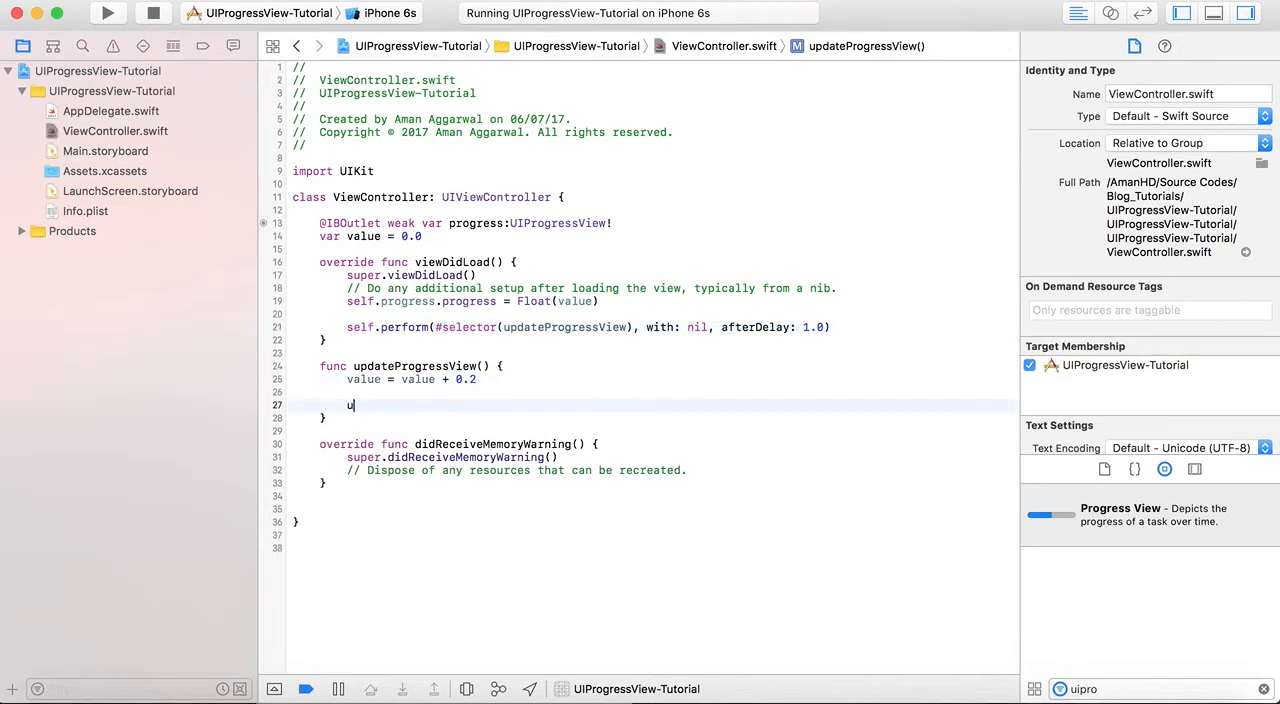
pyautogui.write('if value !=')
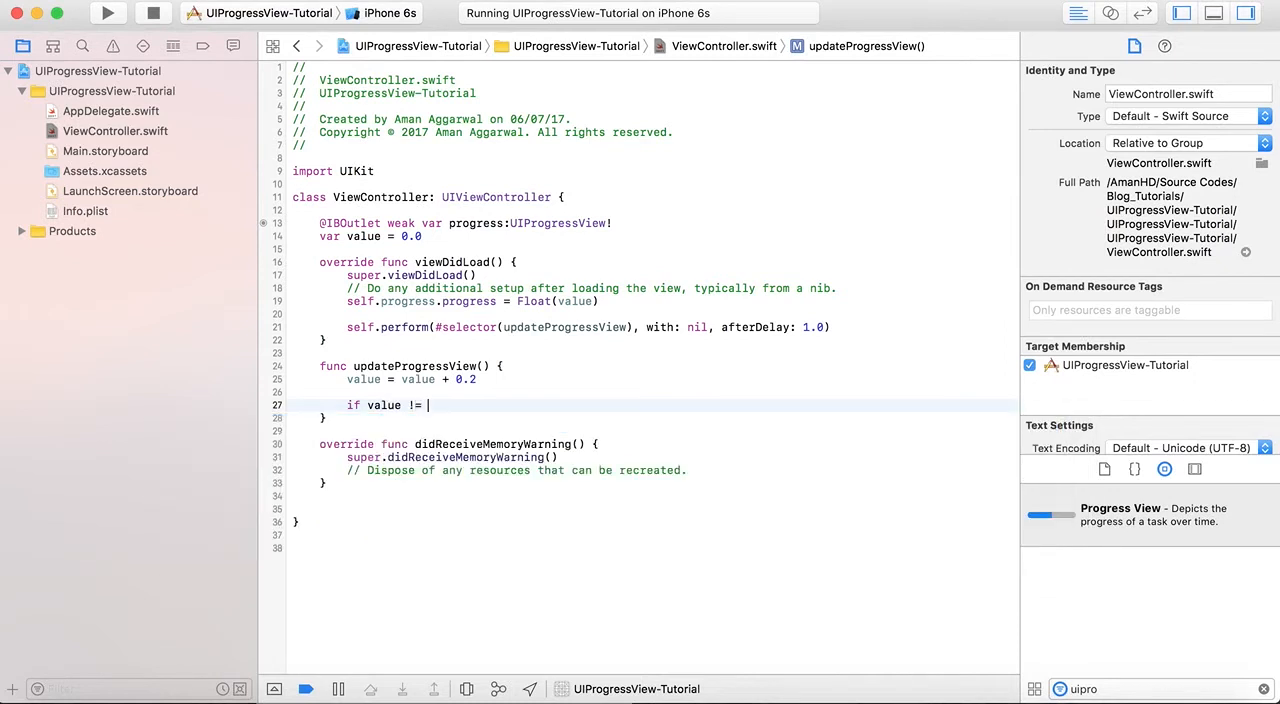
pyautogui.write('1.0')
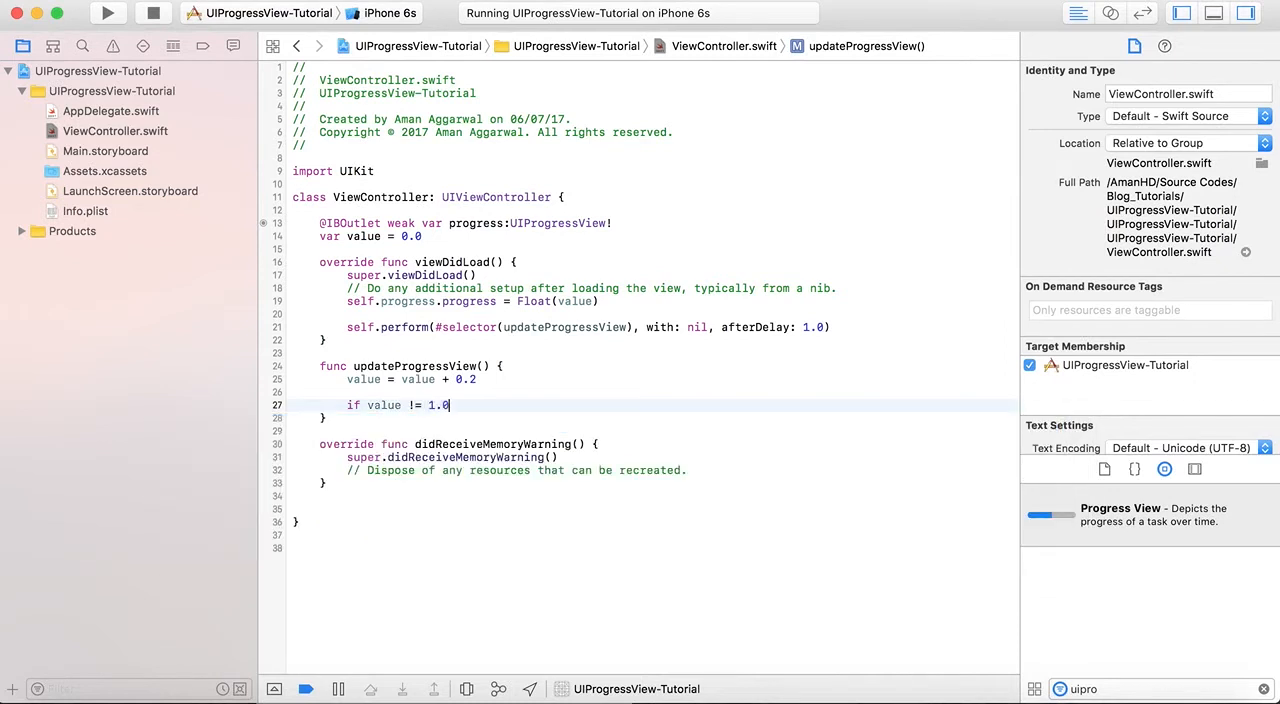
pyautogui.write('self.perform(#selector(updateProgressView), with: nil, afterDelay: 1.0)')
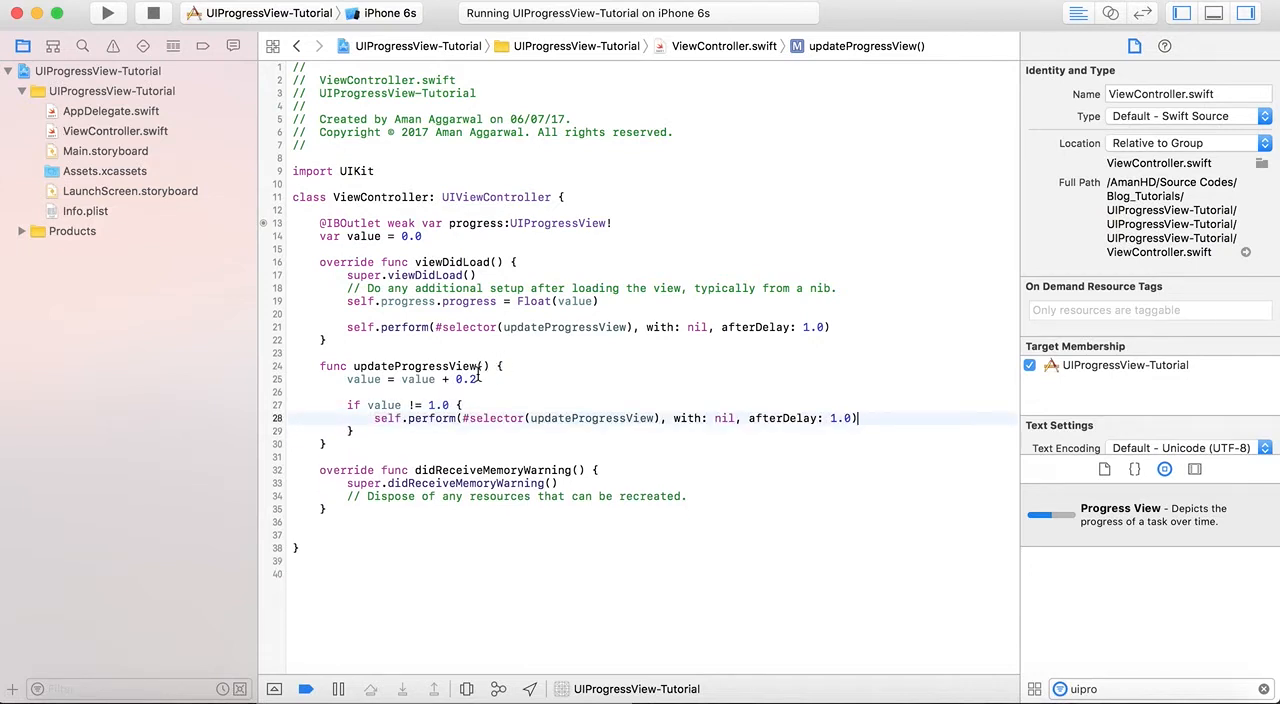
# Set self.progress.progress to Float(value) inside updateProgressView.
pyautogui.write('s')
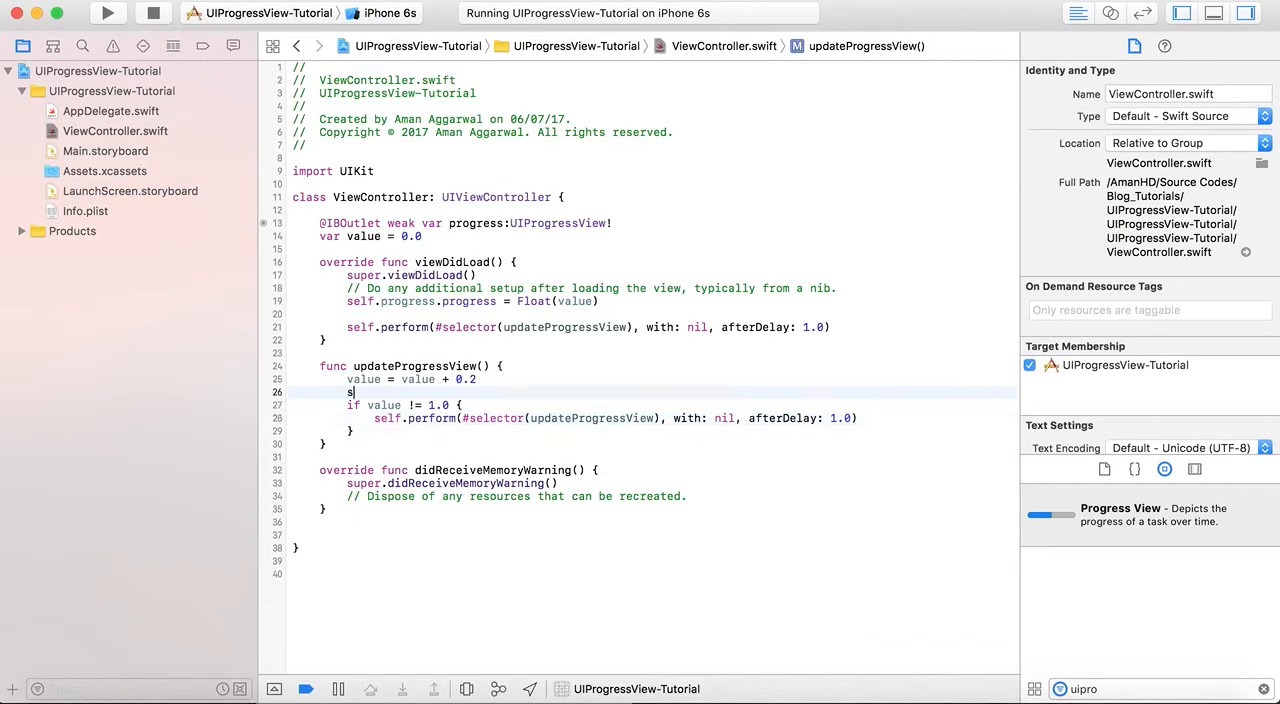
pyautogui.write('elf.progress.progress =')
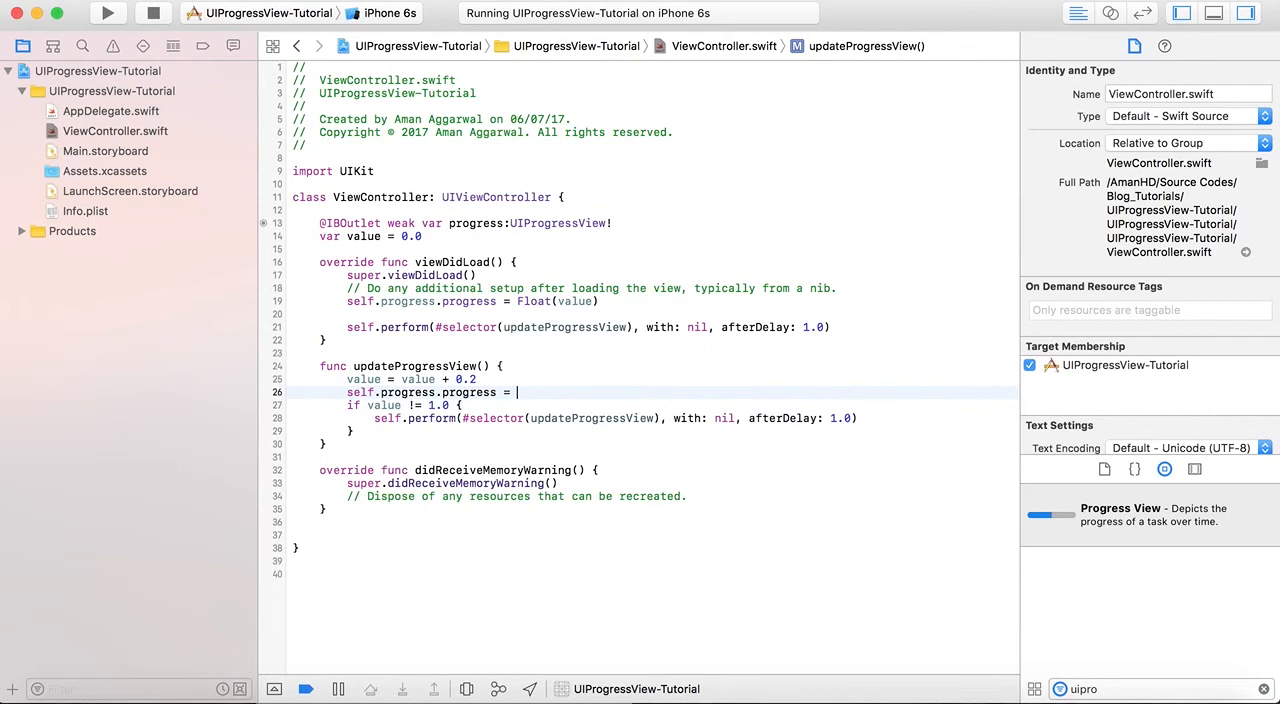
pyautogui.write('floa')
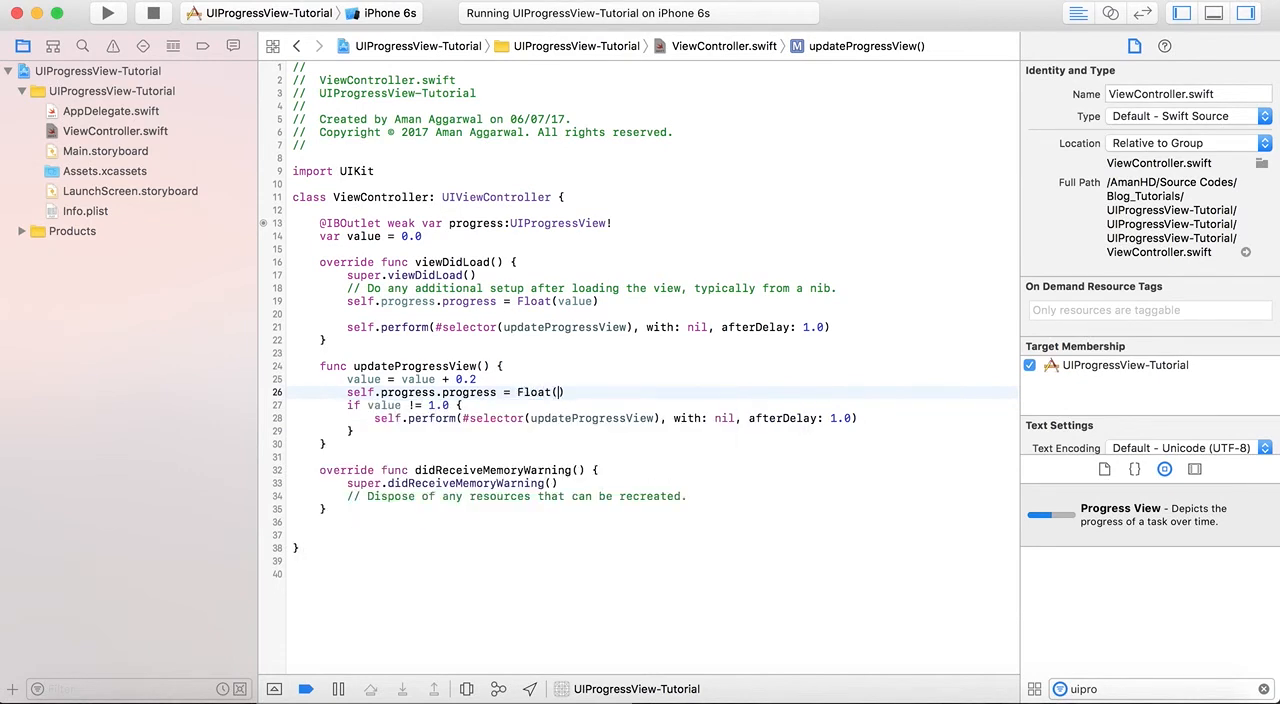
pyautogui.write('value')
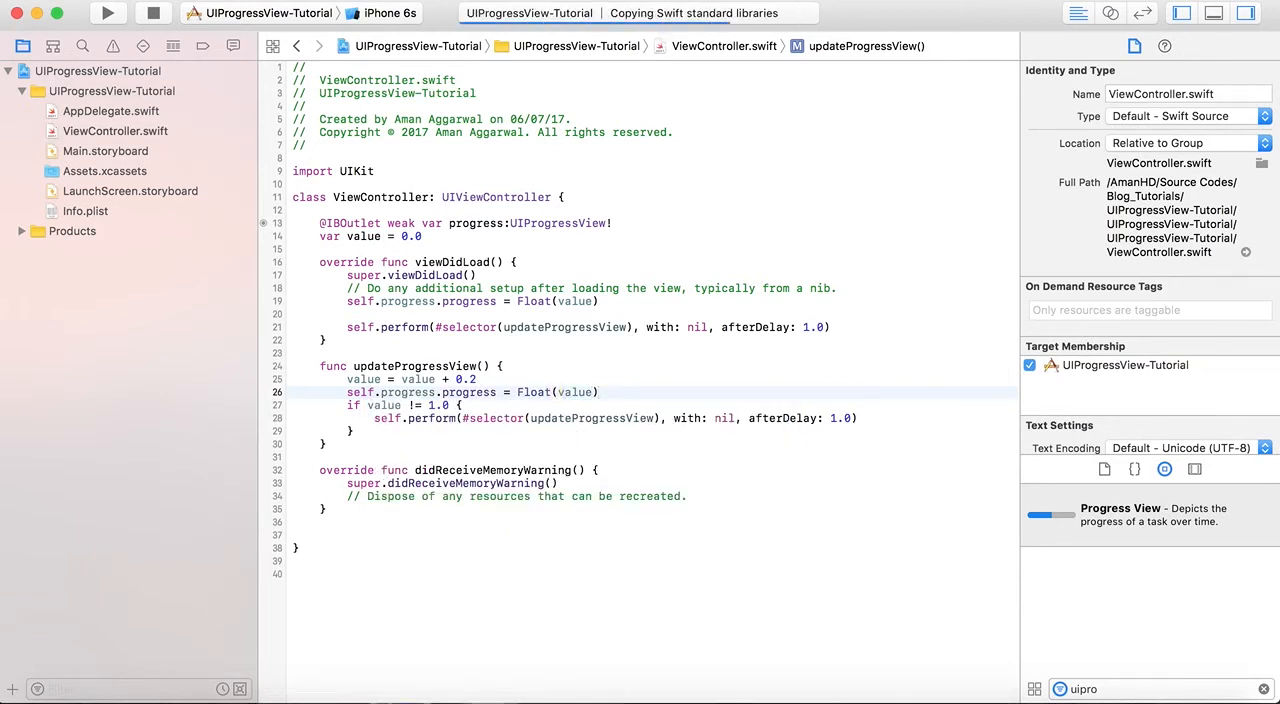
# Run the app in the iPhone 6s simulator showing the full yellow bar, then return to Xcode.
pyautogui.click(107, 13)
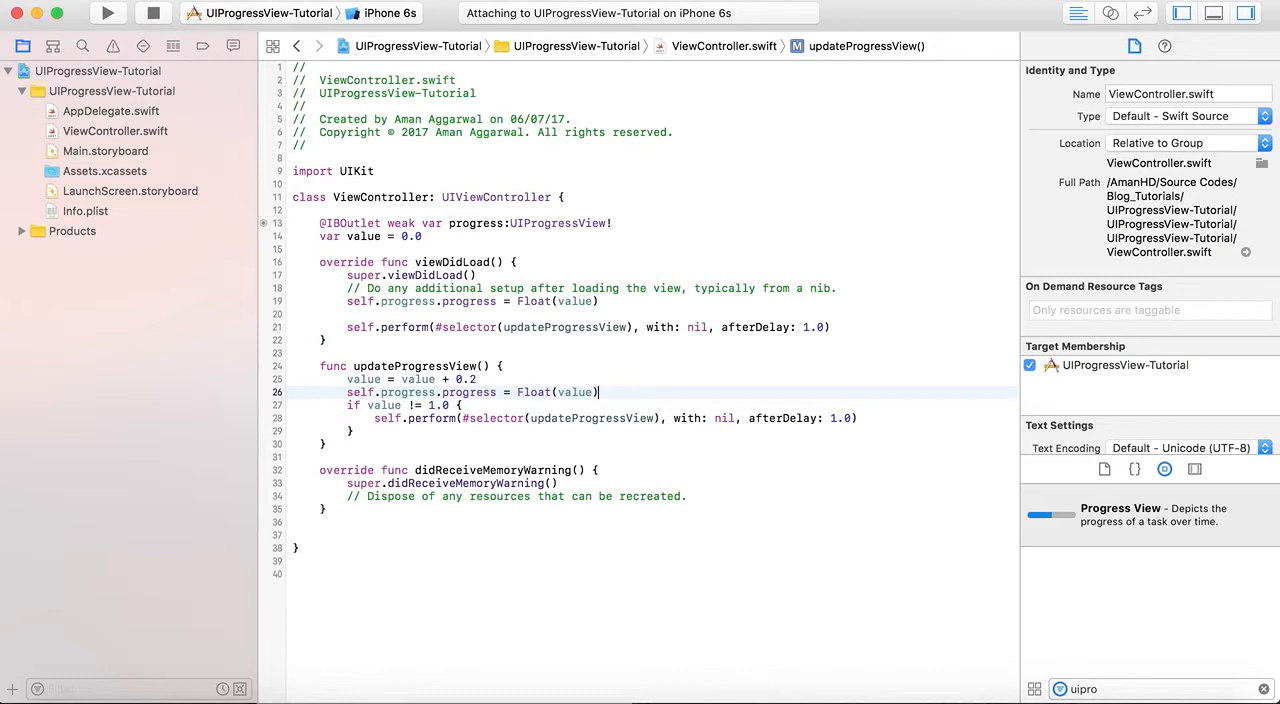
pyautogui.click(107, 13)
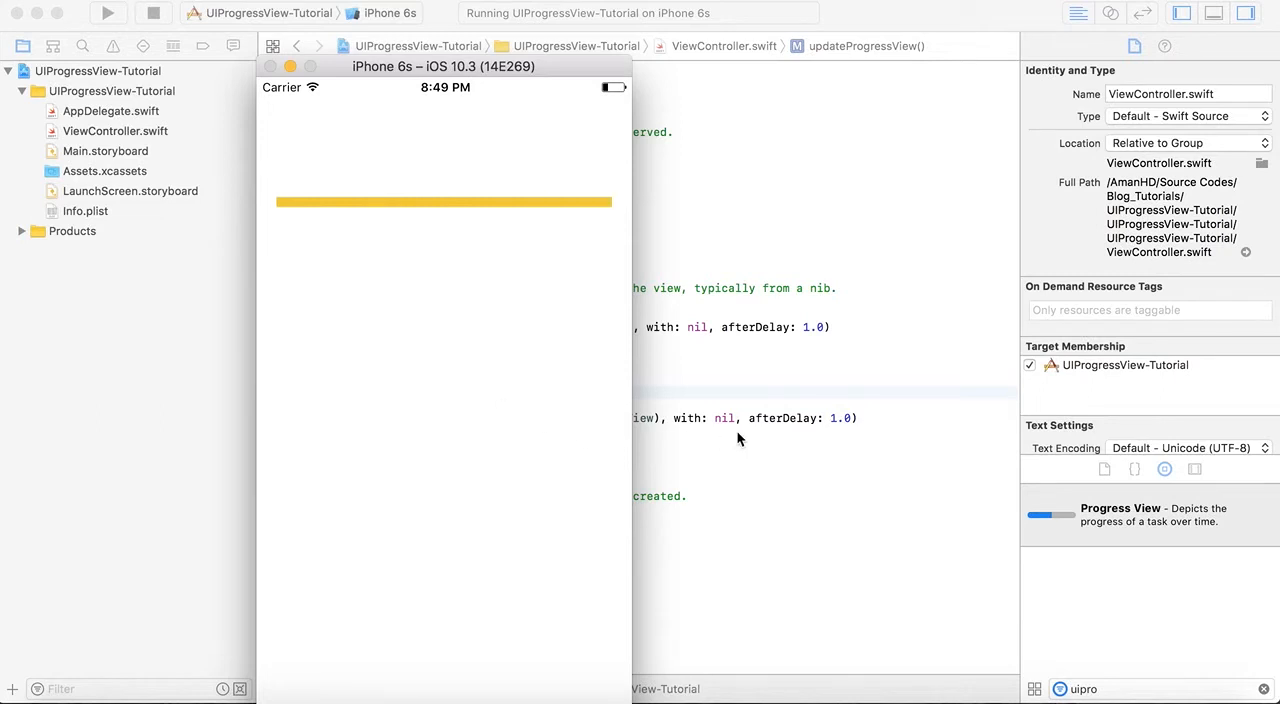
pyautogui.moveTo(732, 437)
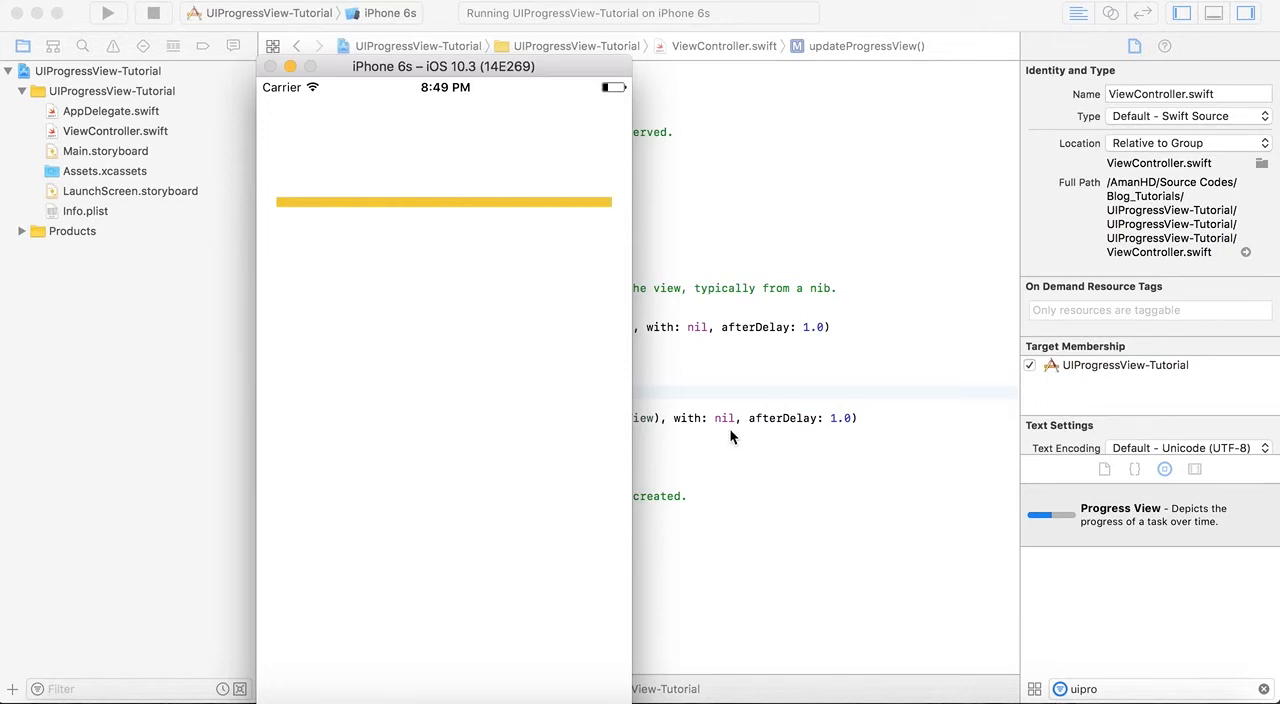
pyautogui.click(153, 13)
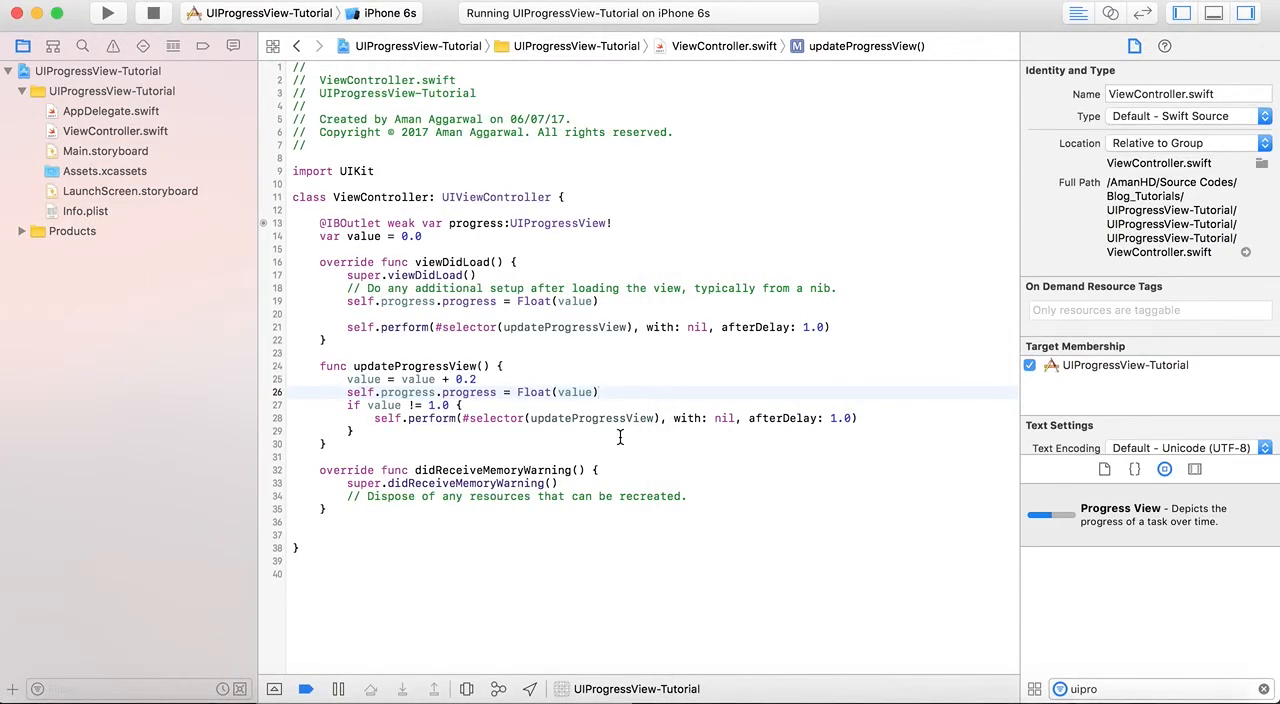
pyautogui.moveTo(680, 339)
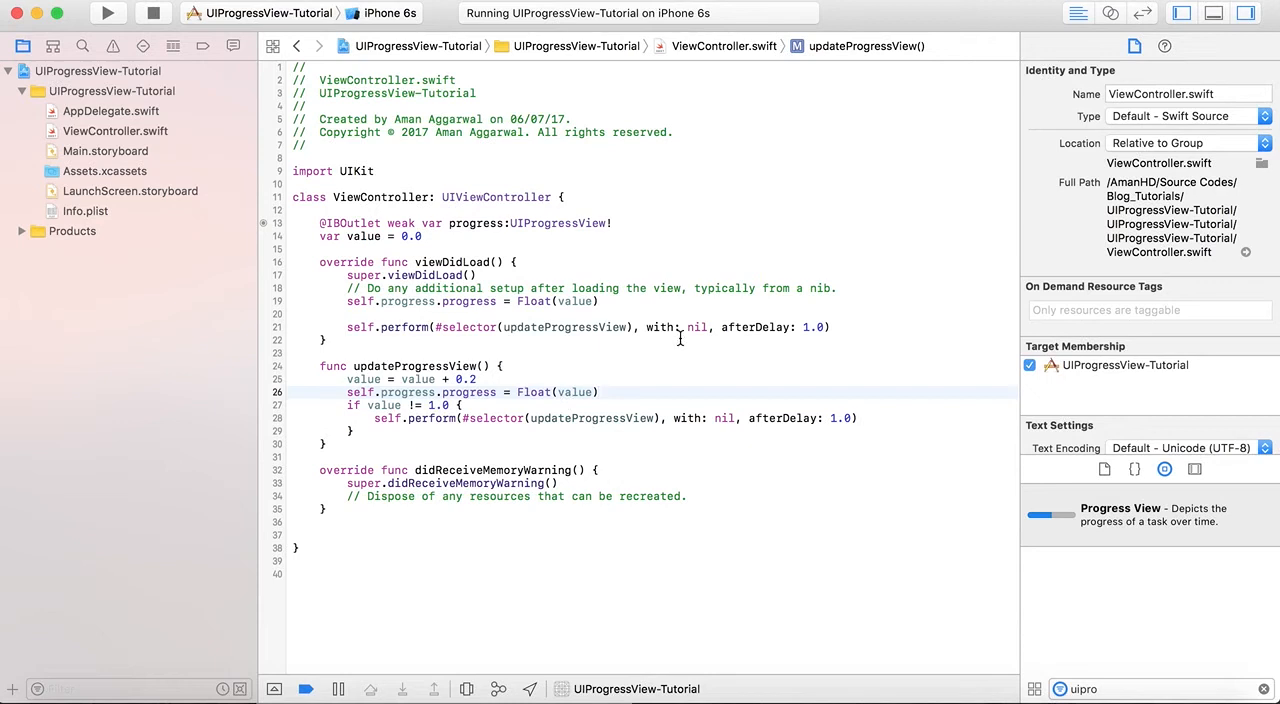
# Change updateProgressView's increment from 0.2 to 0.01 and start a new self line.
pyautogui.press('Backspace')
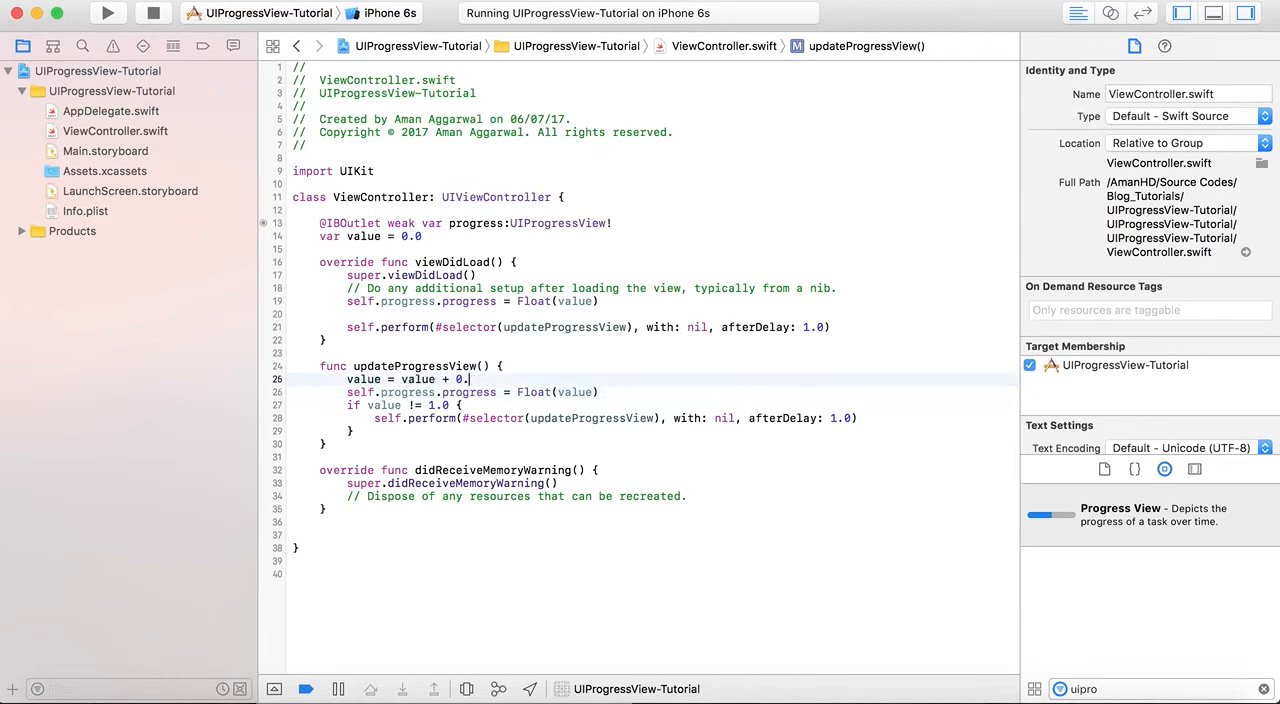
pyautogui.write('01')
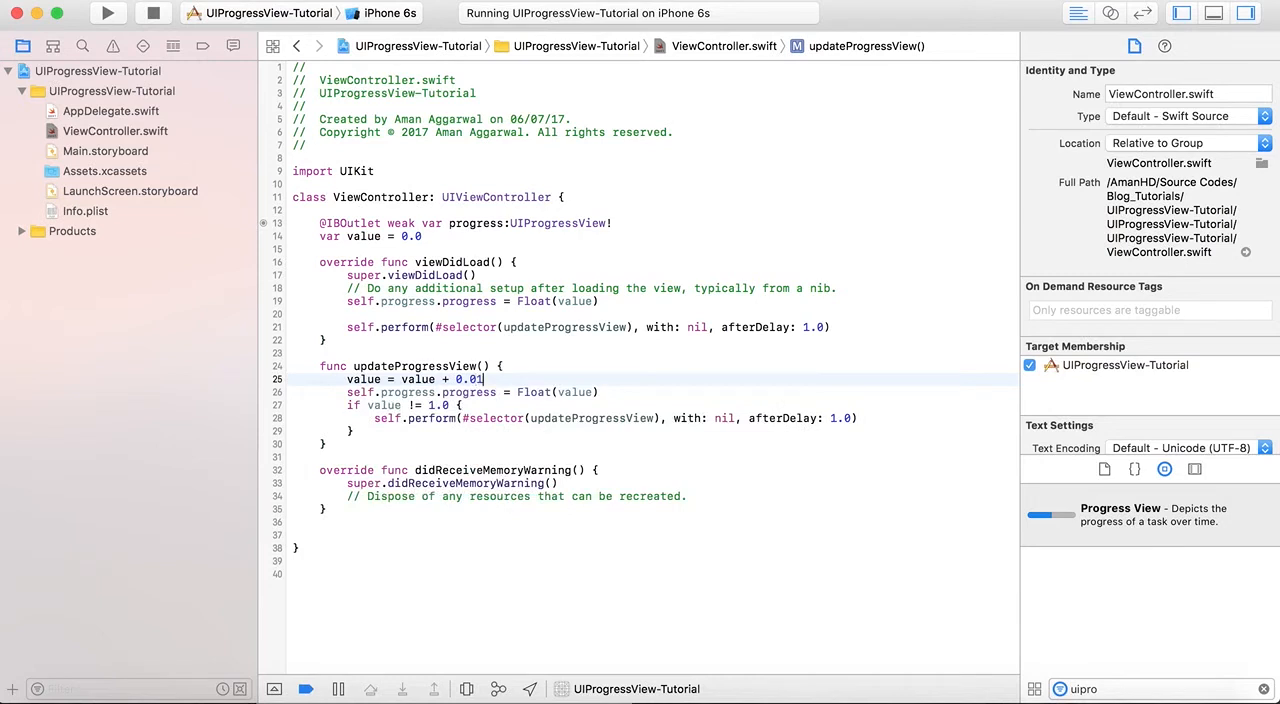
pyautogui.click(107, 12)
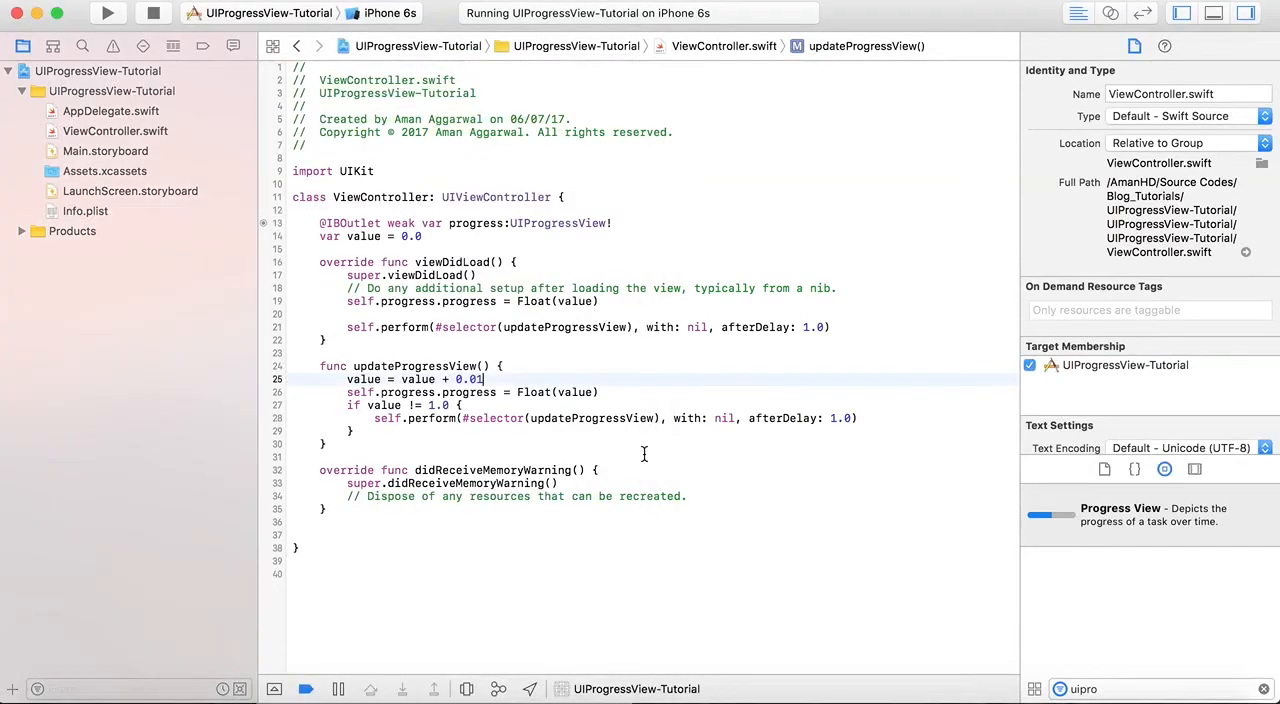
pyautogui.write('self')
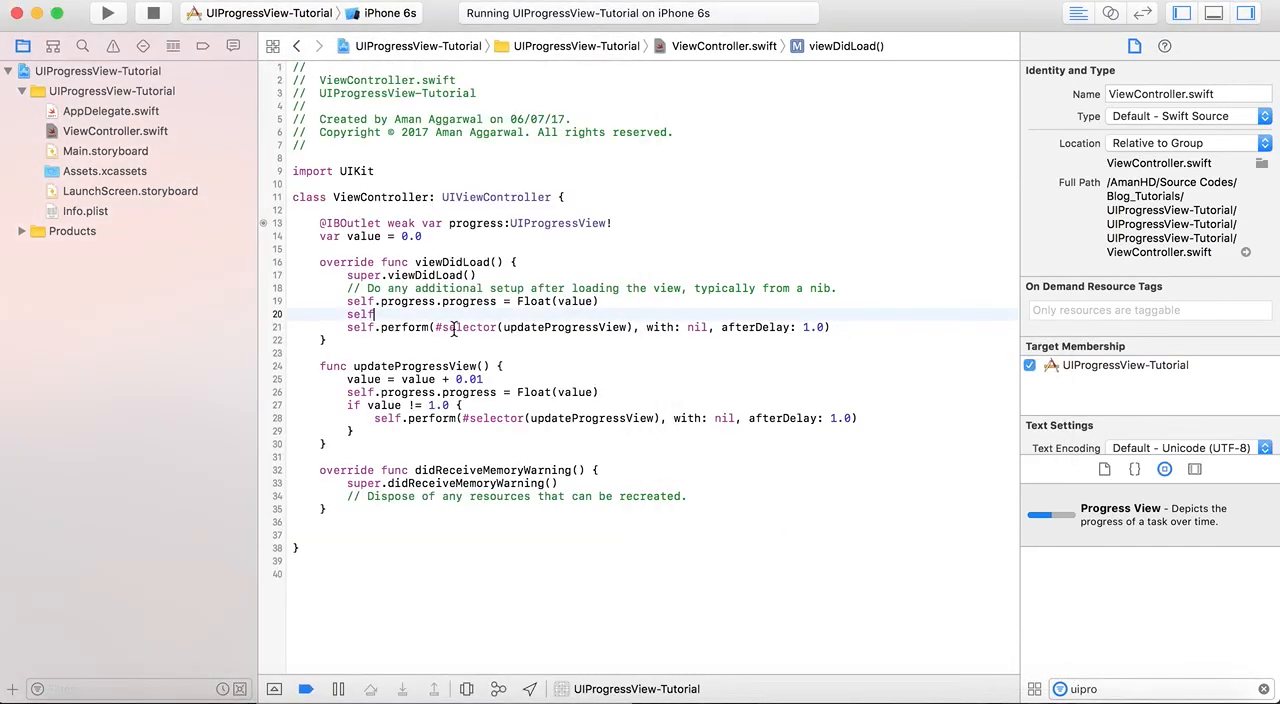
pyautogui.write('.progress.')
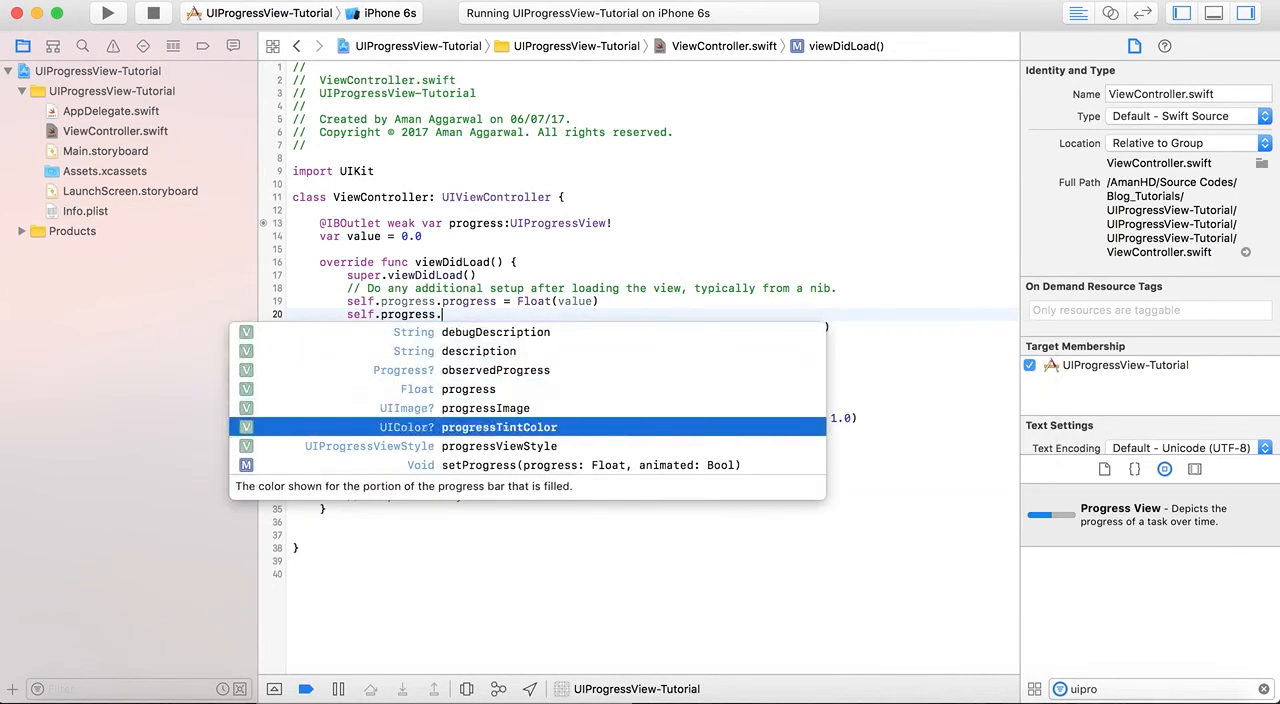
pyautogui.press('Up')
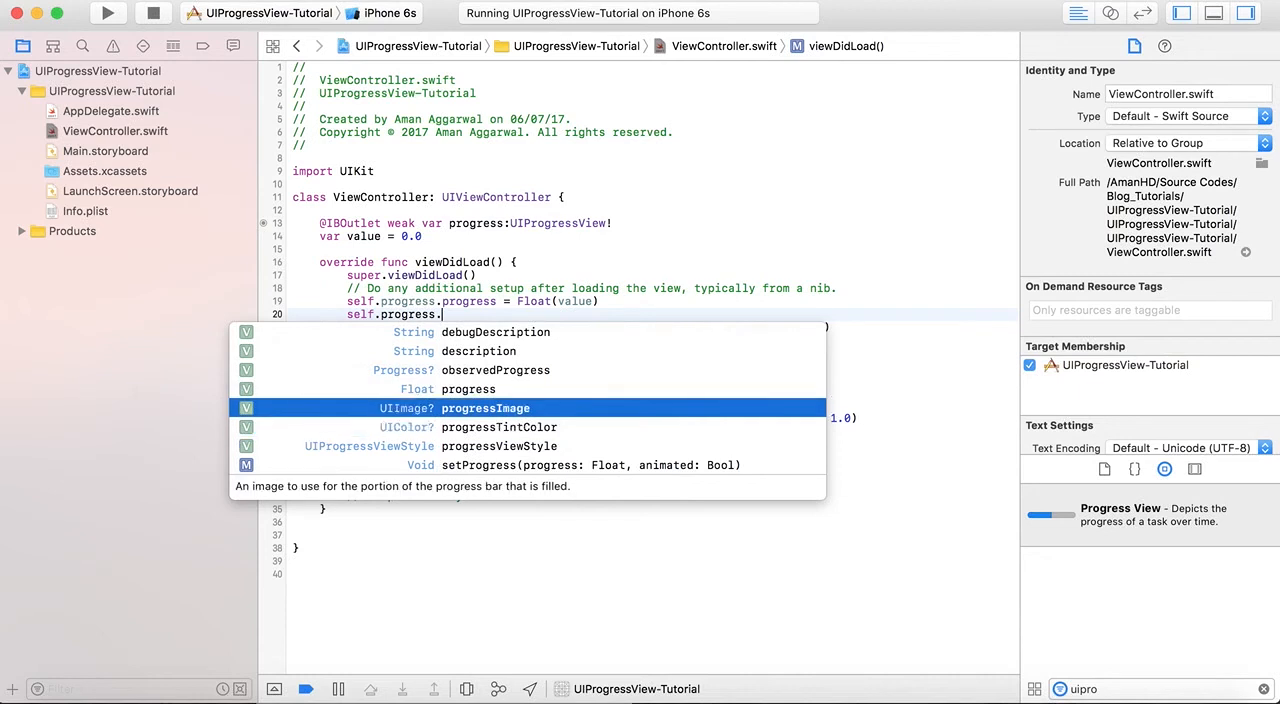
pyautogui.press('Down')
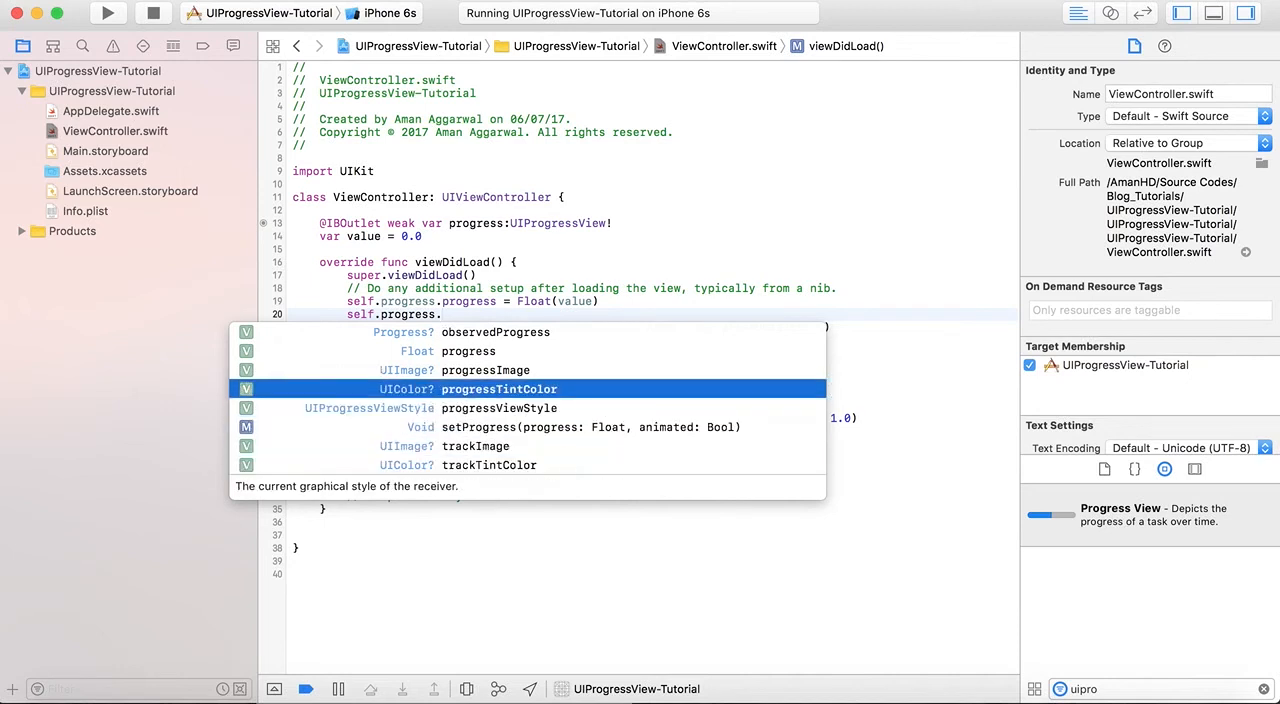
pyautogui.scroll(-3)
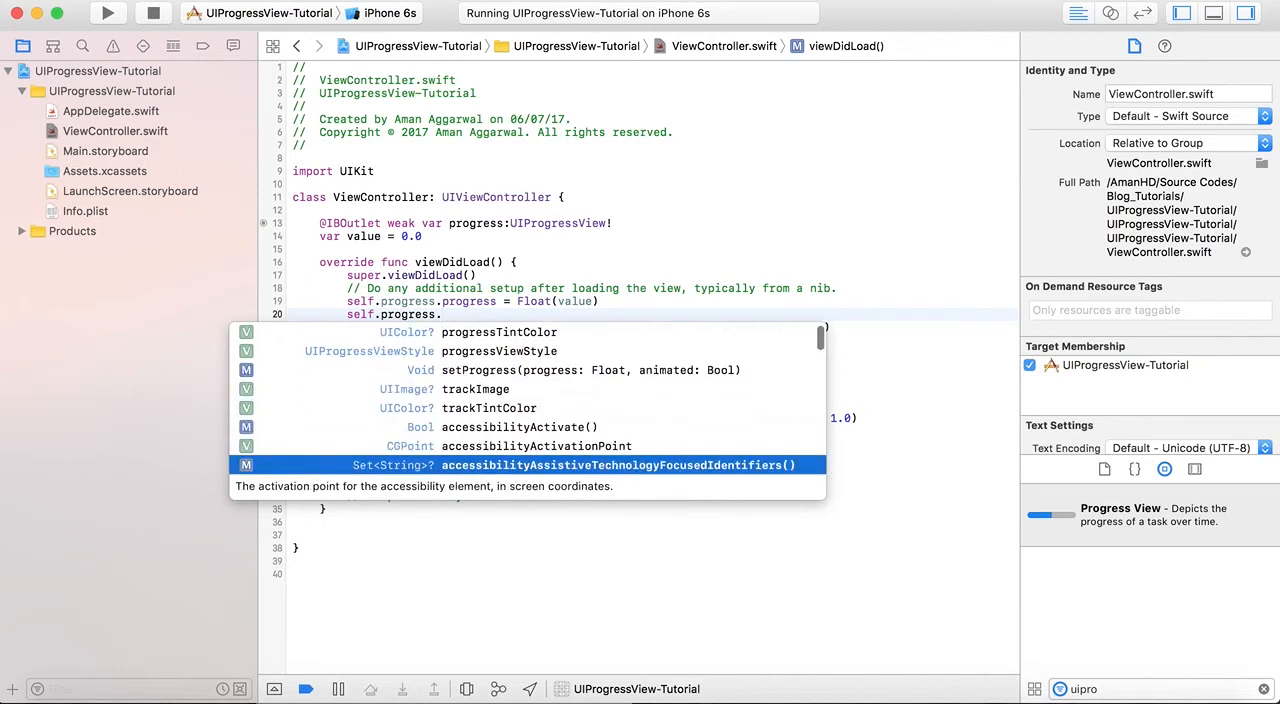
pyautogui.scroll(-3)
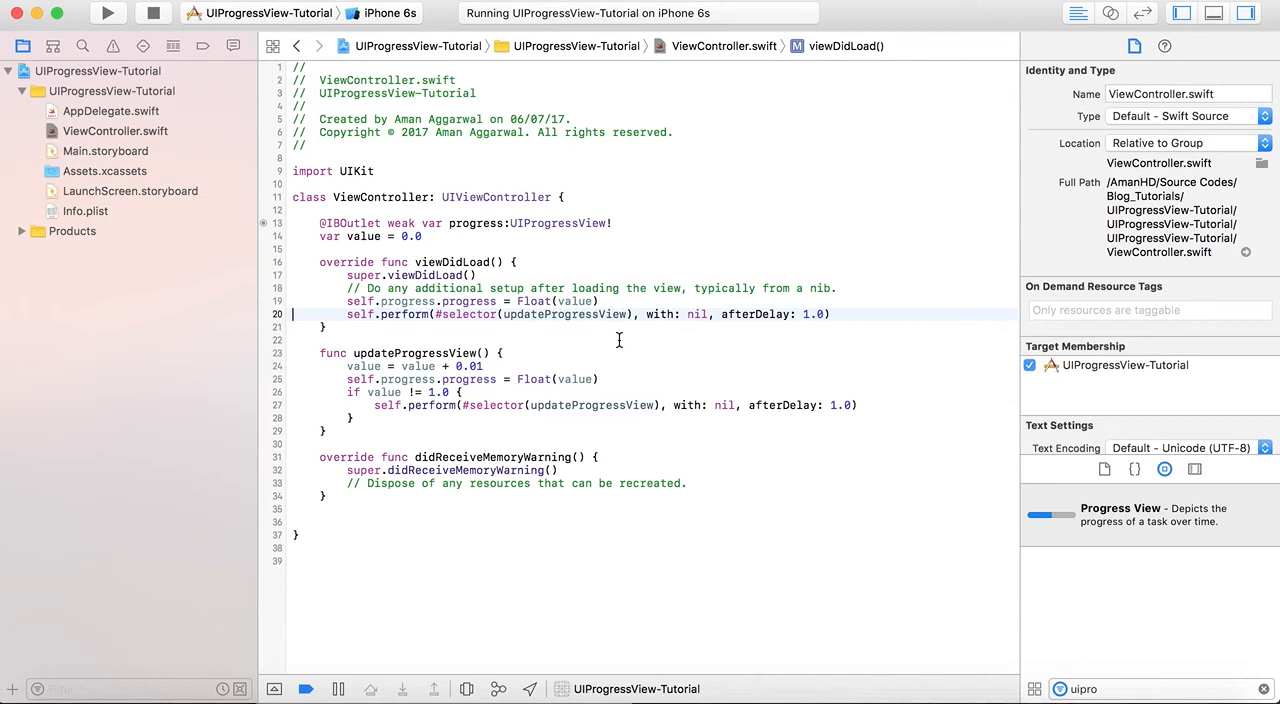
pyautogui.moveTo(1058, 688)
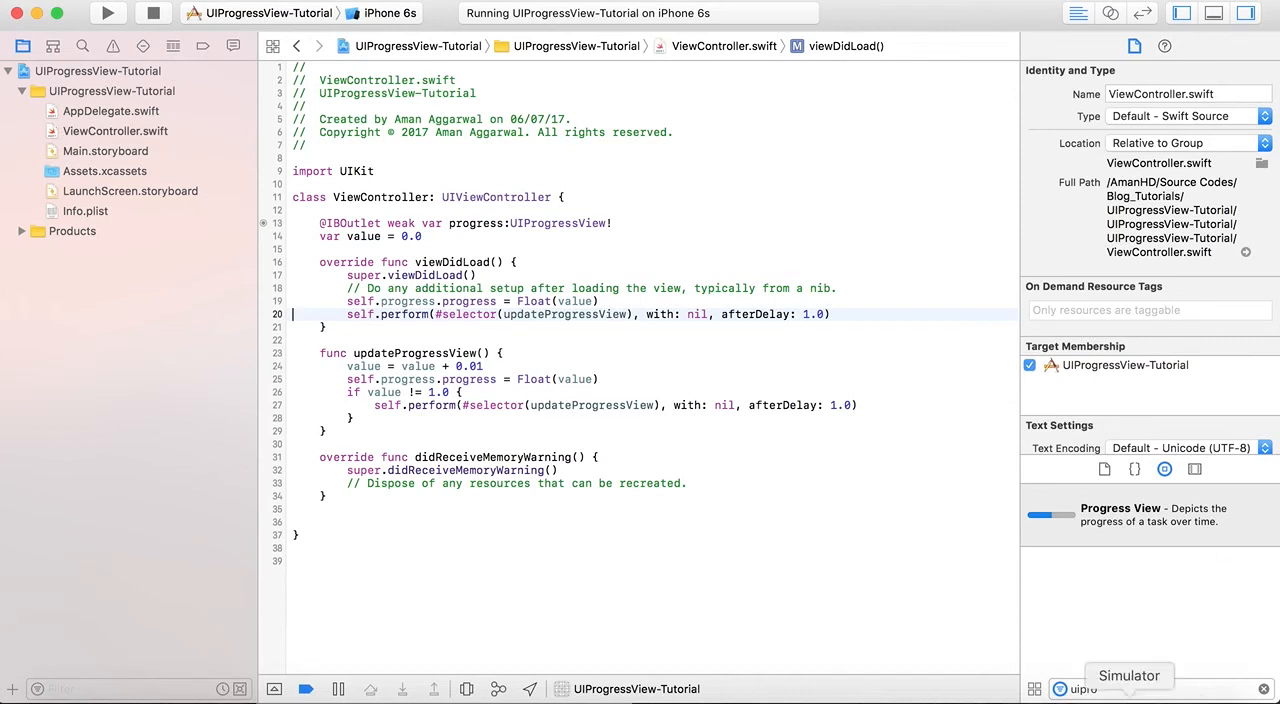